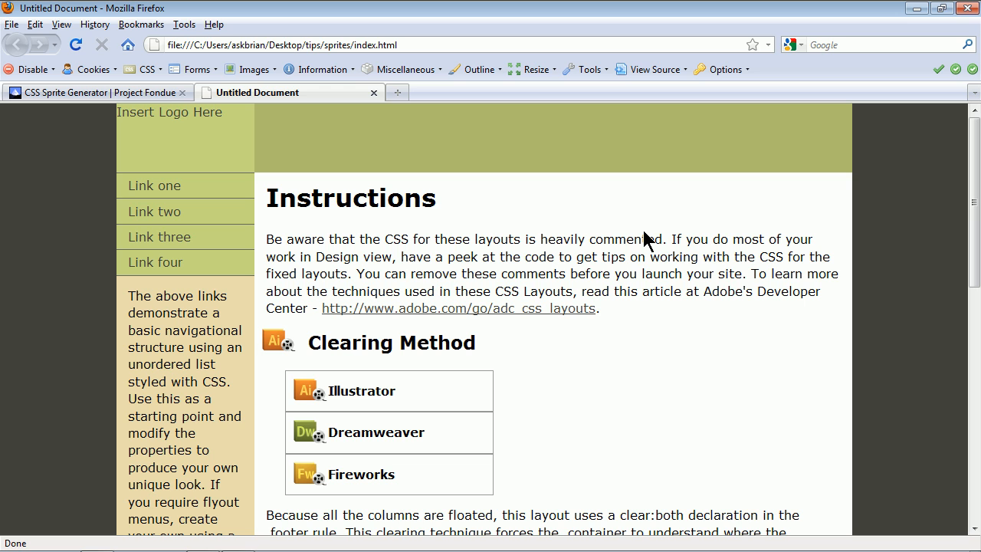
mouse_move(641, 316)
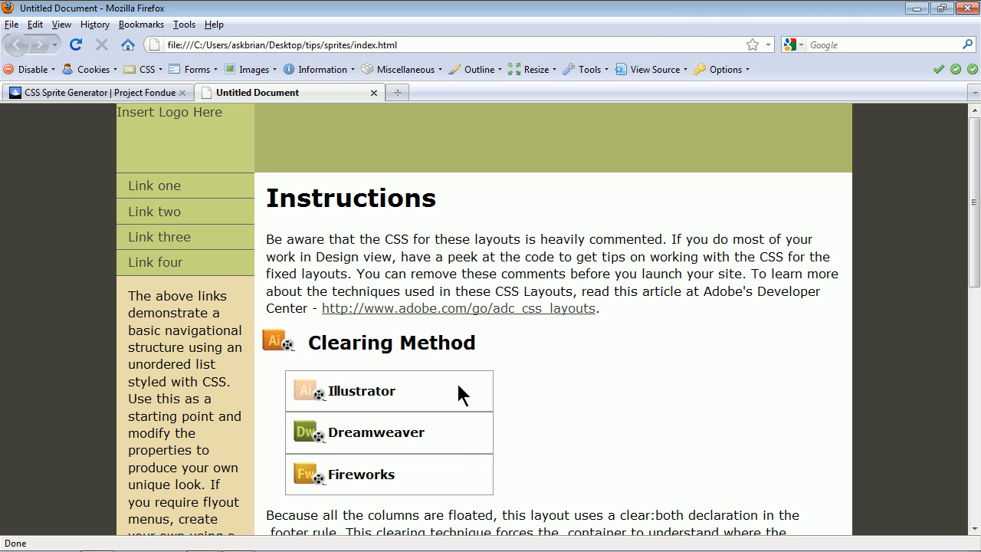
Step: Scroll the sprites.ai artwork to show the column of normal and faded program icons
scroll("down", 3)
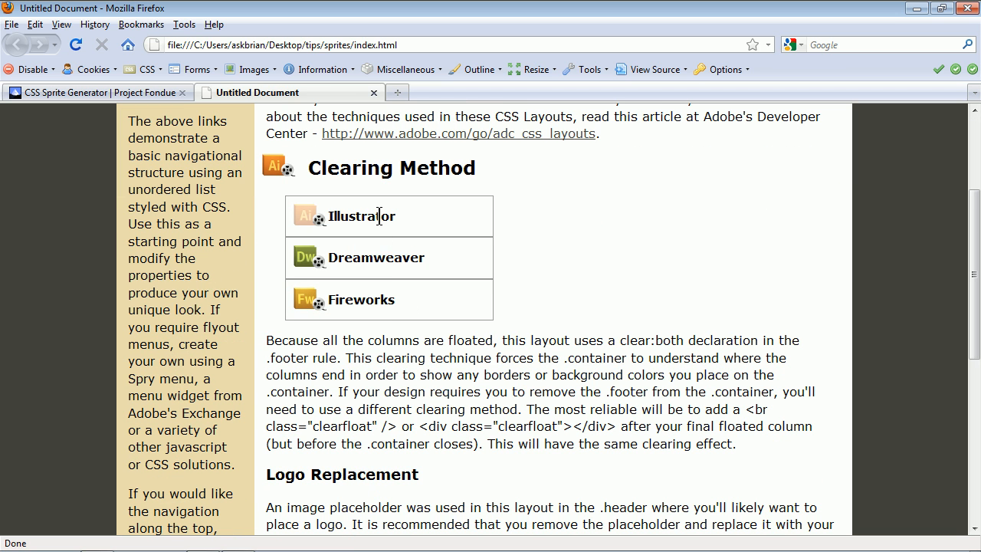
mouse_move(381, 317)
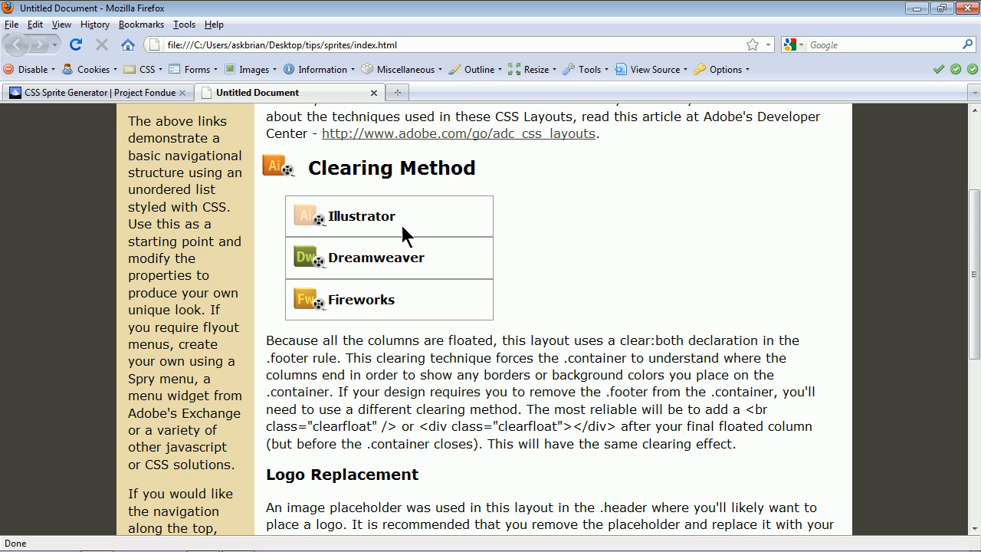
mouse_move(407, 233)
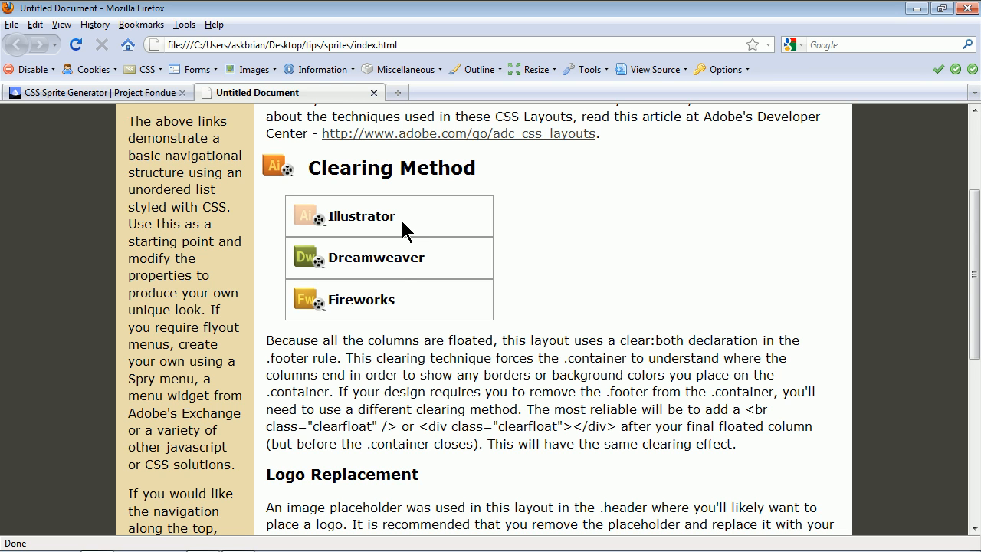
mouse_move(322, 233)
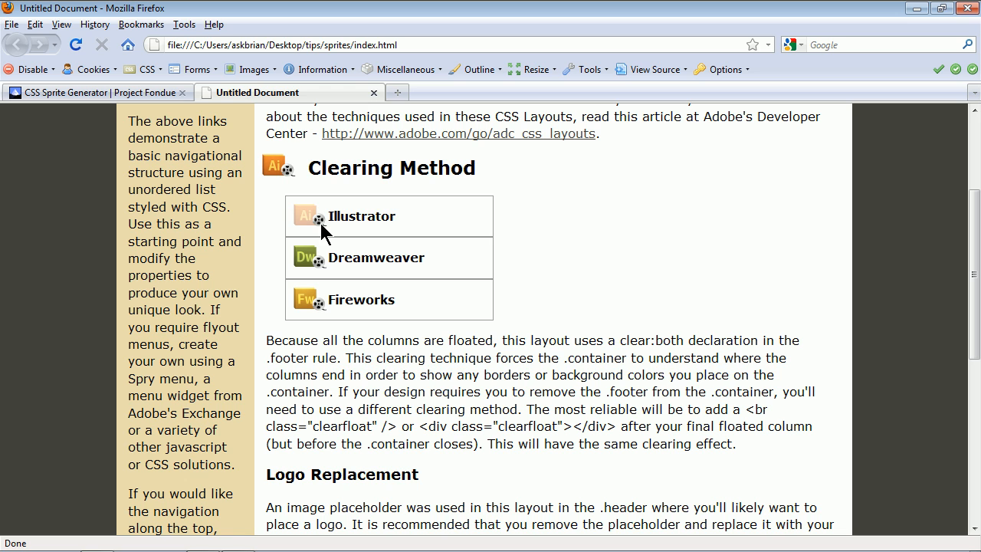
mouse_move(503, 182)
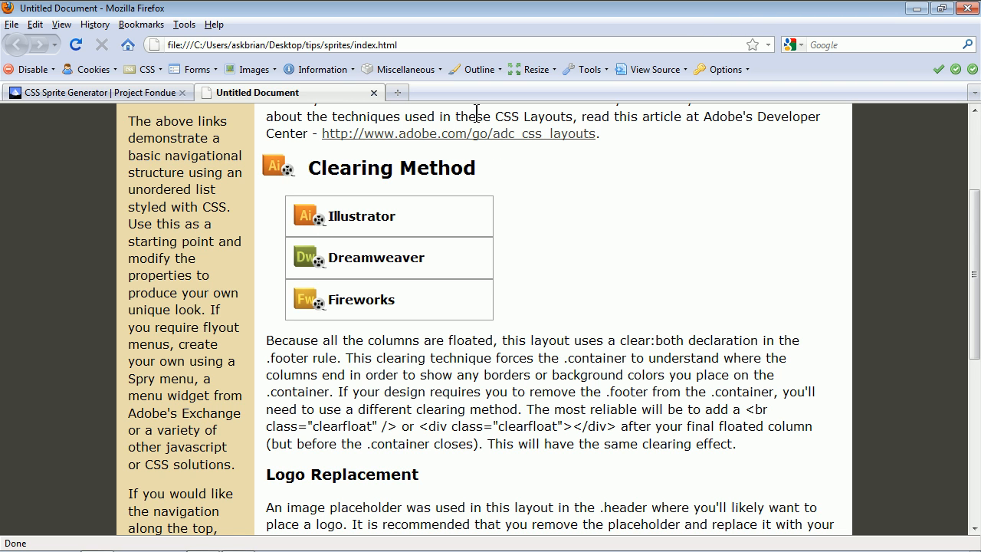
mouse_move(433, 175)
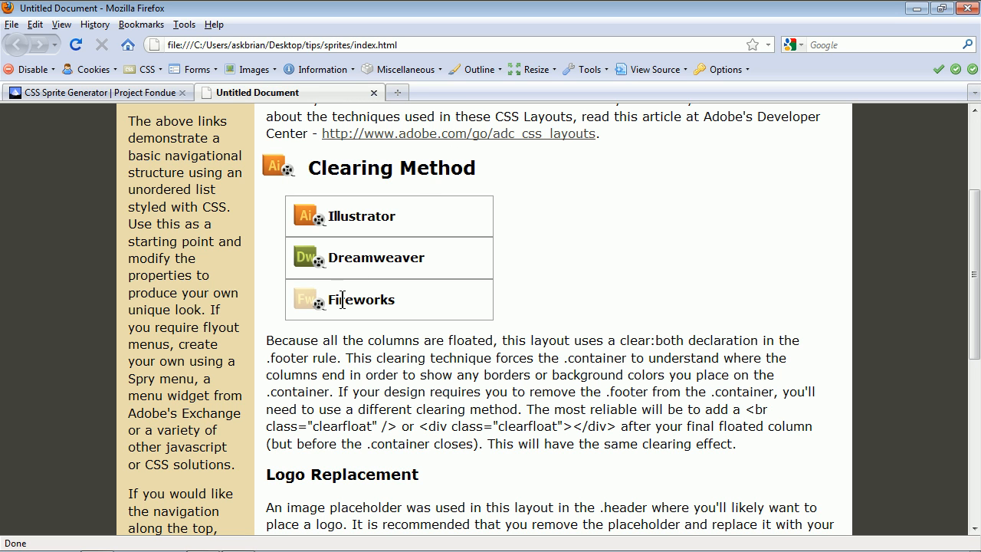
mouse_move(328, 215)
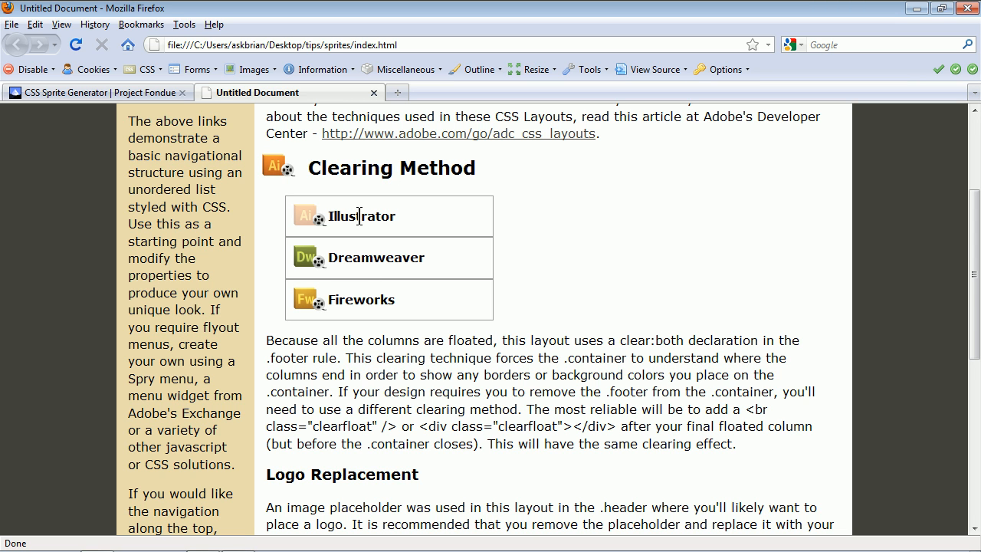
mouse_move(356, 301)
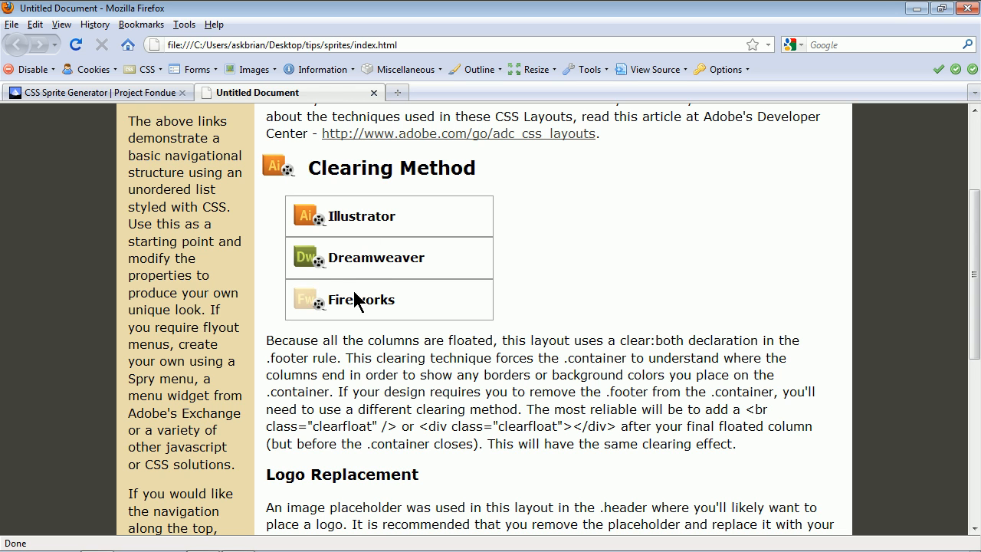
mouse_move(362, 257)
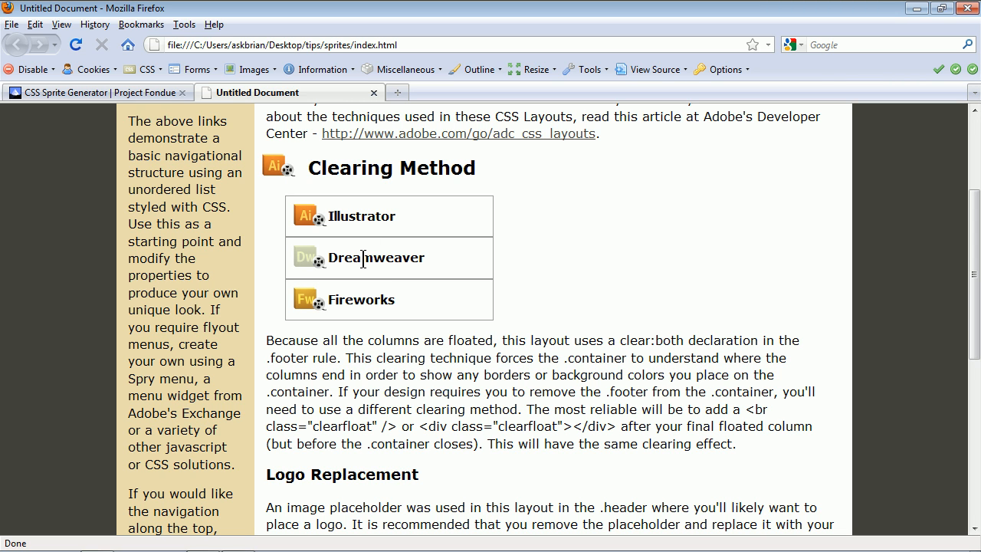
mouse_move(366, 253)
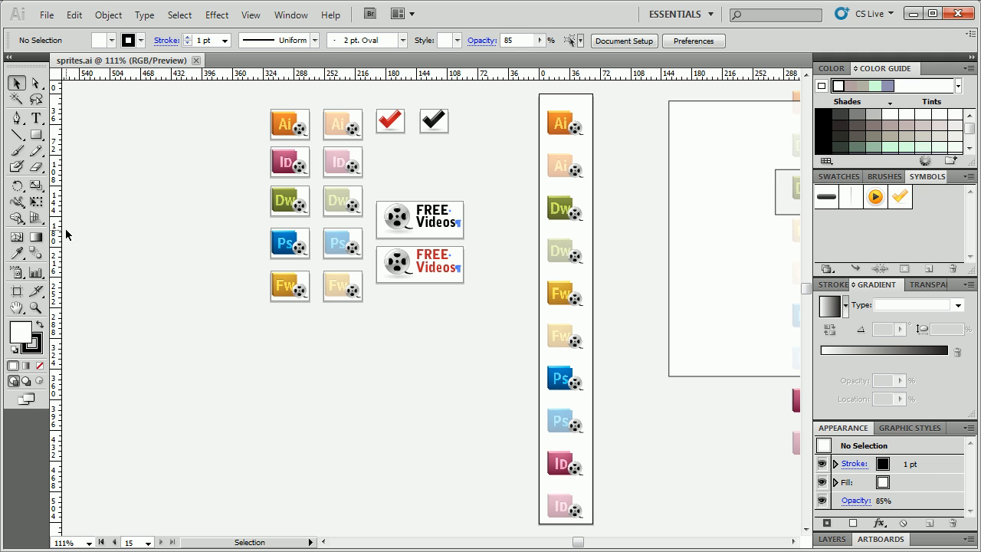
mouse_move(154, 227)
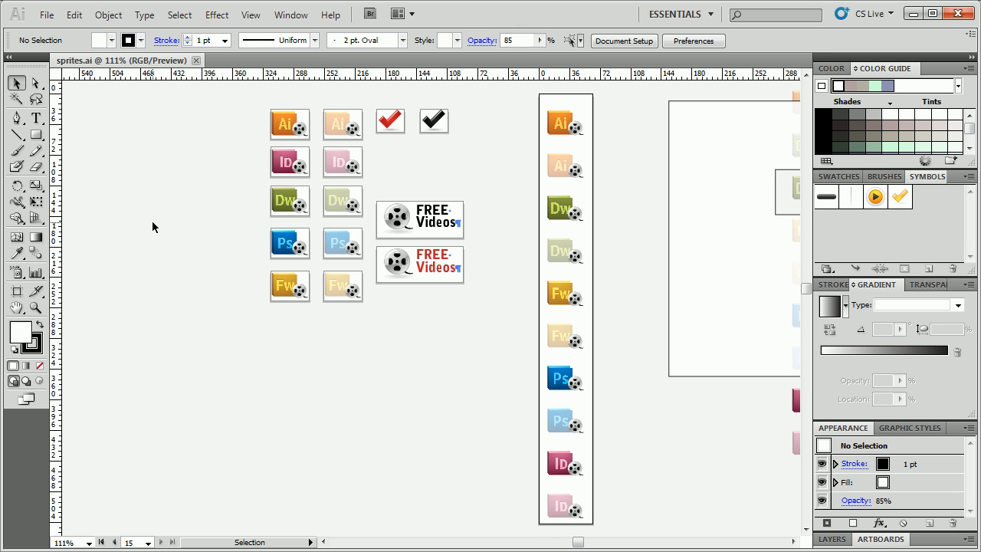
mouse_move(196, 248)
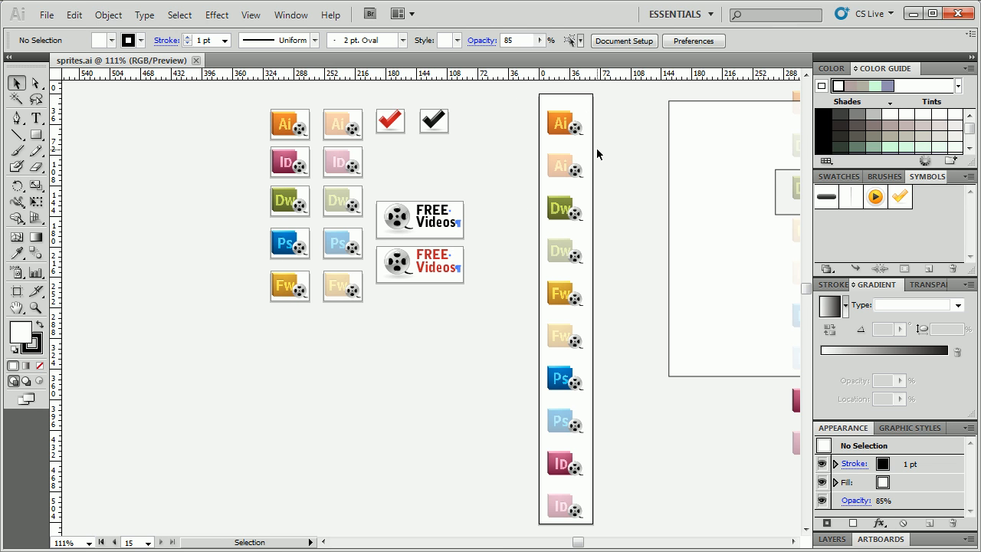
mouse_move(570, 212)
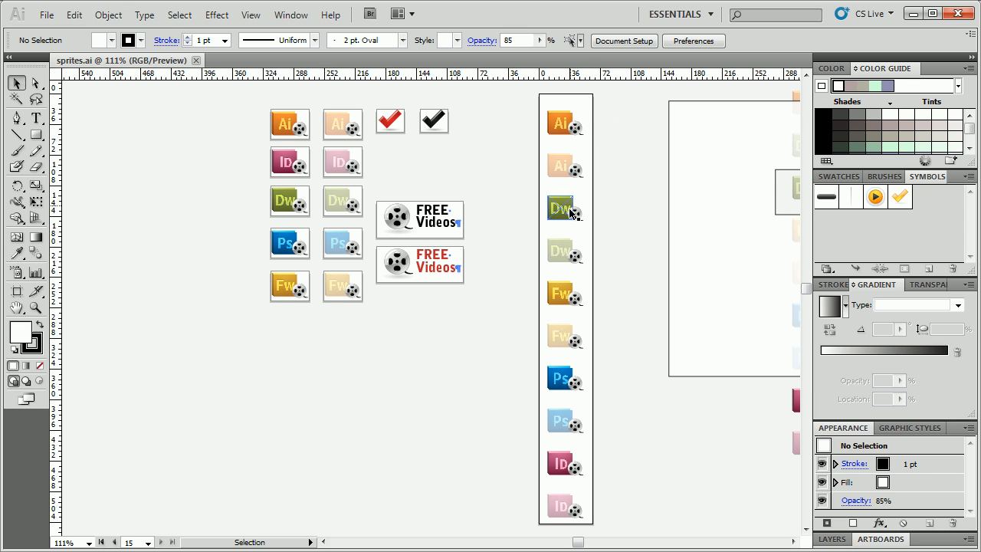
mouse_move(610, 361)
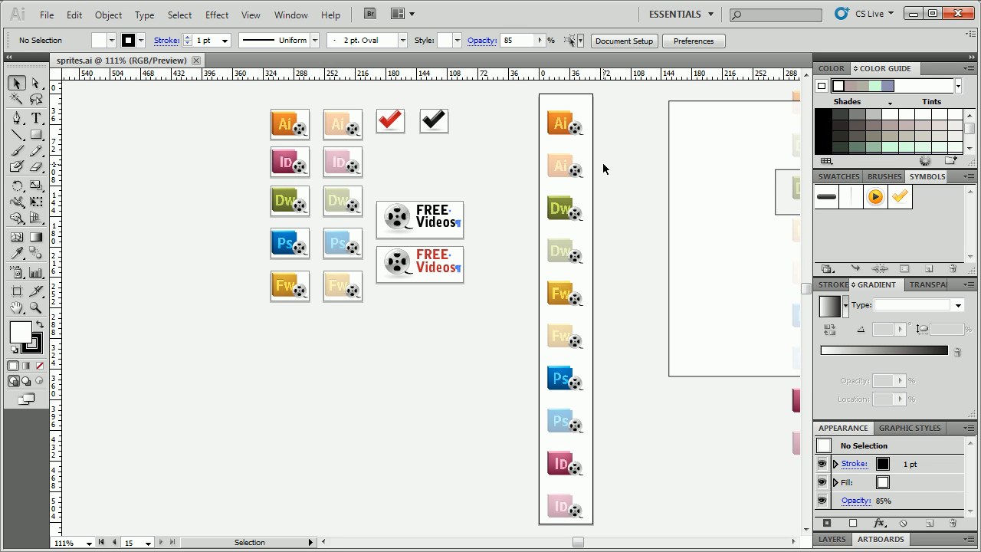
mouse_move(603, 158)
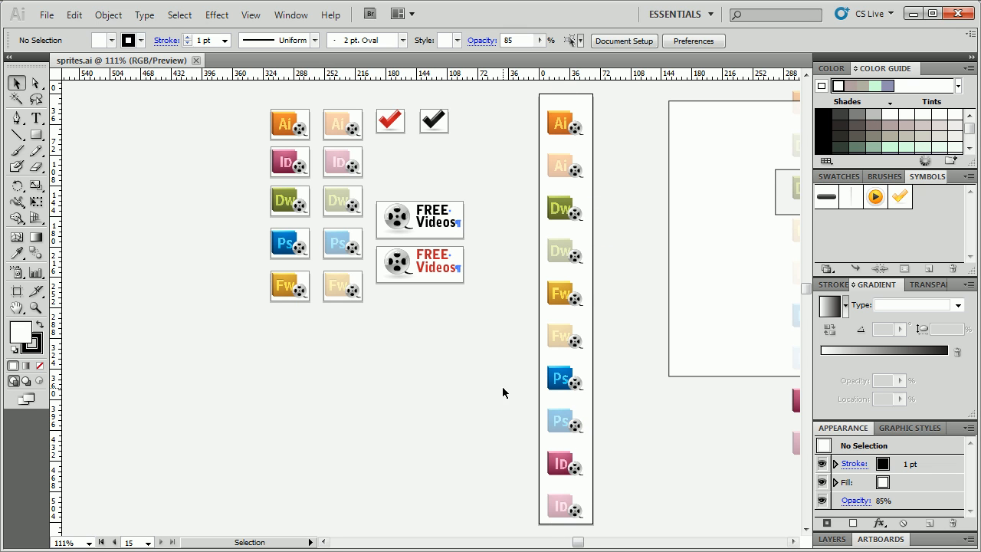
mouse_move(497, 352)
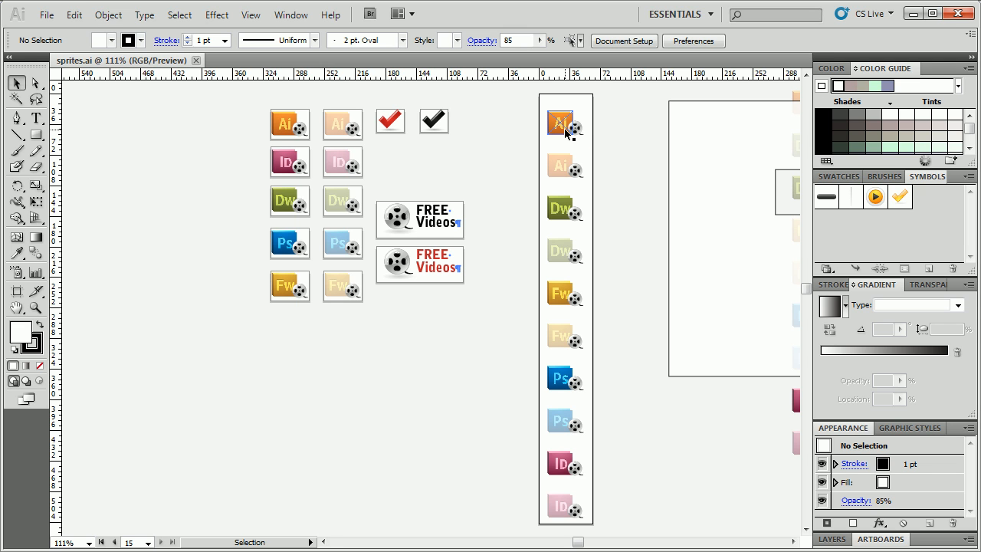
mouse_move(498, 138)
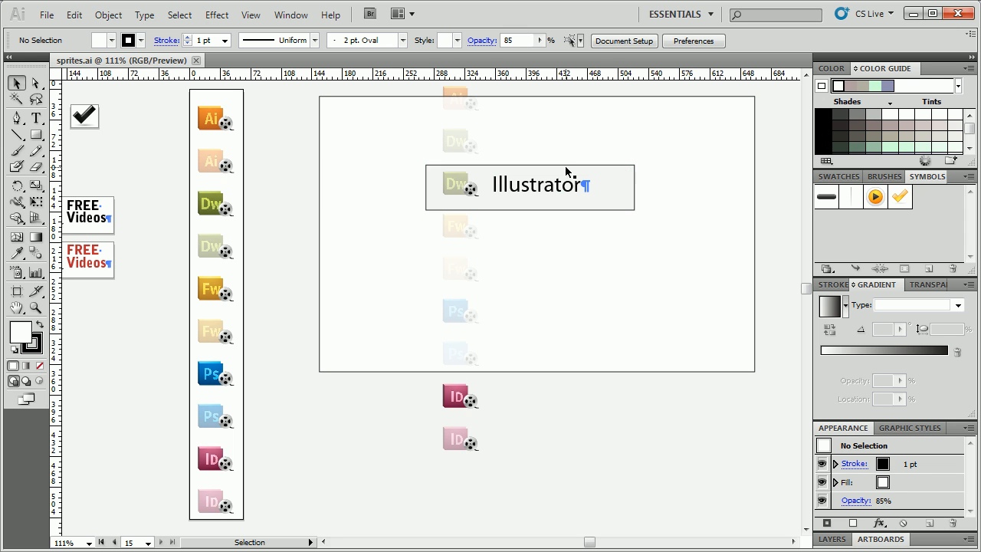
mouse_move(555, 204)
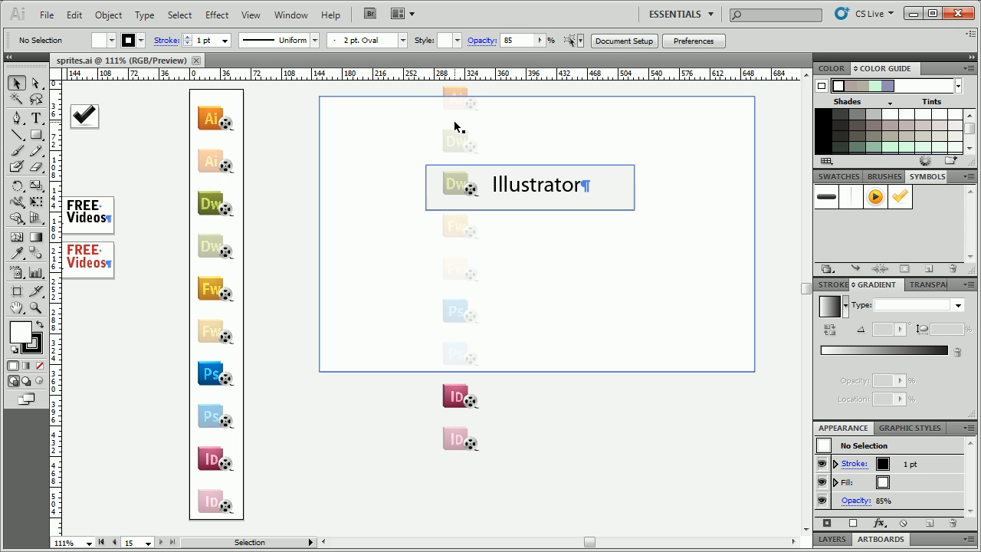
mouse_move(402, 230)
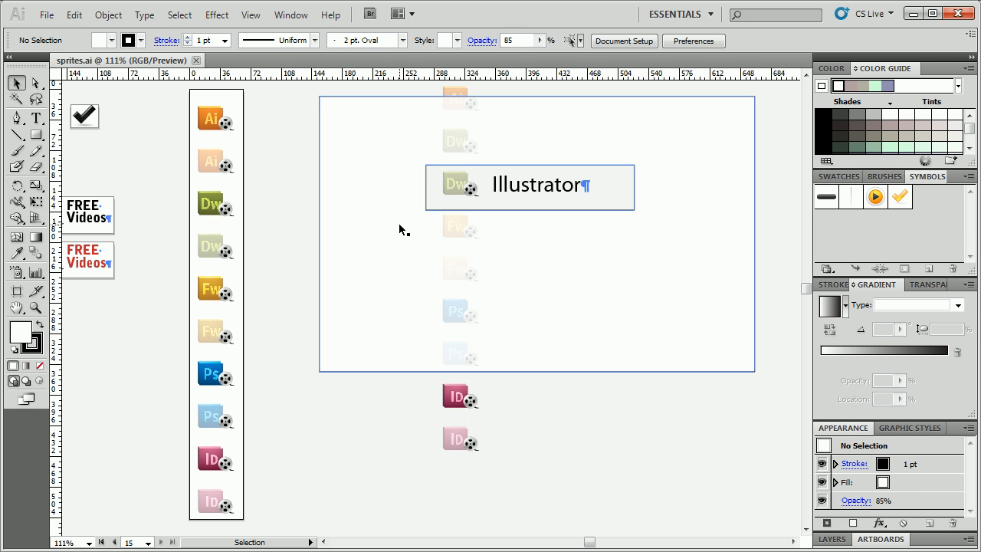
mouse_move(457, 107)
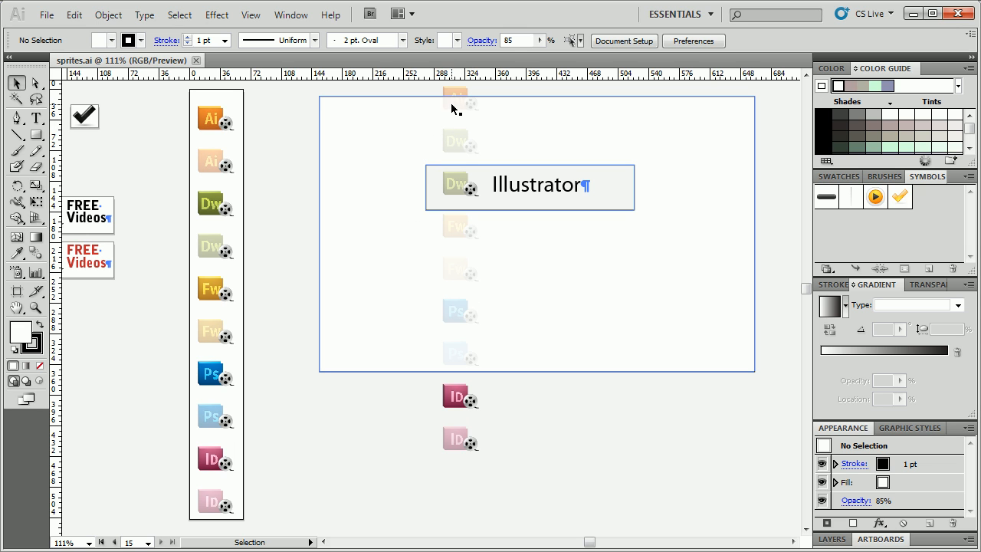
mouse_move(227, 136)
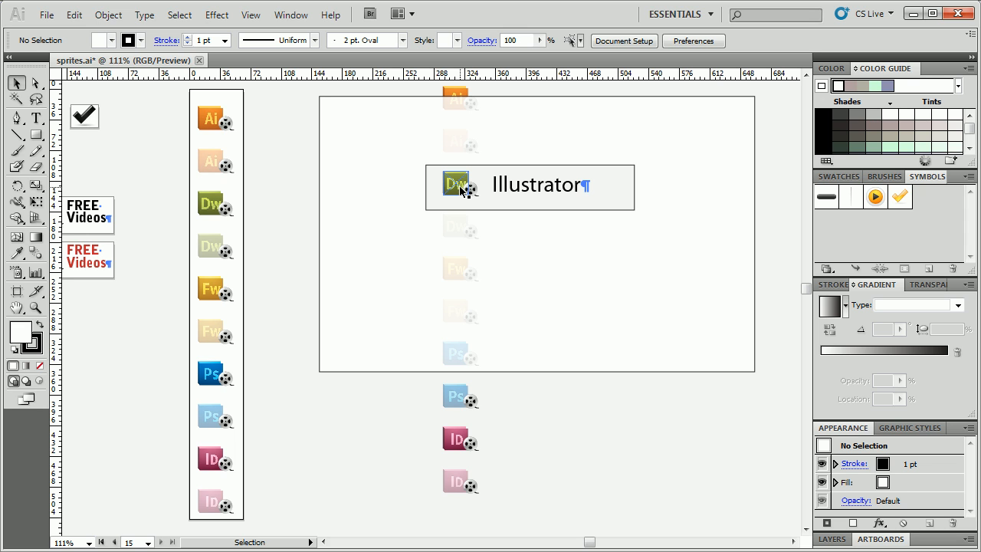
mouse_move(475, 201)
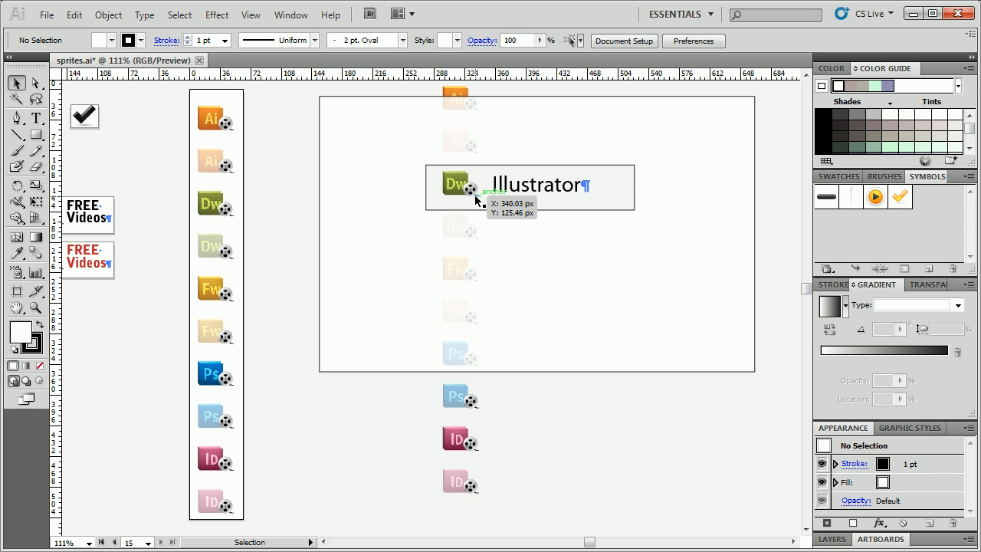
mouse_move(477, 200)
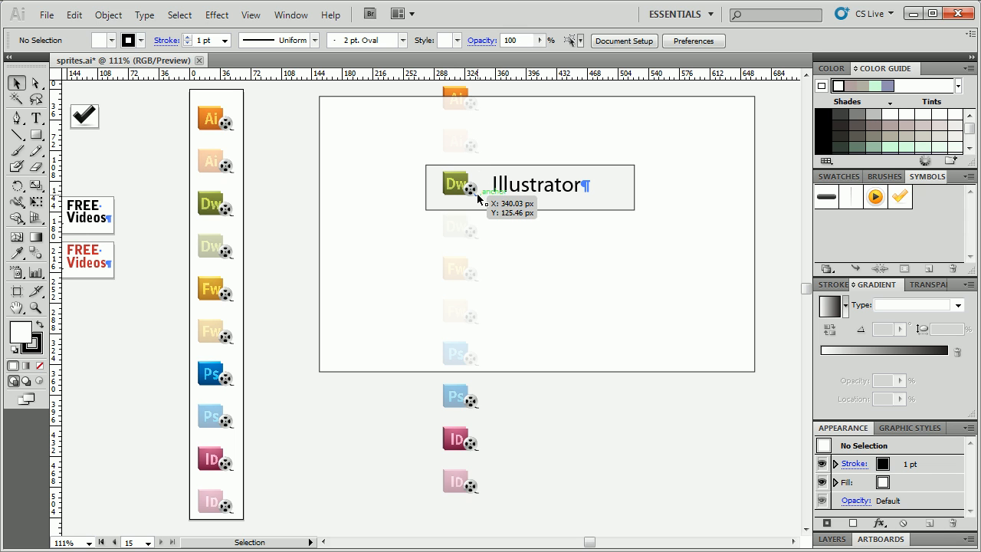
mouse_move(221, 121)
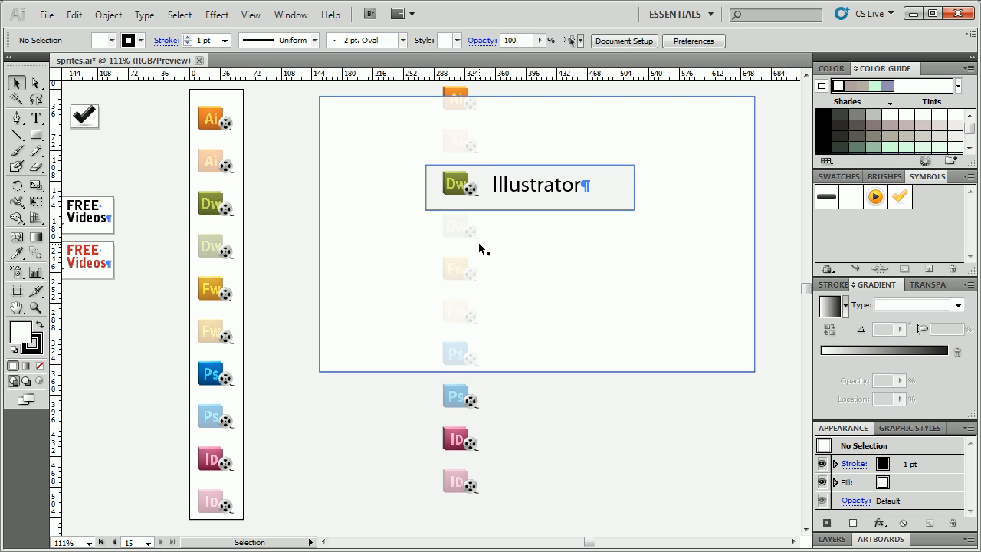
mouse_move(222, 117)
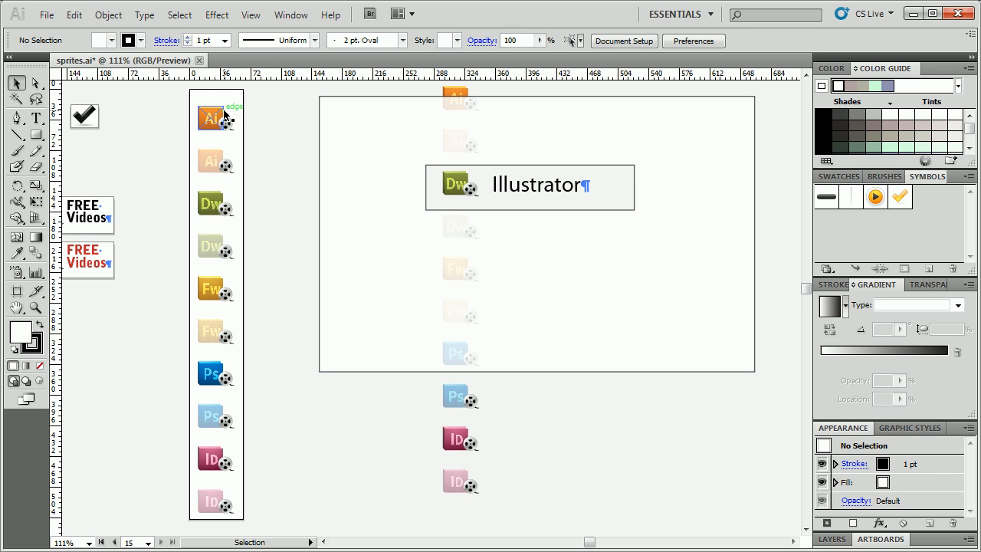
mouse_move(460, 191)
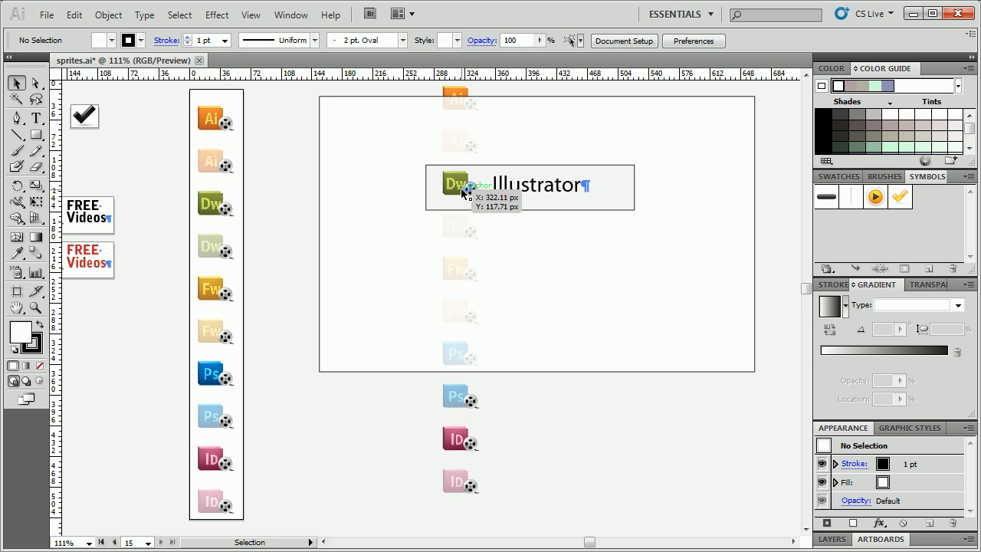
mouse_move(601, 189)
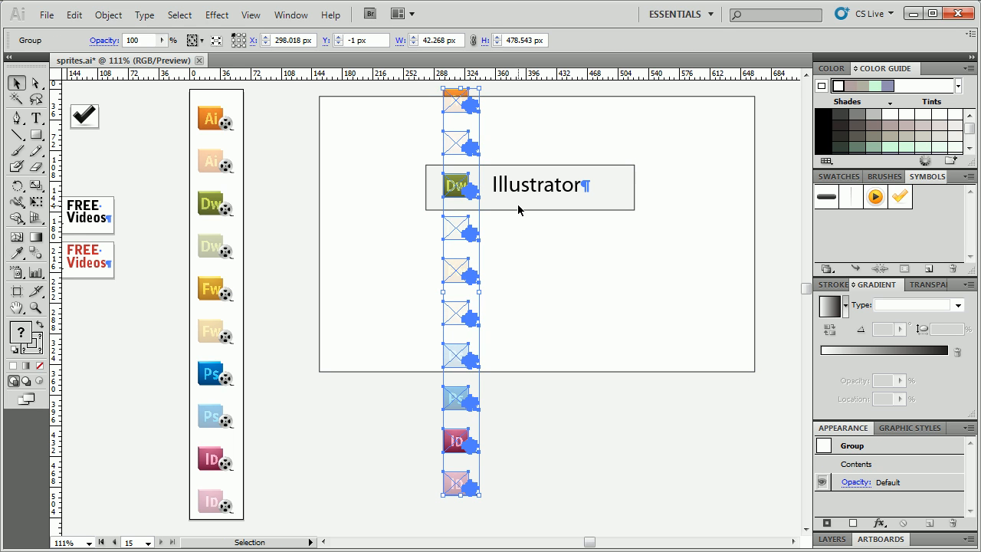
left_click(595, 485)
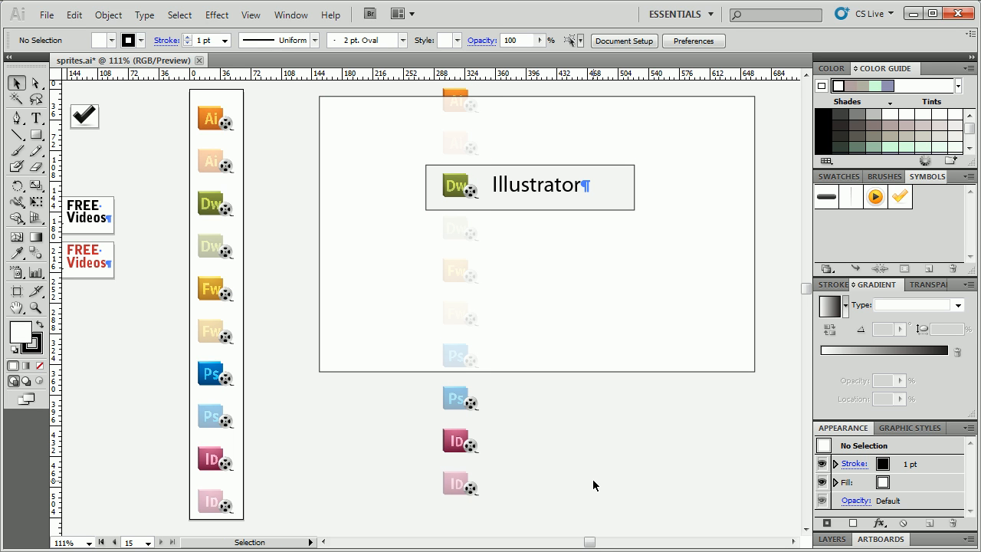
mouse_move(220, 148)
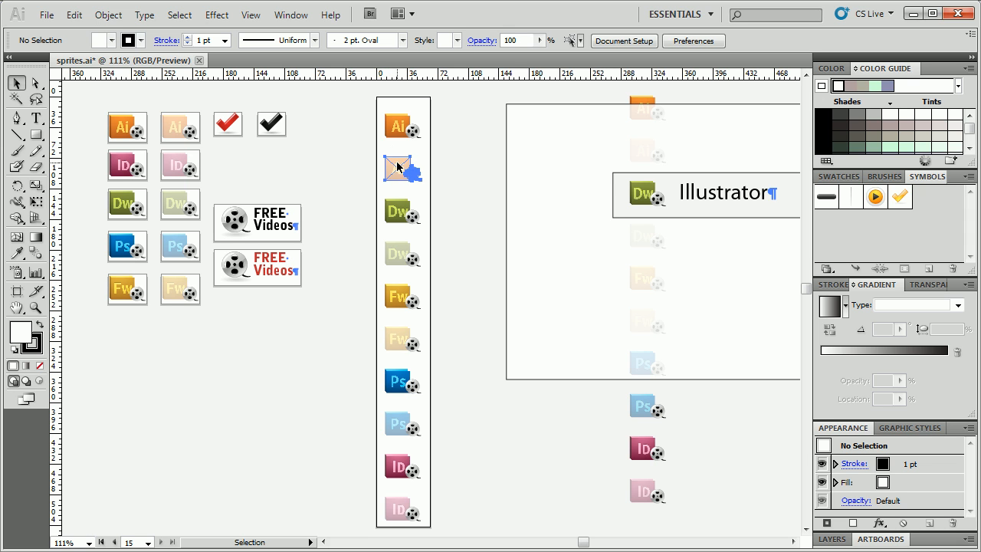
left_click(402, 168)
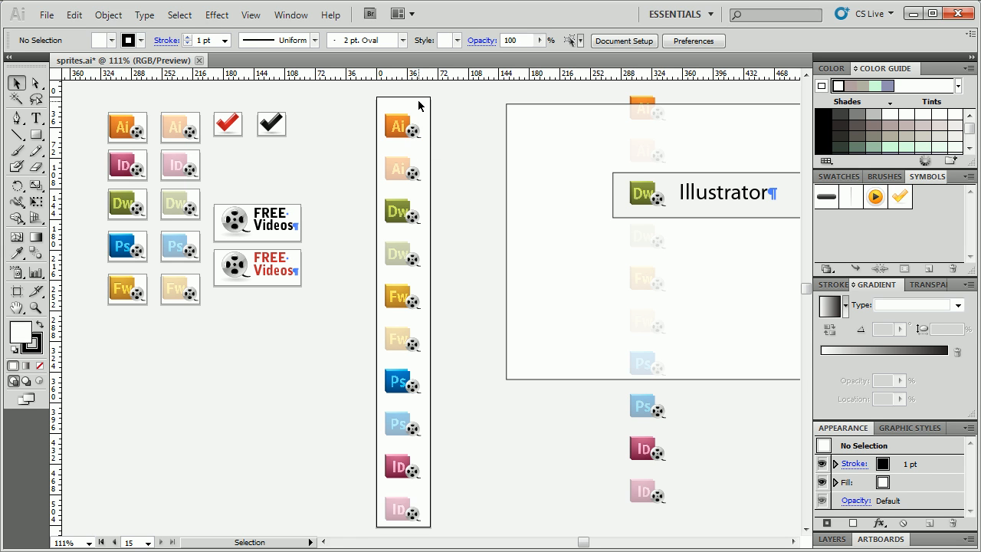
mouse_move(418, 178)
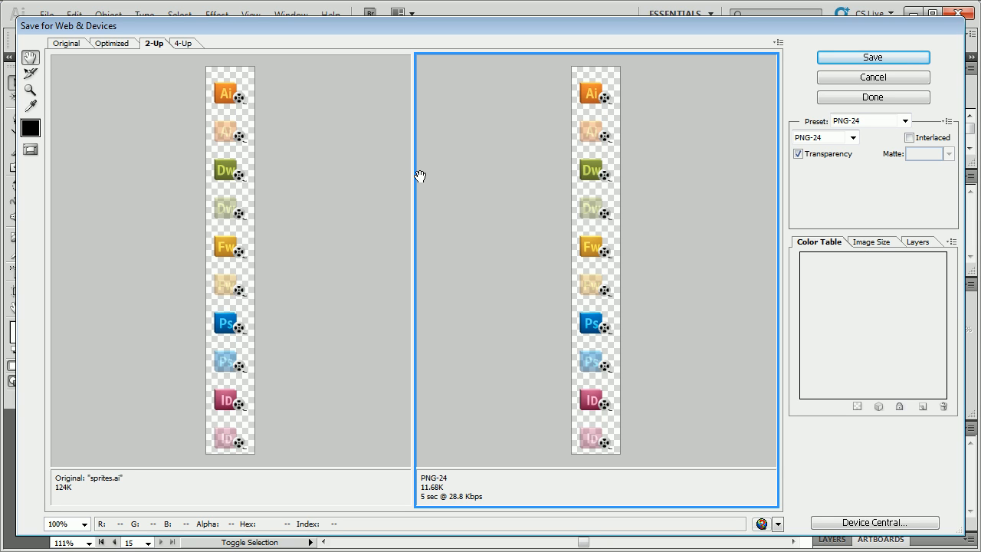
mouse_move(630, 135)
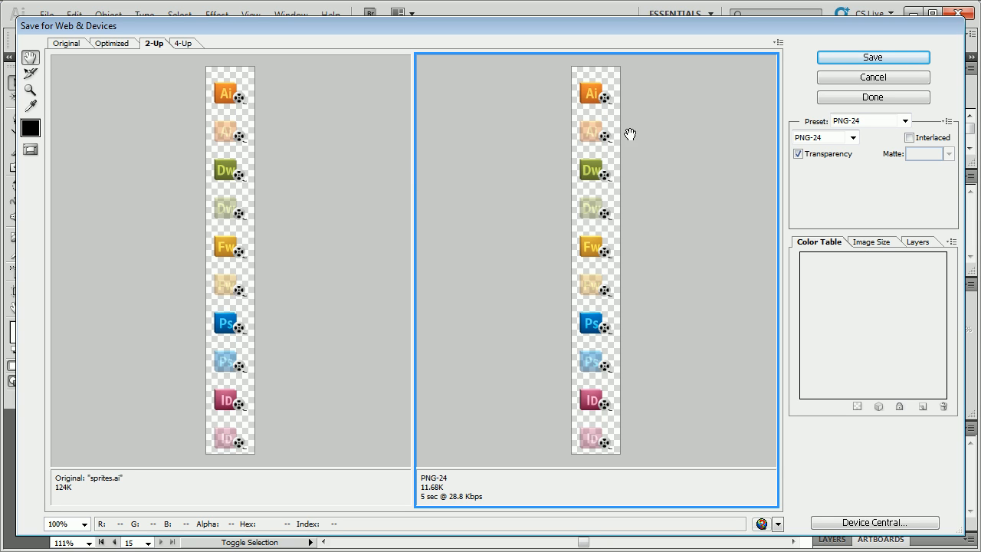
mouse_move(586, 162)
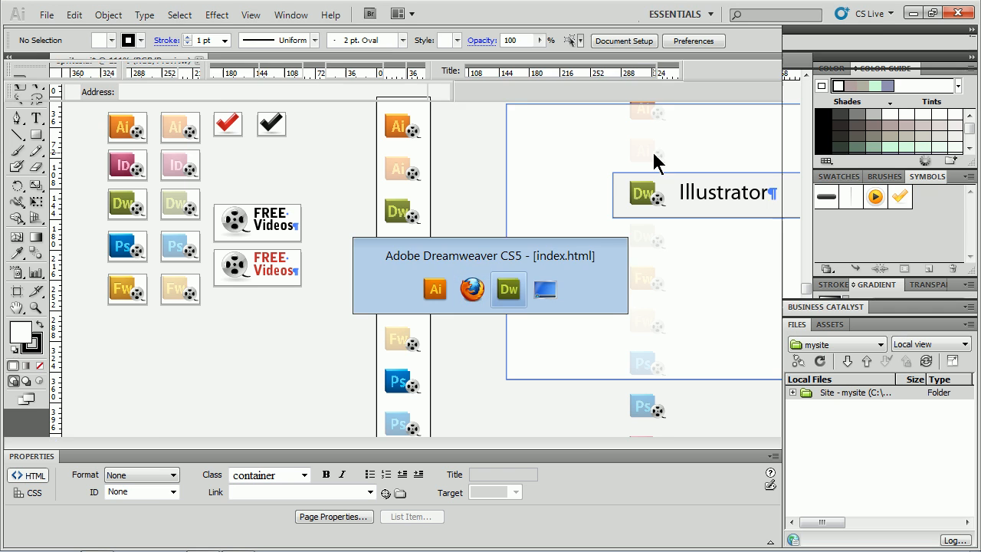
Step: Show test.html and select the Illustrator item in its bulleted list
left_click(509, 288)
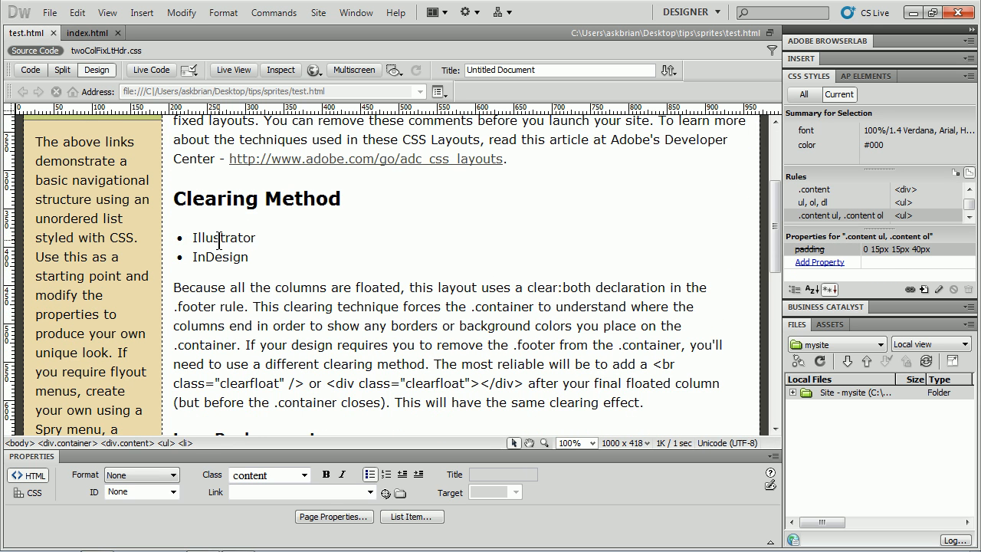
double_click(224, 236)
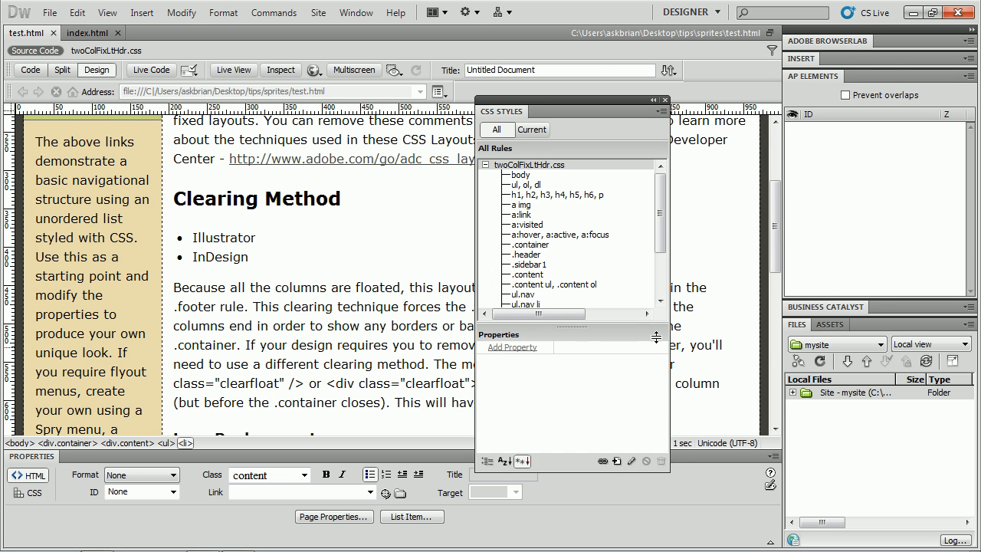
Step: Review the All Rules list of twoColFixLtHdr.css and begin a new CSS rule
scroll("down", 3)
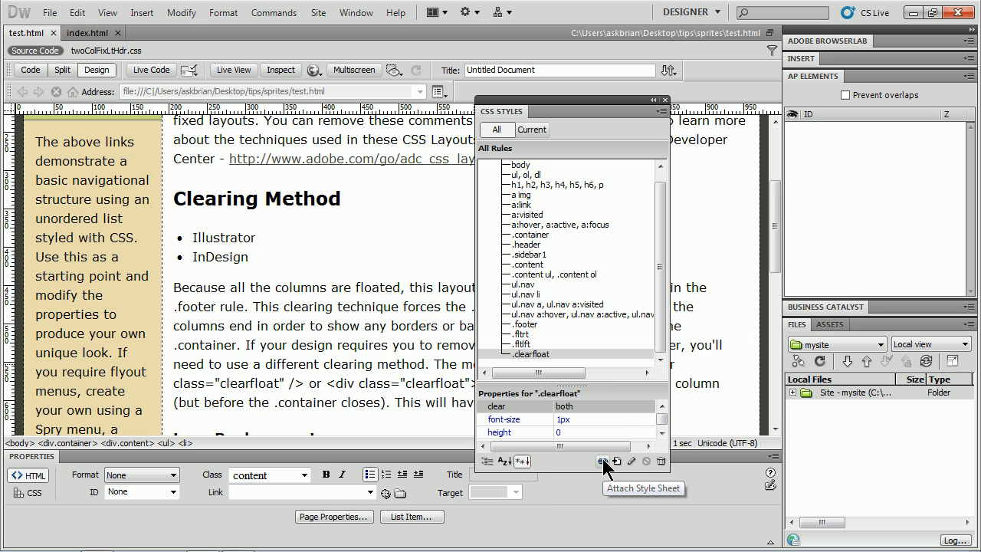
mouse_move(618, 468)
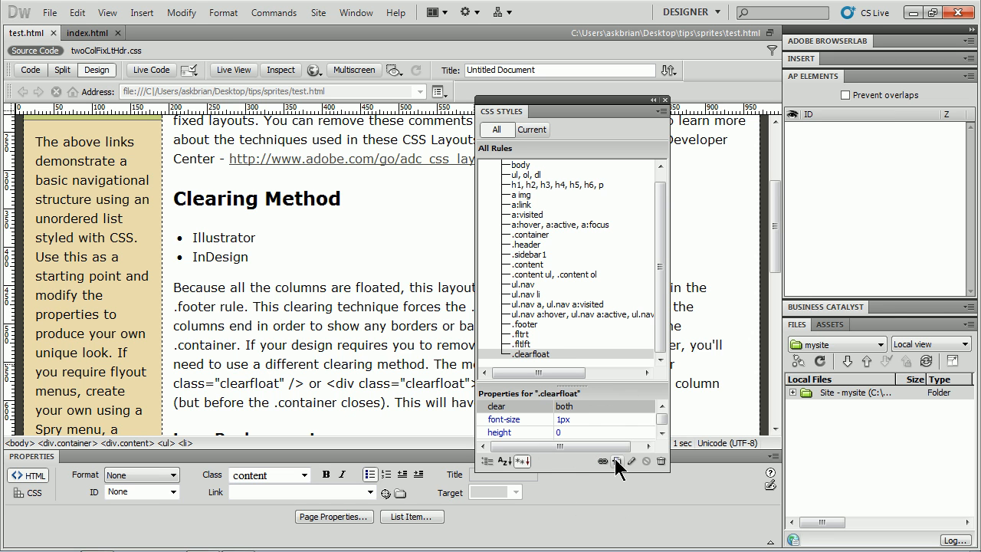
left_click(617, 460)
type("ul")
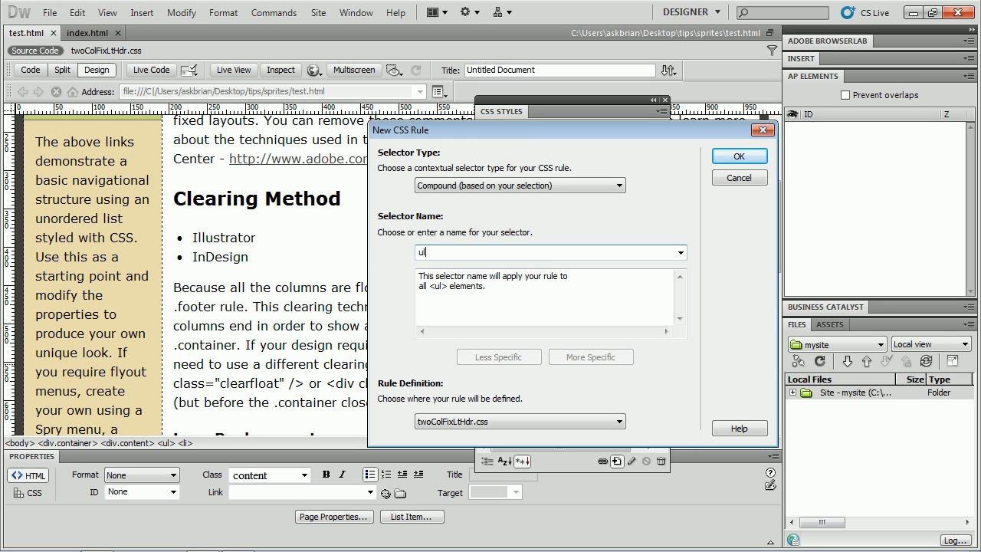
Step: Create a compound ul.icons rule with List-style-type set to none
type(".")
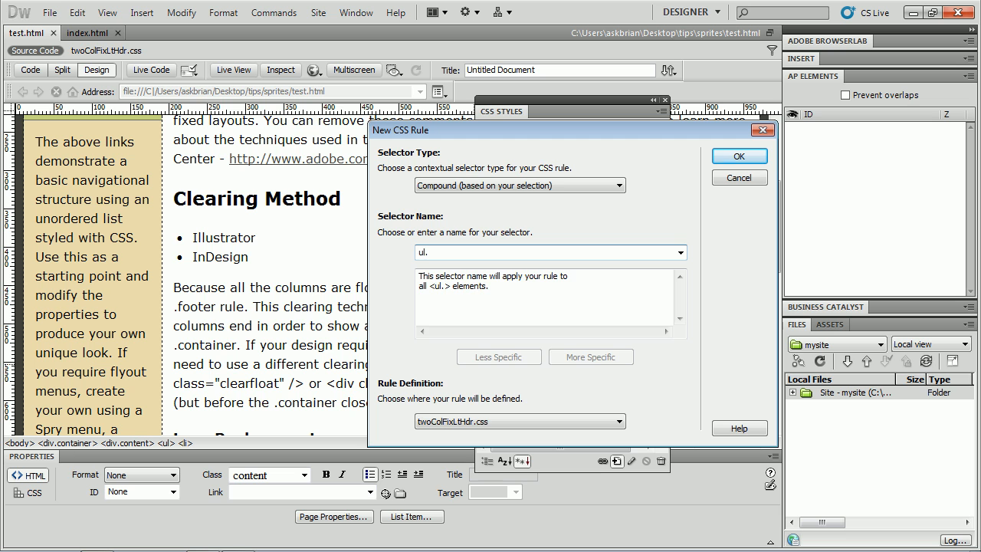
type("icons")
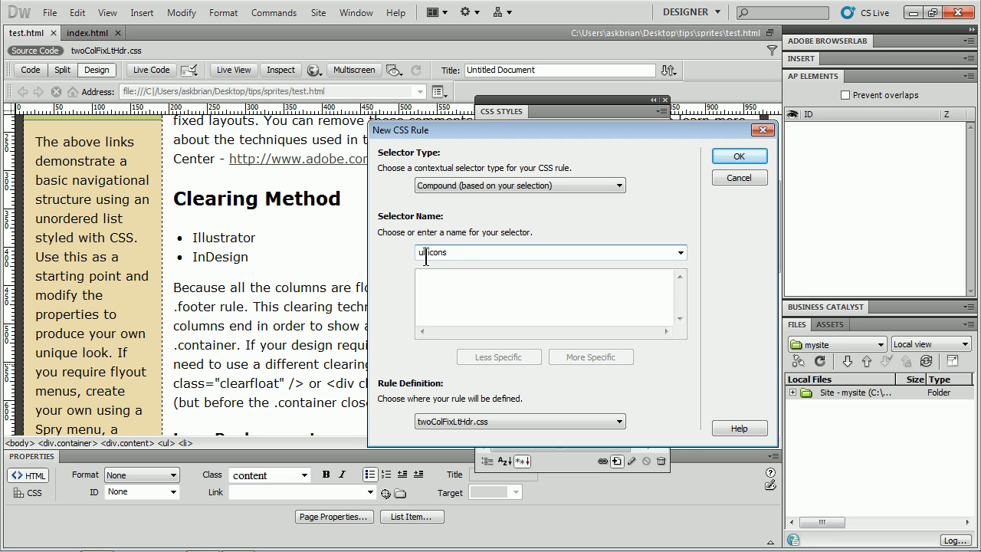
double_click(437, 252)
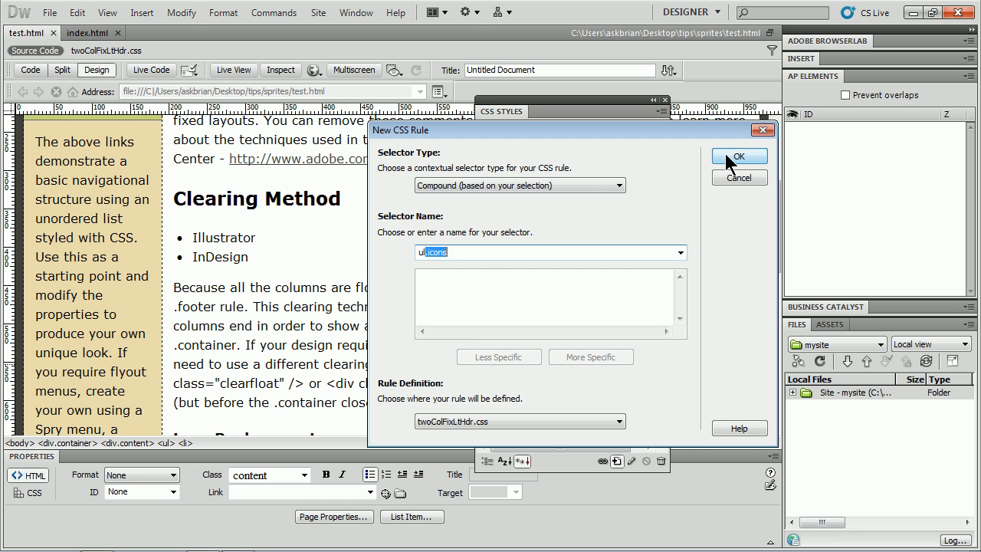
left_click(739, 156)
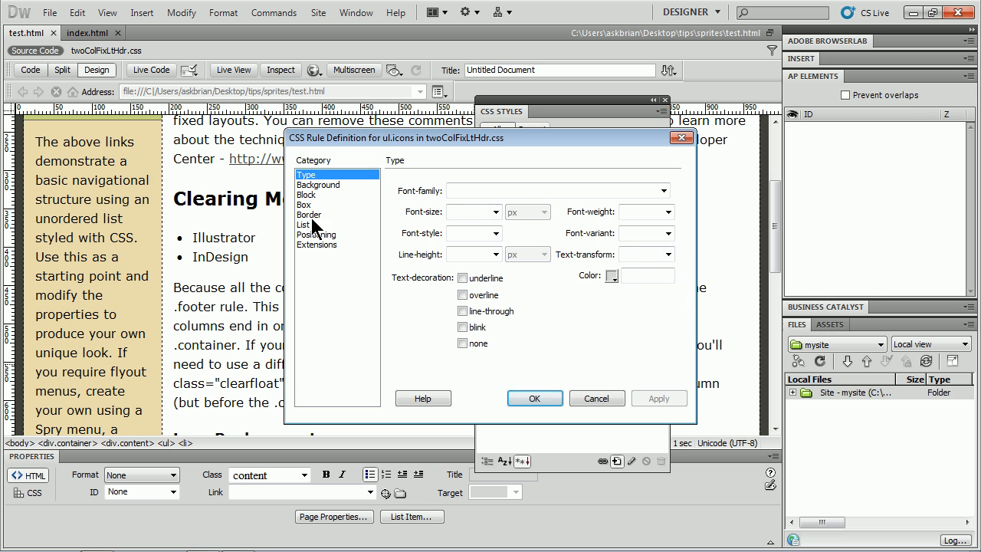
left_click(305, 224)
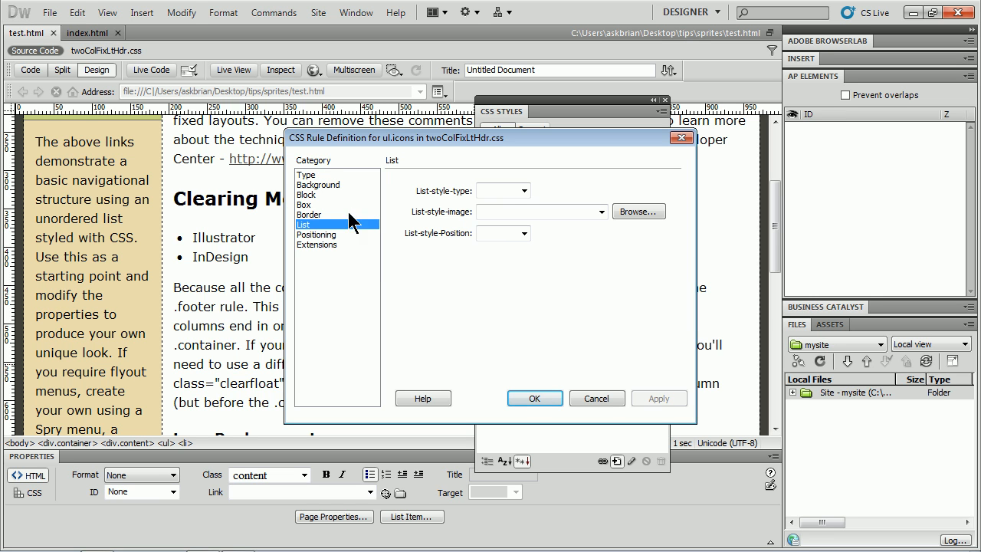
left_click(496, 190)
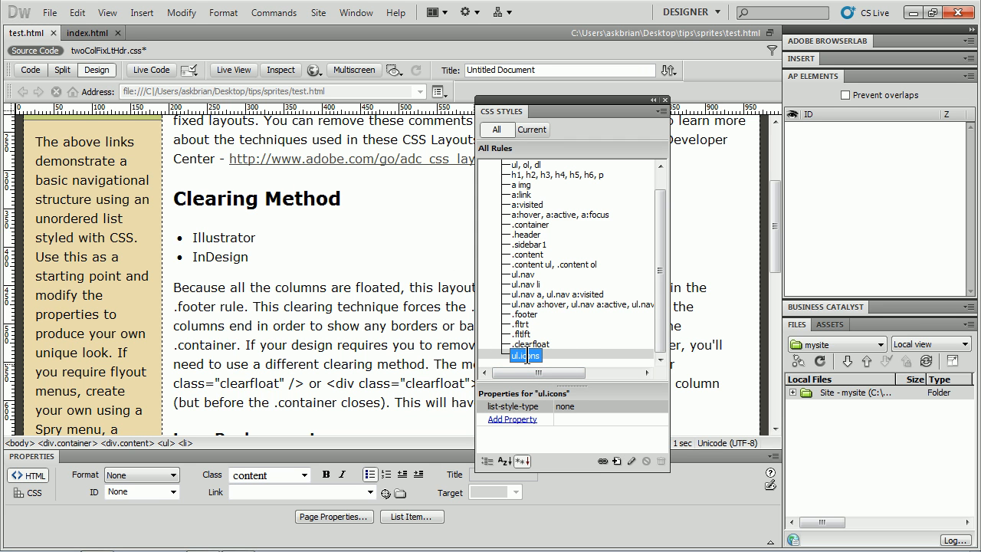
Step: Give the Illustrator/InDesign list the icons class, removing its bullets, and begin another rule from a list item
left_click(221, 236)
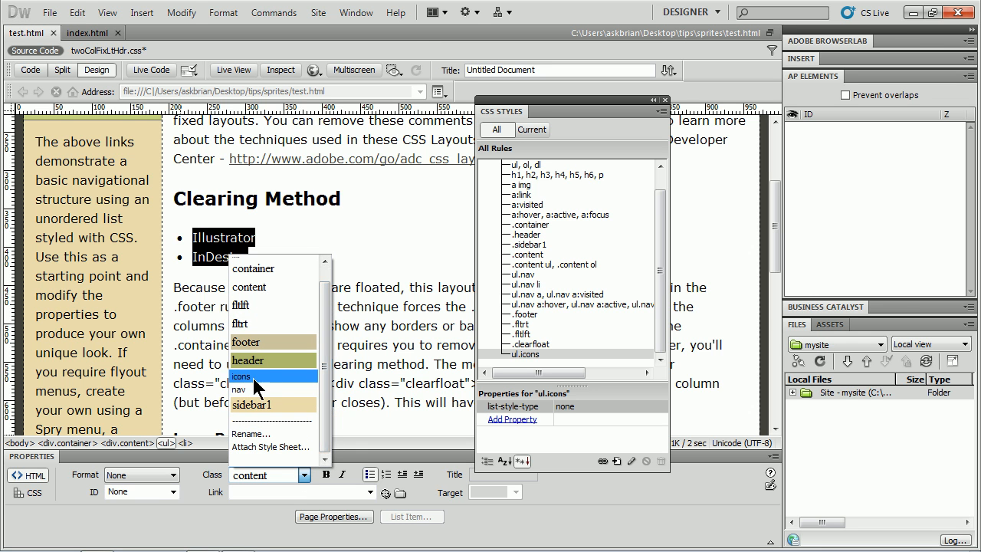
left_click(242, 378)
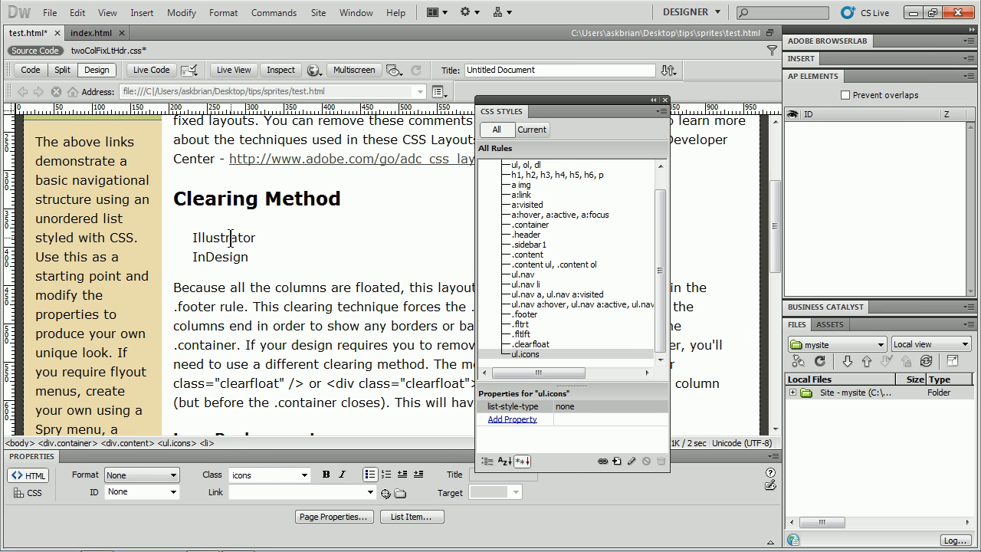
mouse_move(617, 460)
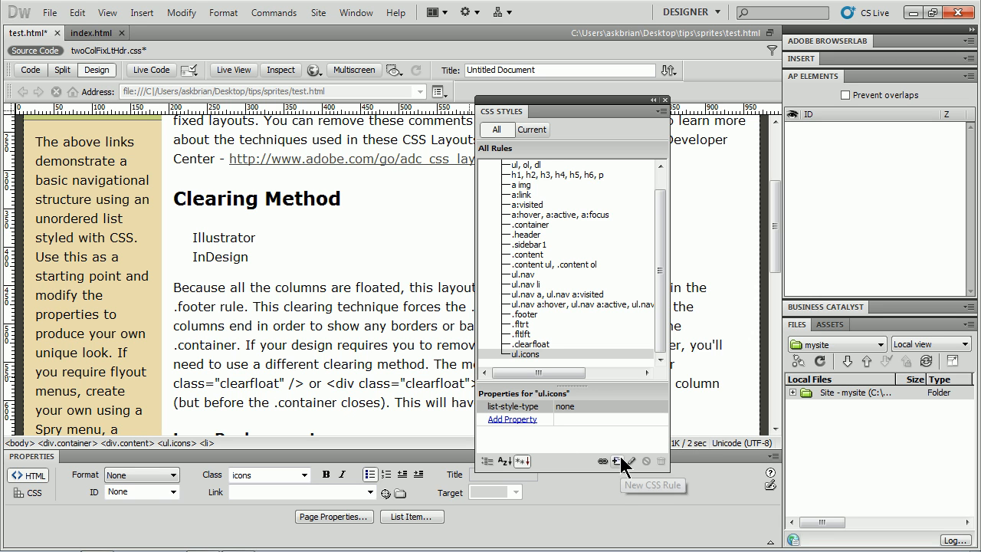
double_click(223, 238)
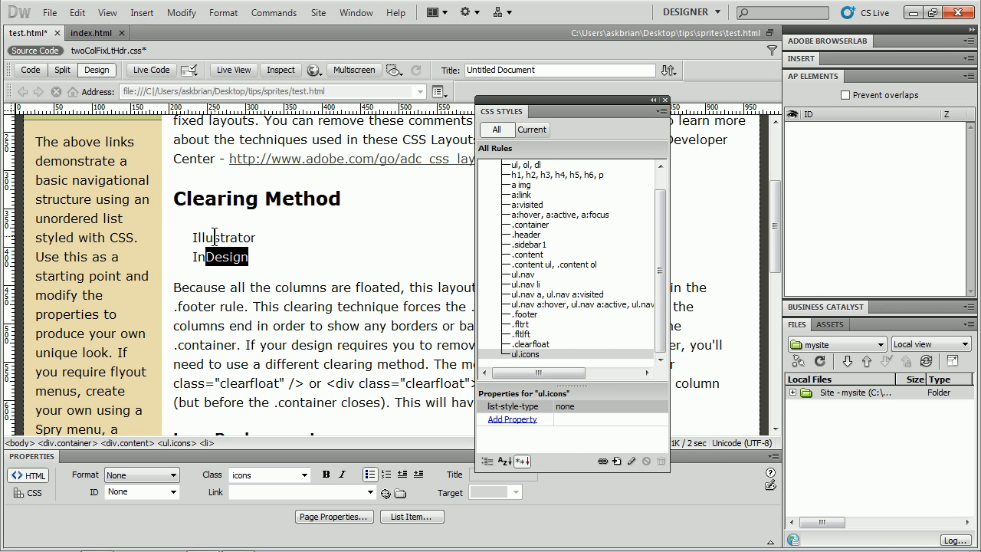
left_click(617, 460)
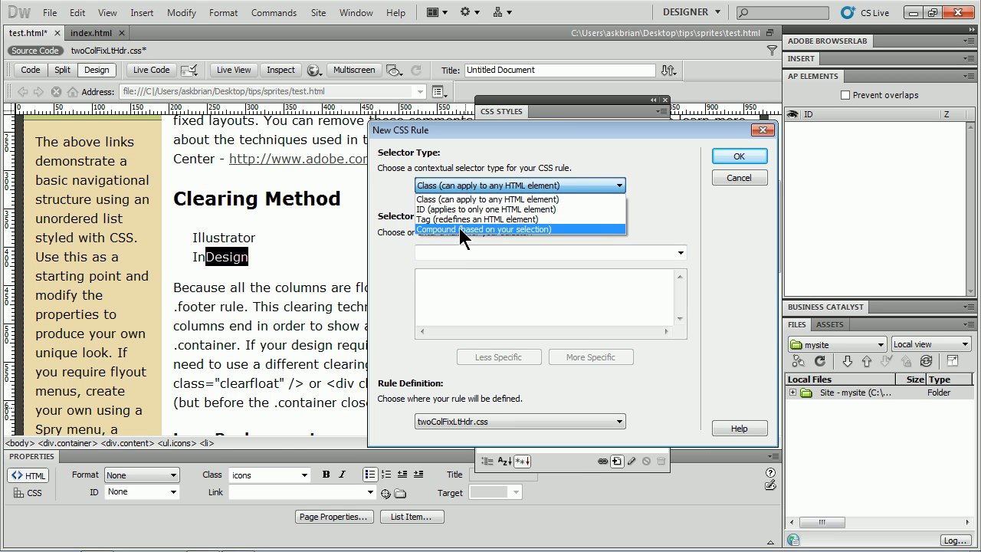
Step: Create a compound ul.icons li rule and move to its Background settings
left_click(485, 230)
type("ul.icons li")
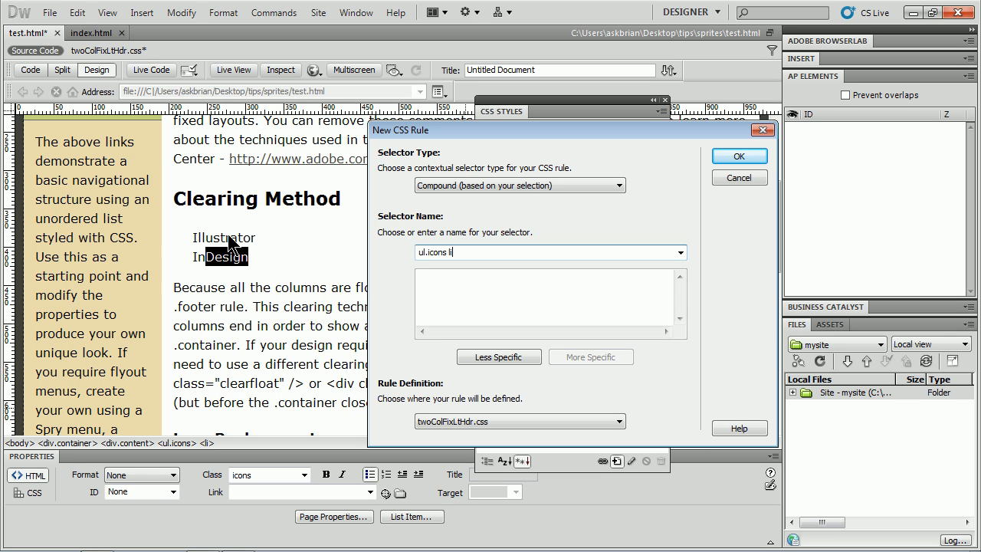
mouse_move(190, 261)
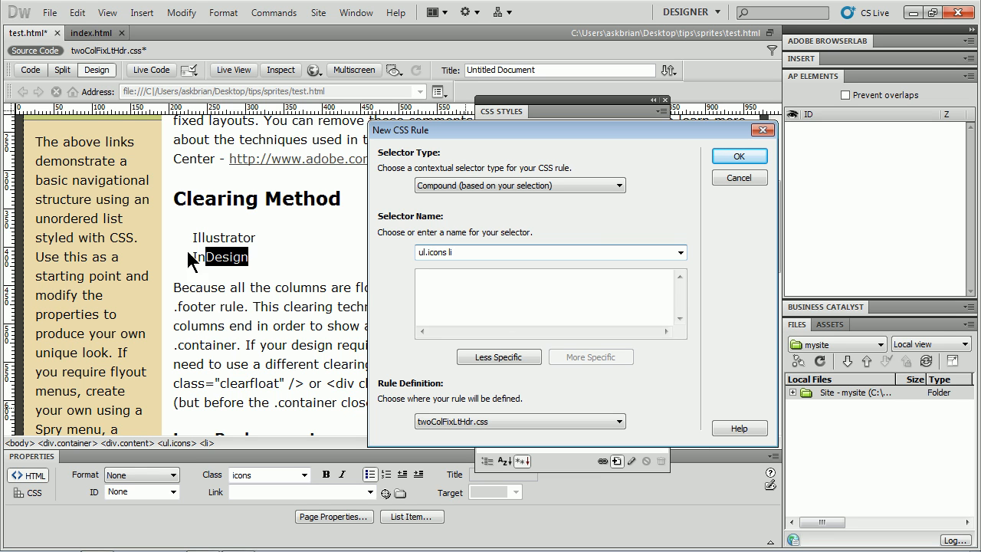
mouse_move(573, 224)
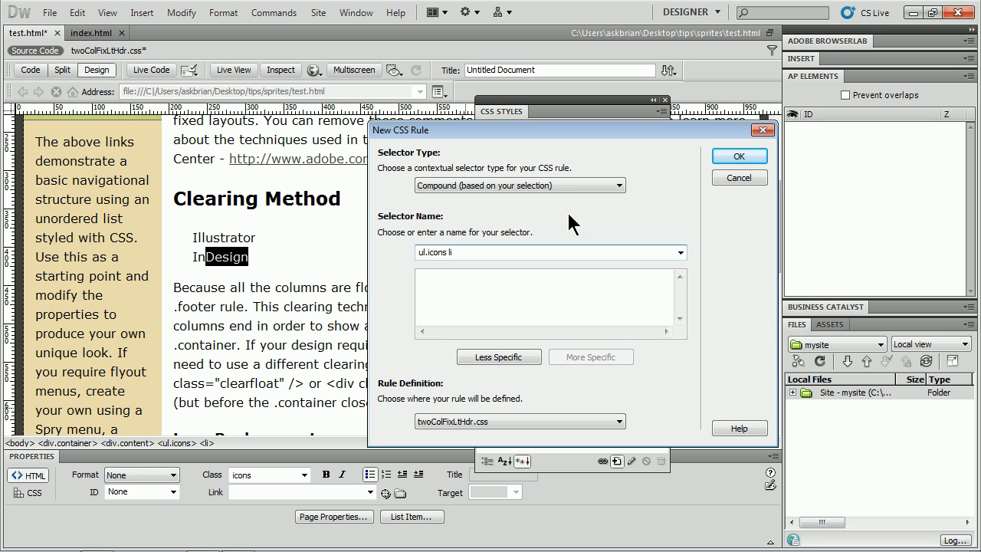
left_click(739, 156)
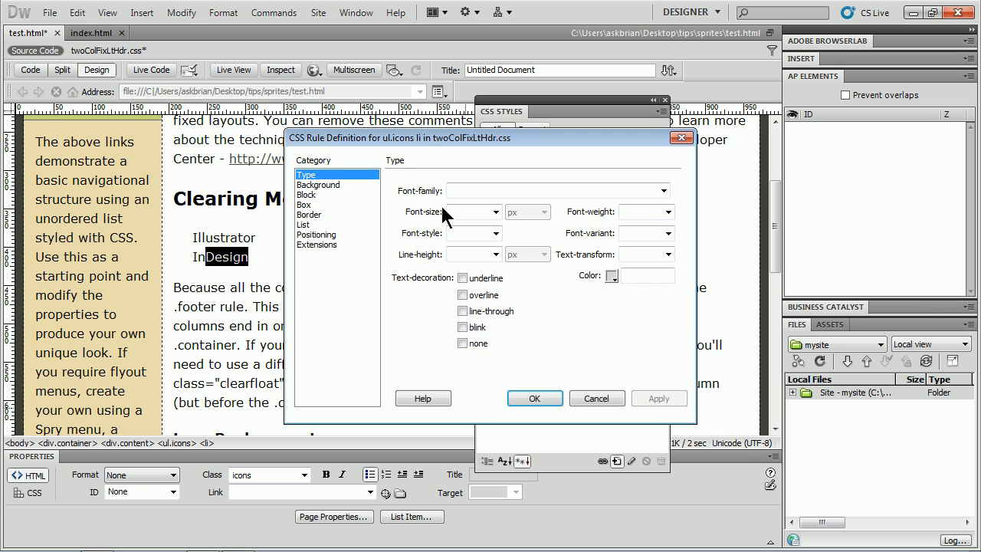
left_click(318, 184)
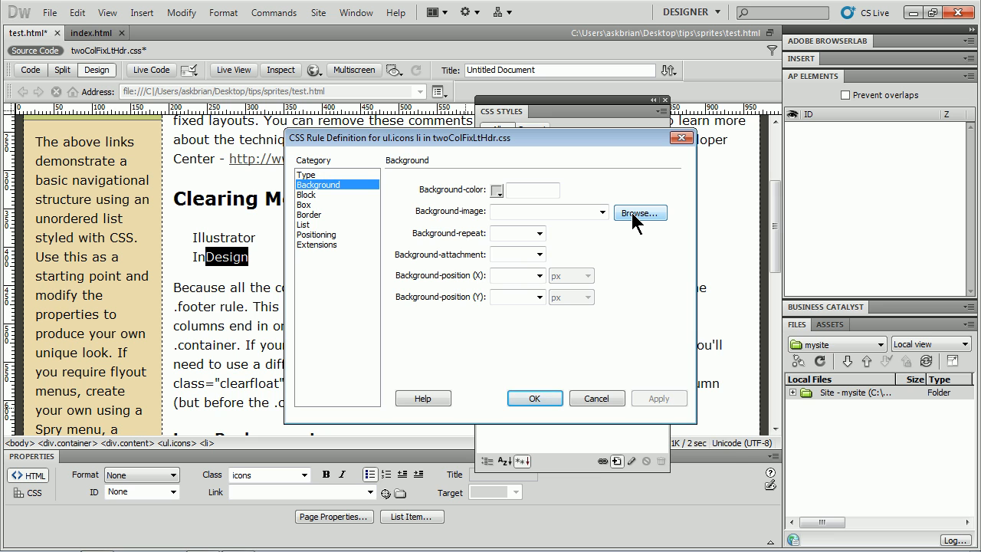
Step: Set images/sprites.png as the background image of ul.icons li
left_click(640, 211)
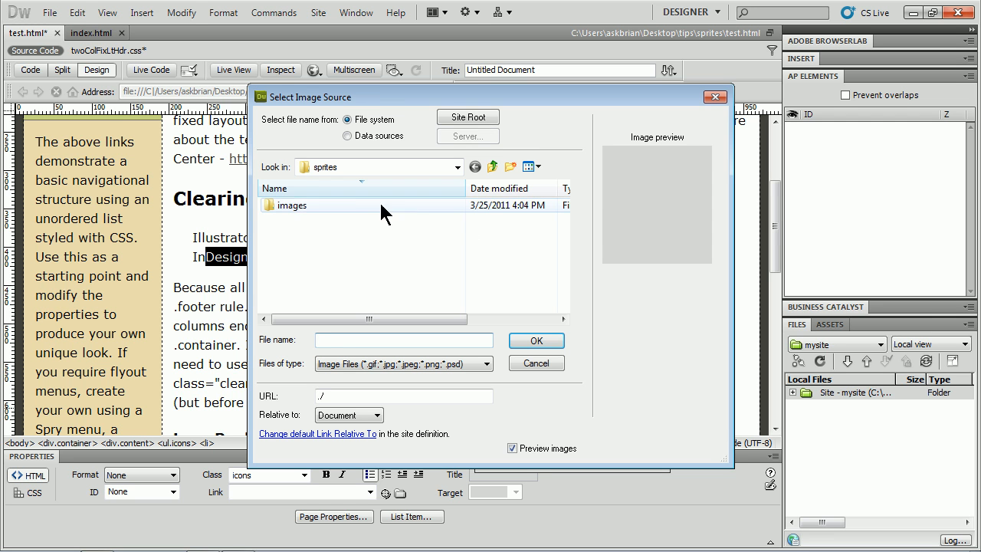
double_click(292, 206)
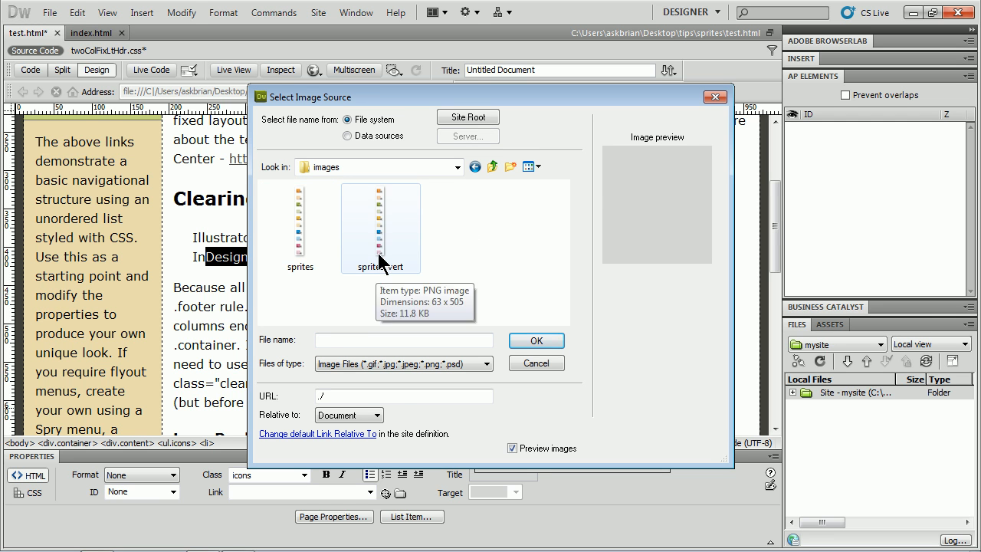
left_click(380, 223)
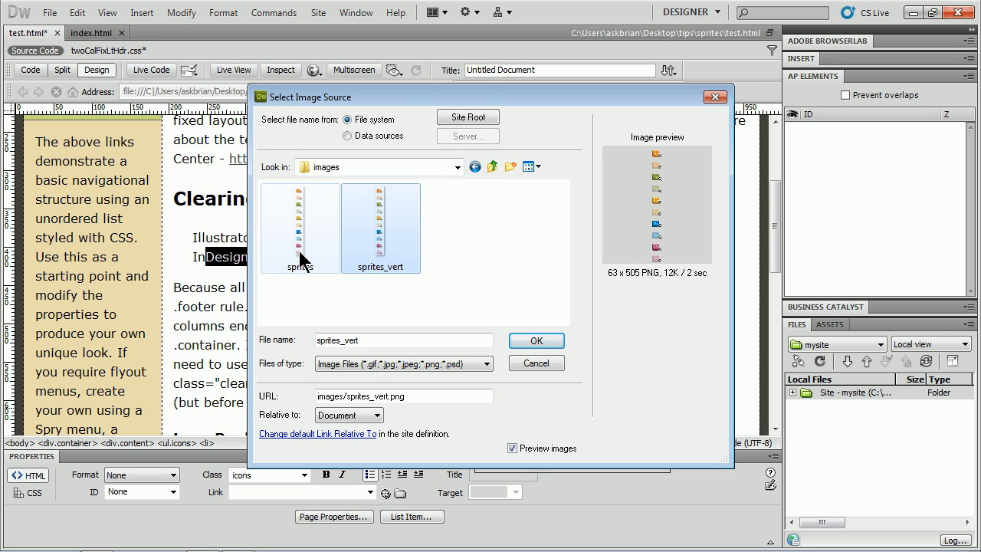
left_click(301, 227)
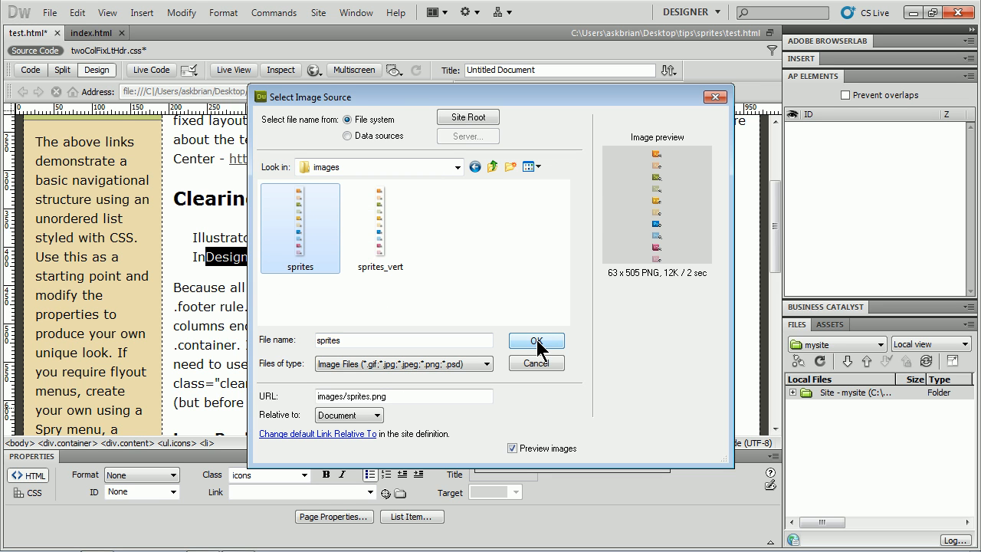
left_click(537, 340)
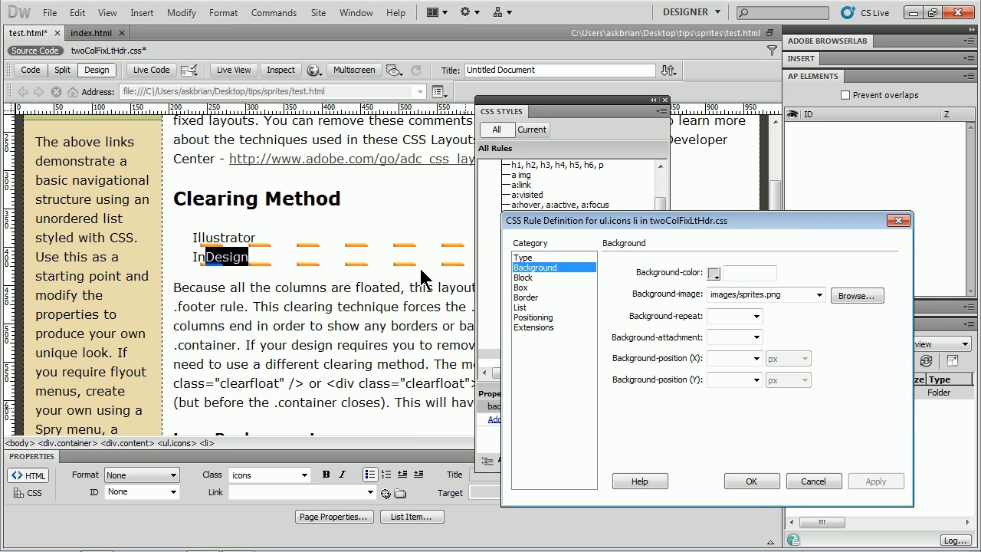
mouse_move(411, 230)
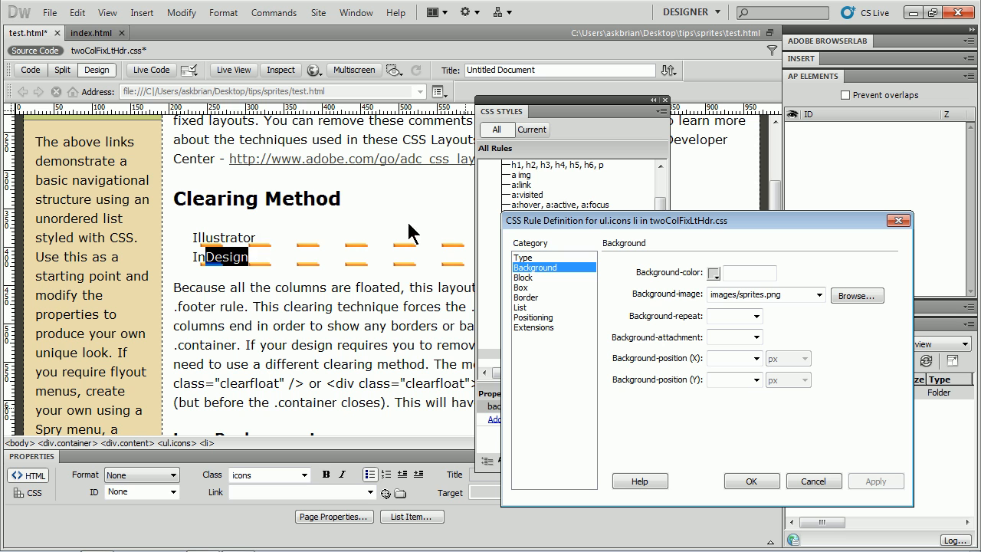
mouse_move(211, 244)
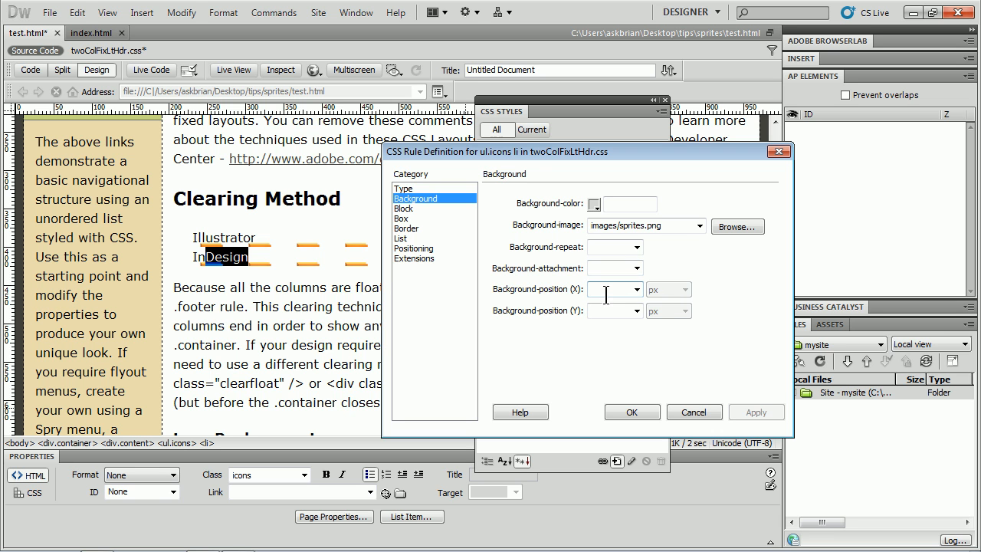
Step: Position the sprite background at 0 px, -20 px with no-repeat, showing one icon per item
type("0")
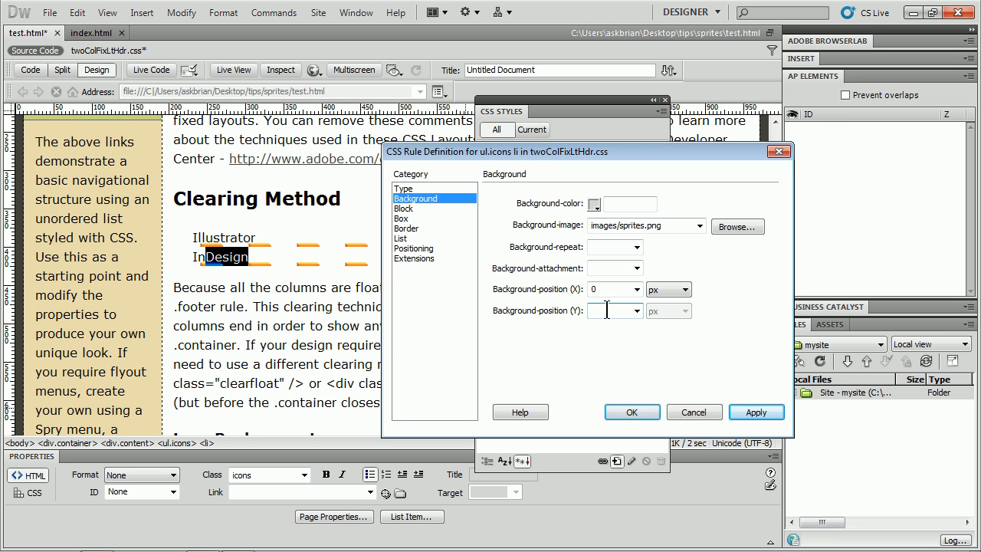
type("-20")
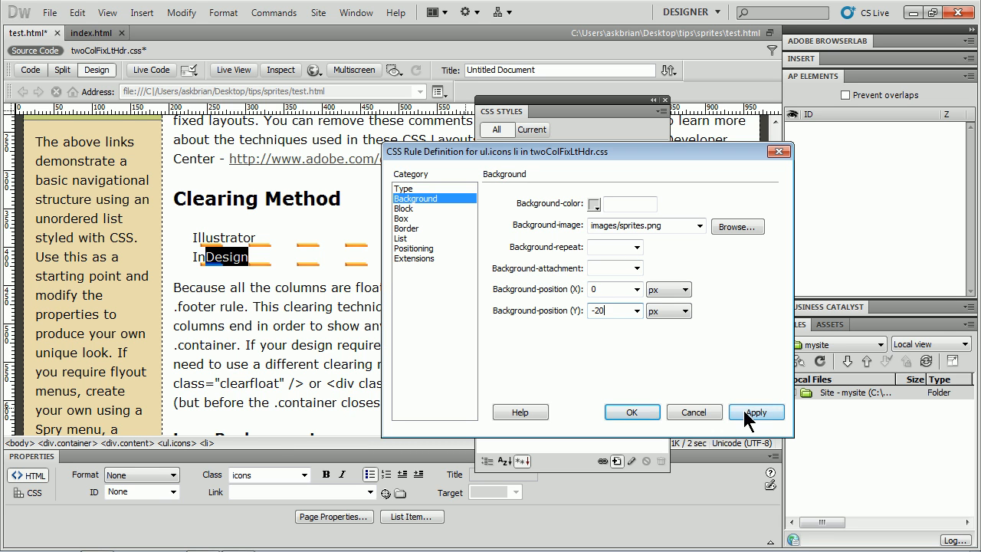
left_click(756, 413)
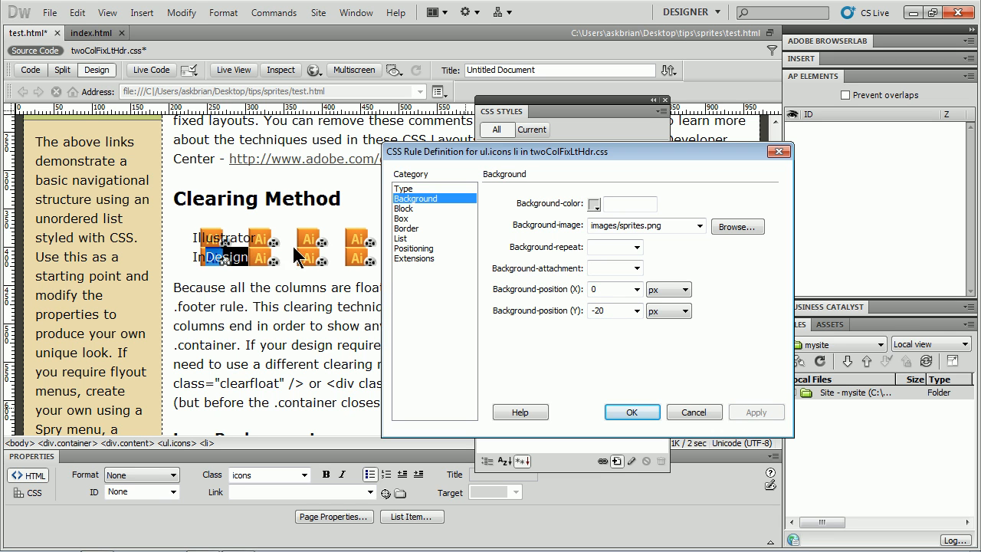
mouse_move(325, 245)
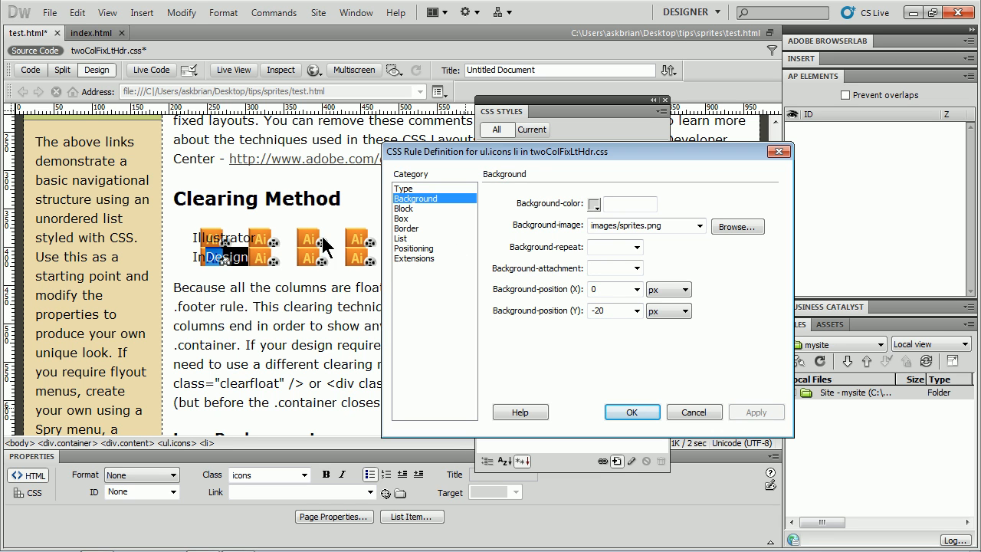
left_click(638, 247)
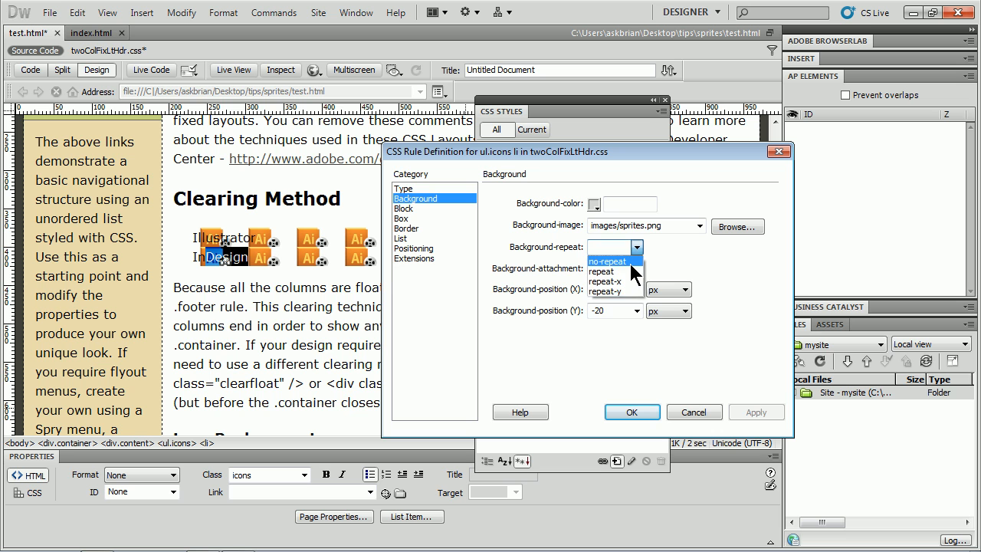
left_click(607, 260)
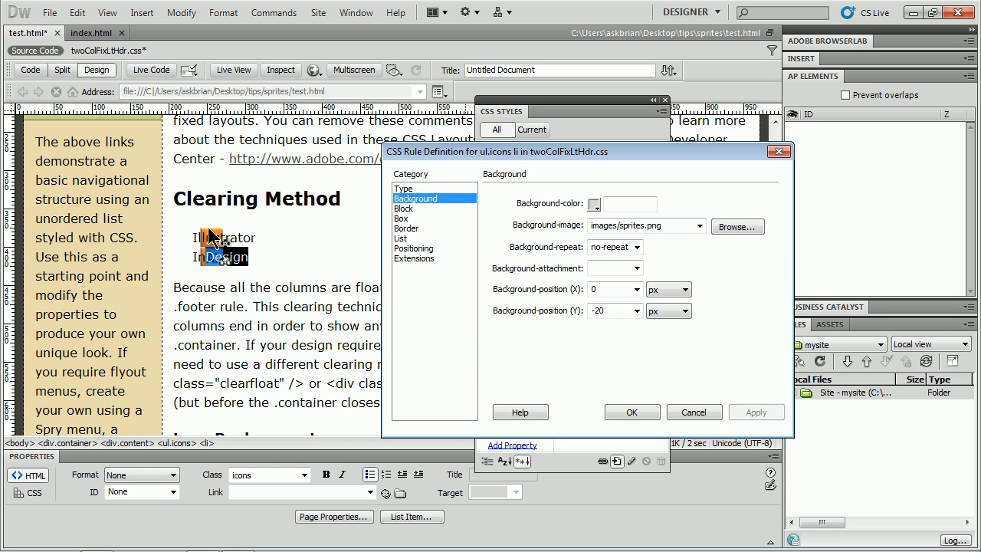
mouse_move(261, 246)
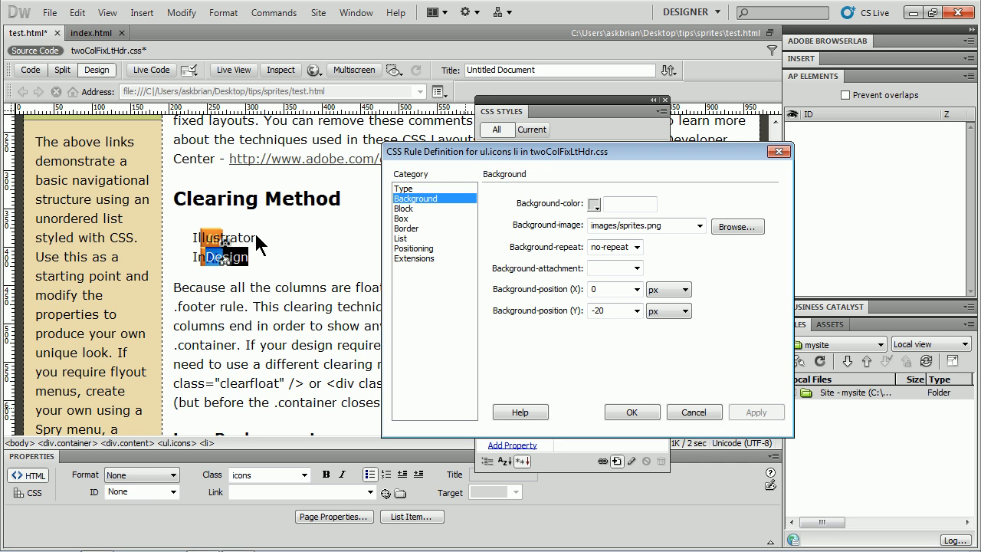
mouse_move(313, 247)
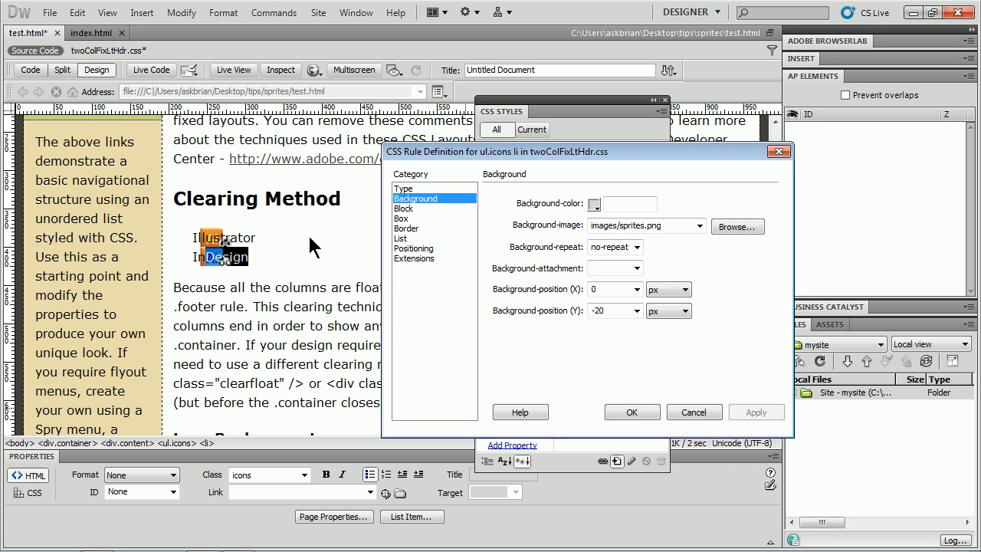
mouse_move(269, 223)
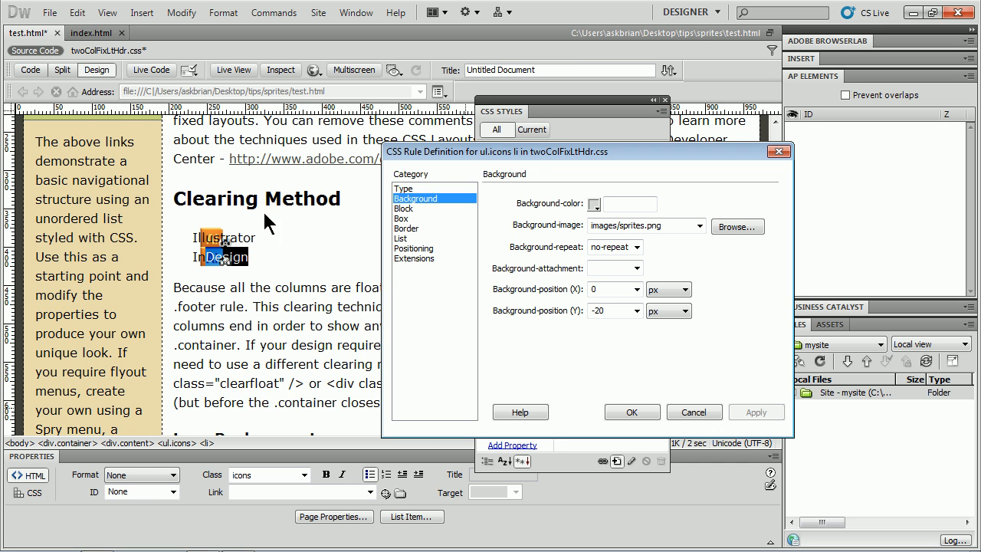
mouse_move(407, 230)
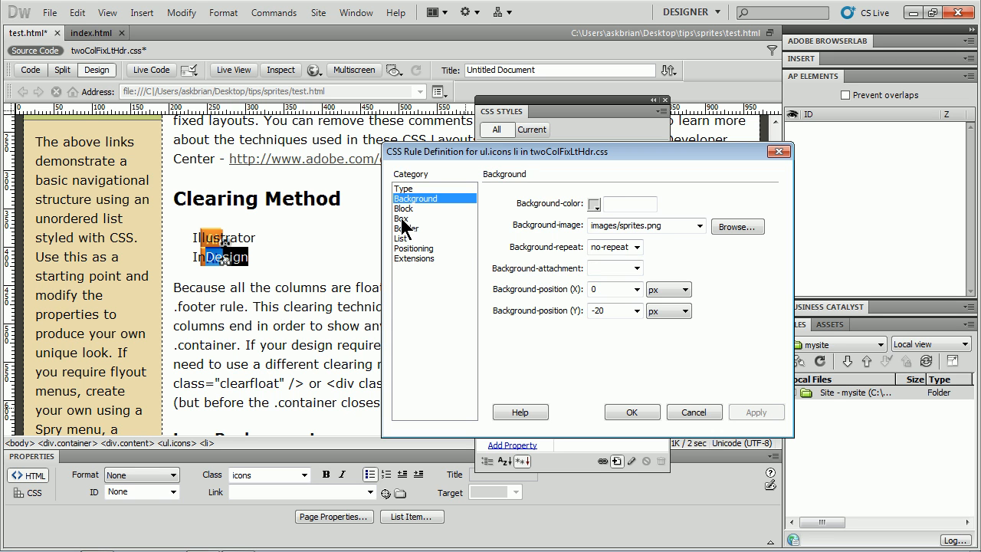
Step: In the Box category, give the list items 55 px left padding and preview it
left_click(402, 217)
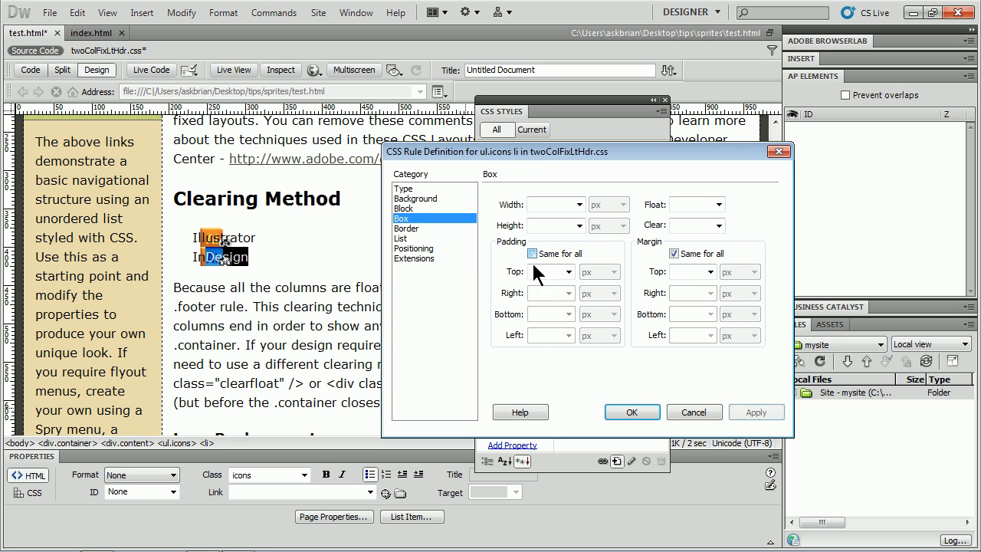
type("7")
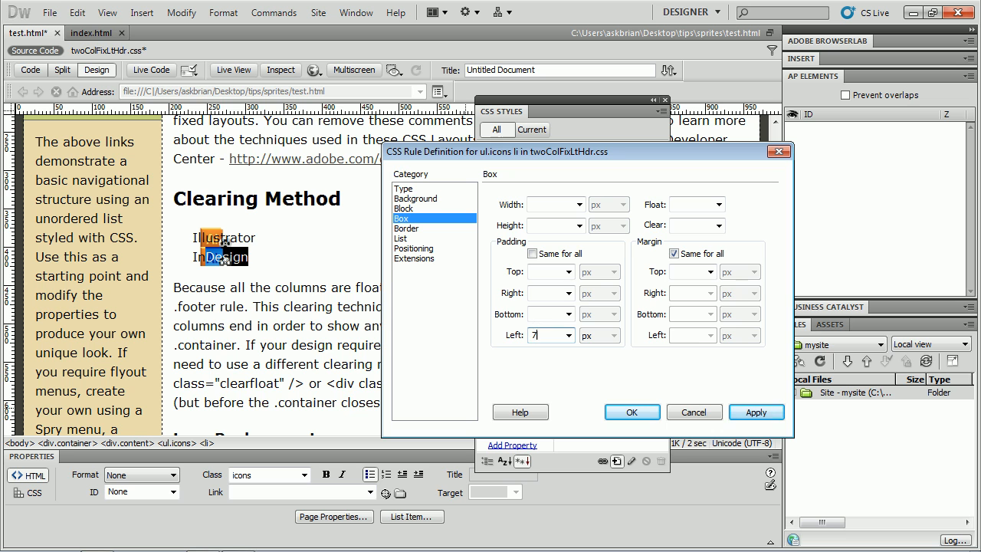
left_click(756, 413)
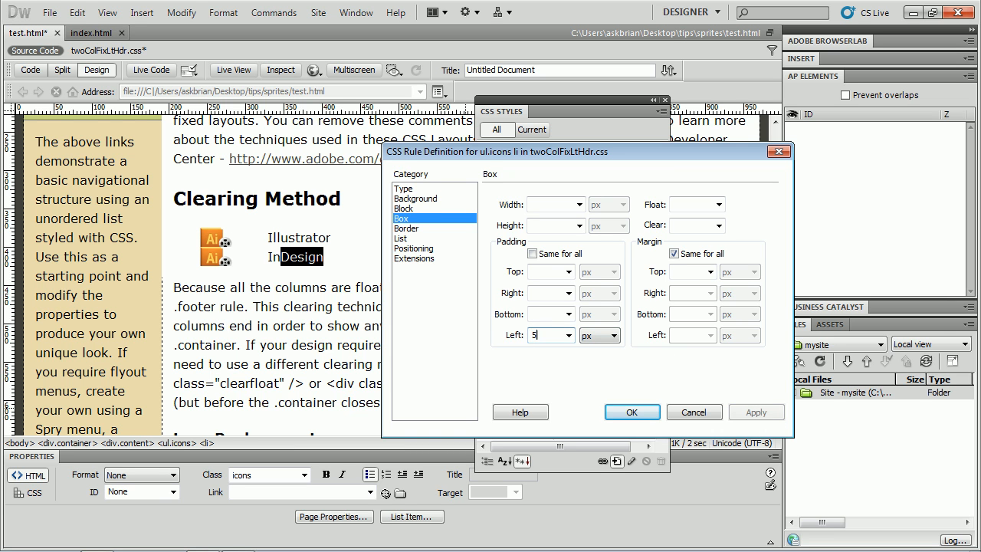
type("0")
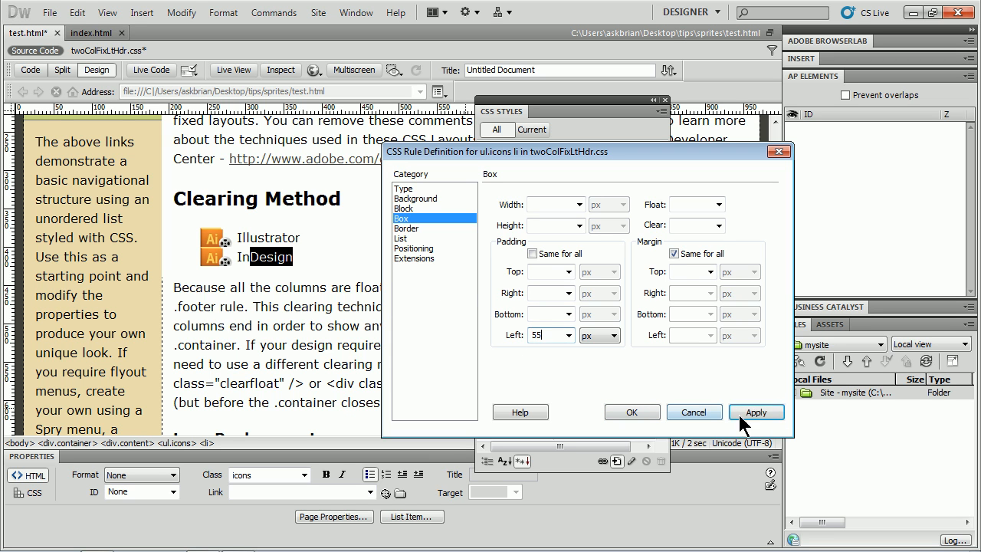
left_click(756, 411)
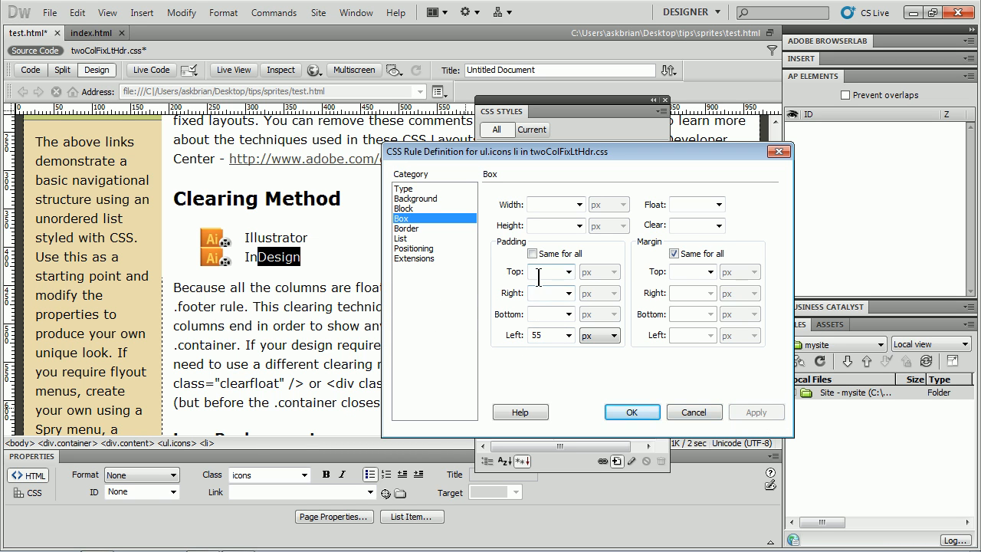
Step: Set top, right and bottom padding to 5 px, apply it and save the ul.icons li rule
left_click(546, 272)
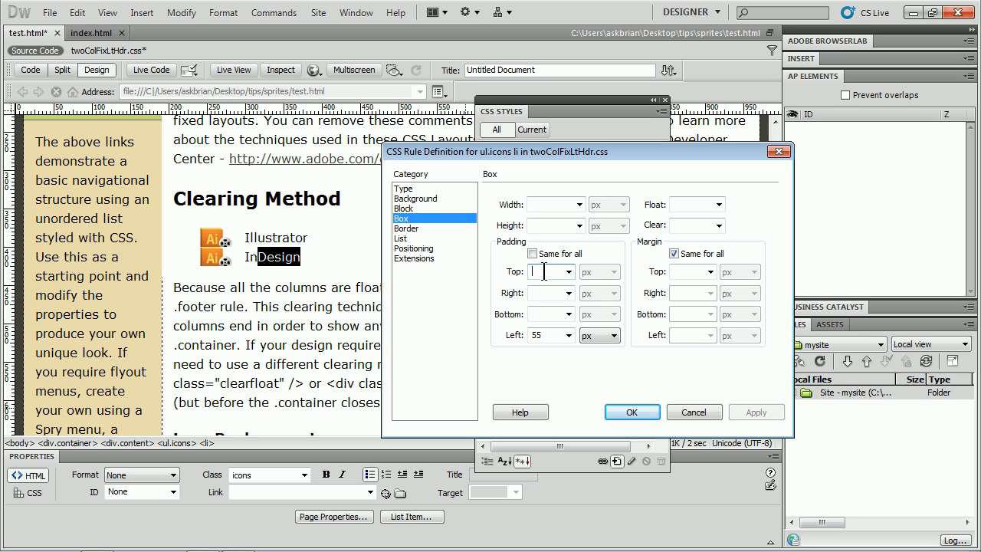
type("5")
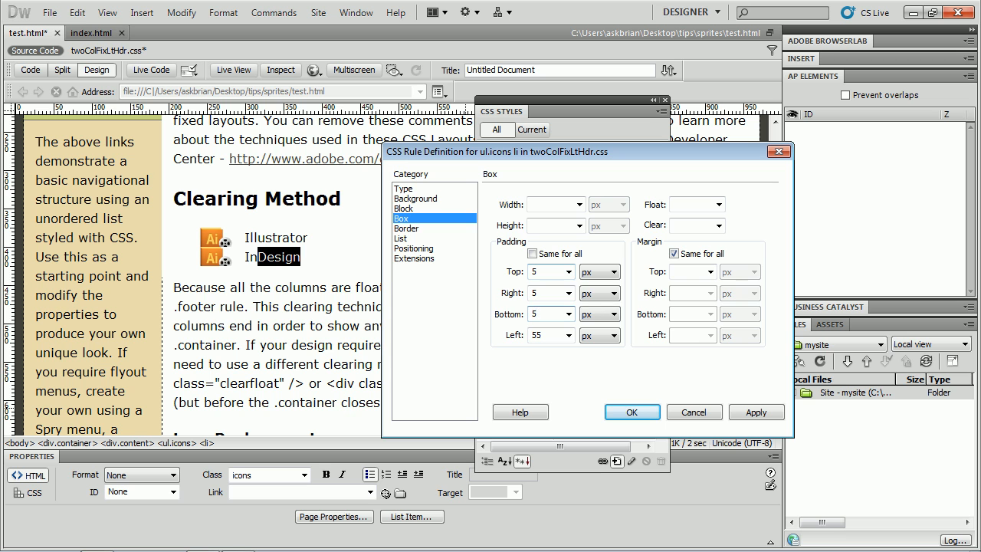
left_click(544, 313)
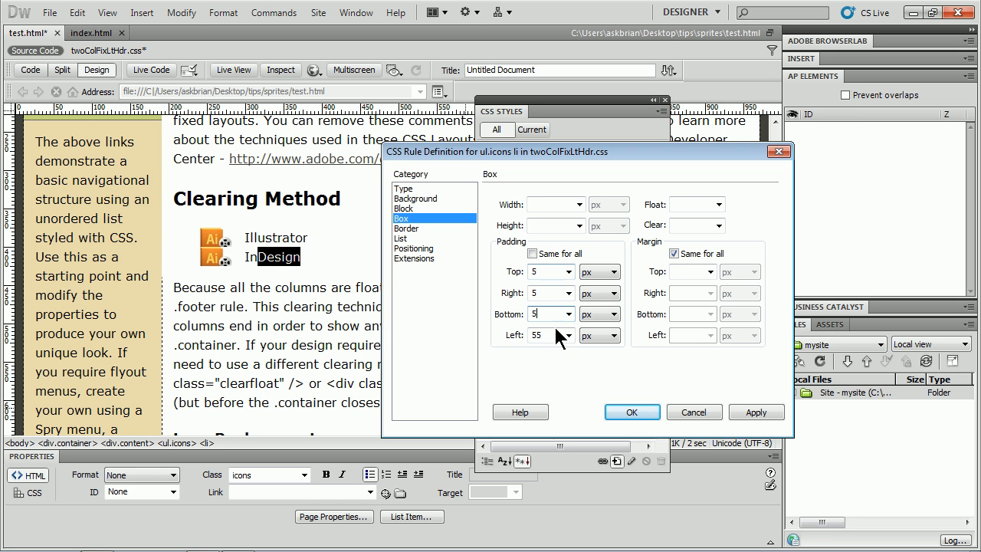
left_click(756, 410)
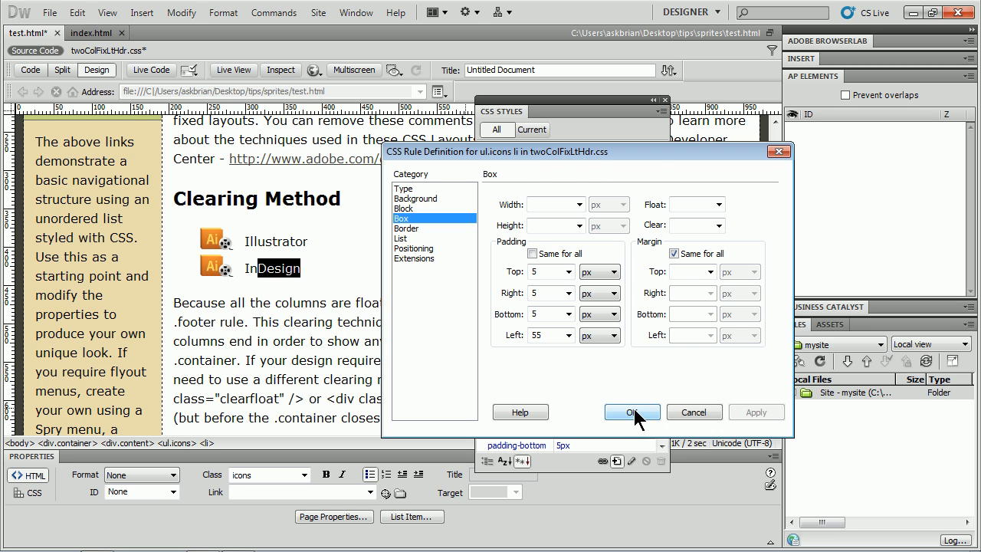
left_click(632, 411)
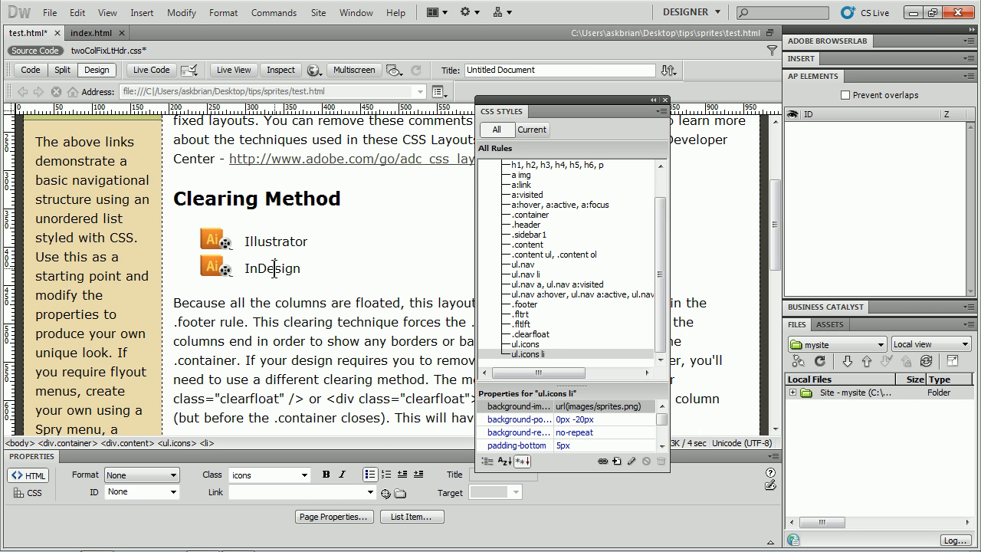
double_click(276, 241)
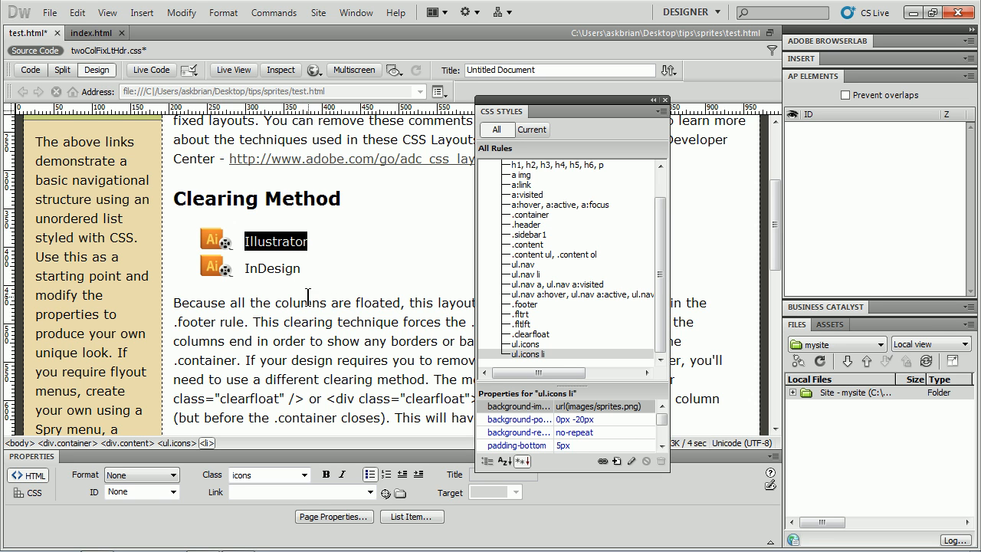
left_click(527, 356)
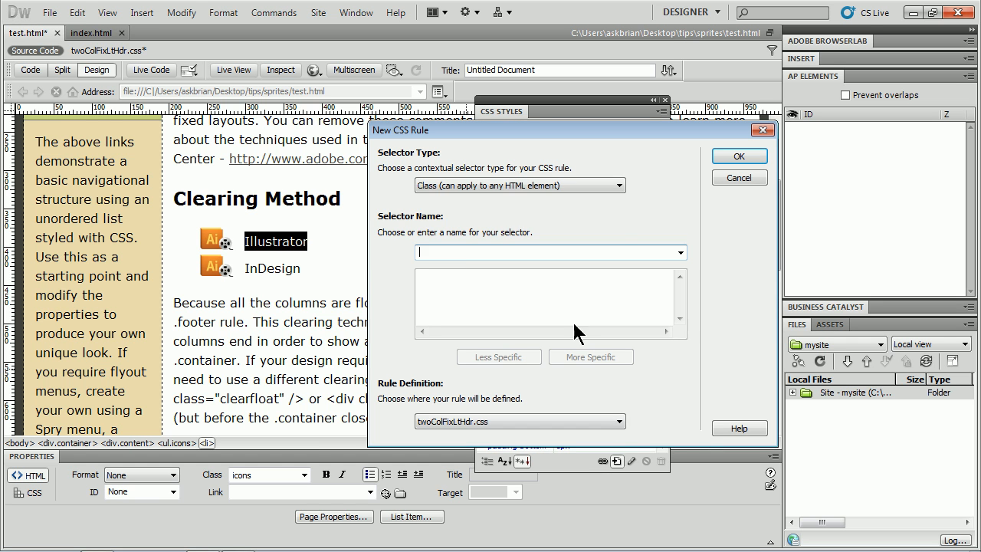
Step: Add an empty compound ul.icons li.ai rule to twoColFixLtHdr.css
left_click(520, 184)
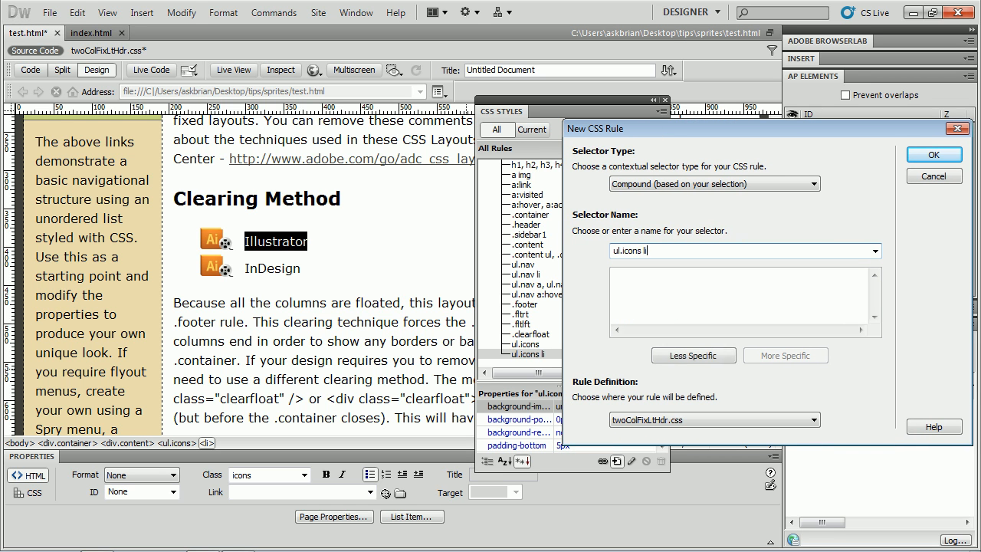
type(".")
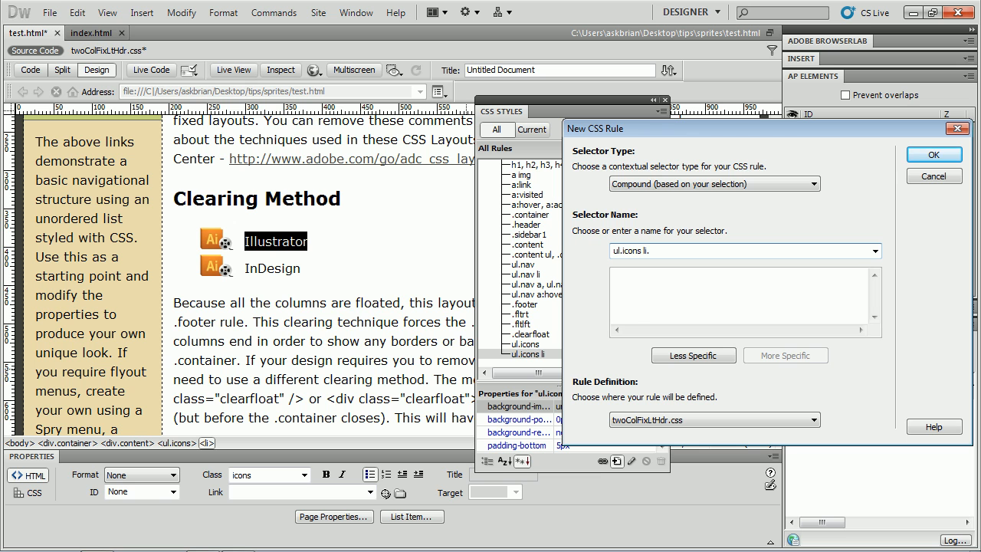
type("ai")
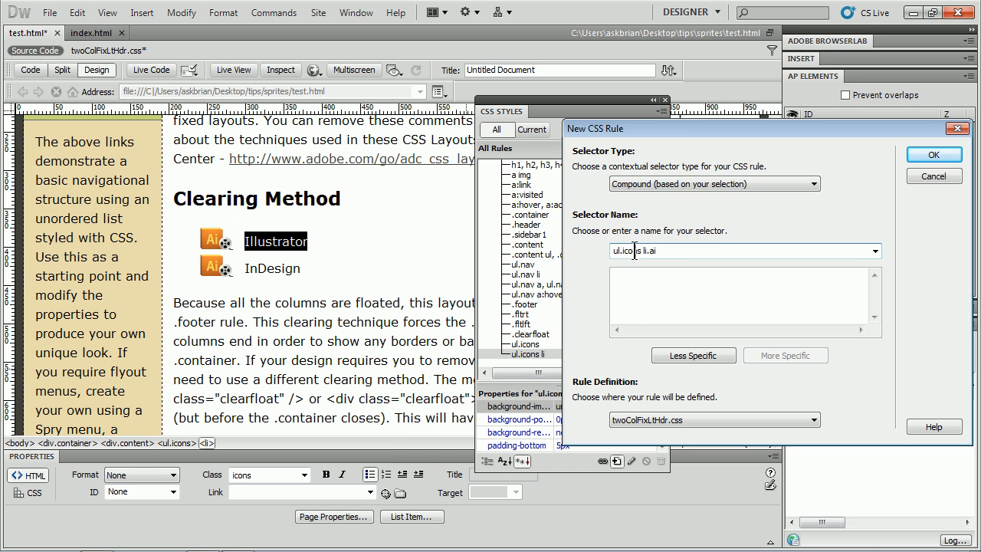
double_click(619, 252)
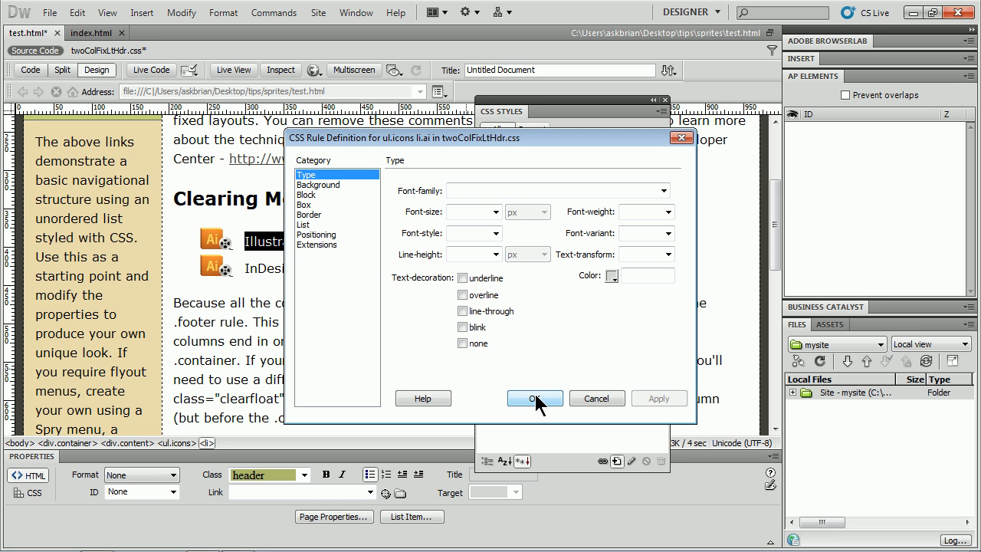
left_click(533, 398)
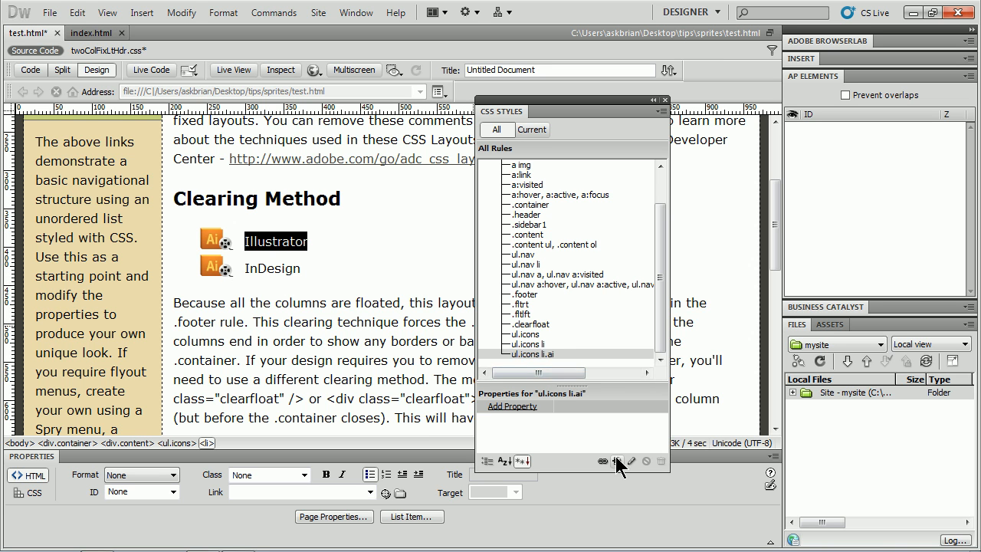
Step: Create a new compound rule named ul.icons li.id in twoColFixLtHdr.css
left_click(617, 460)
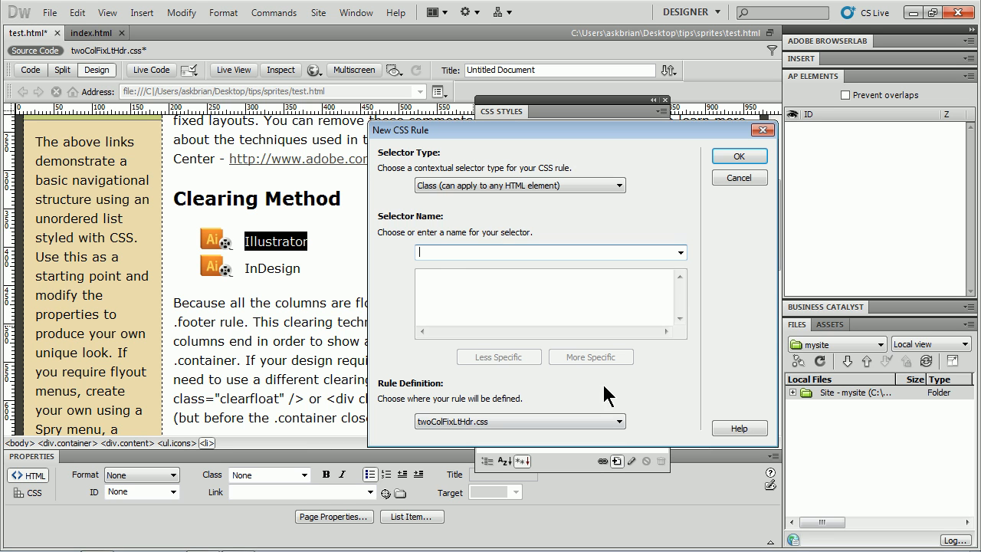
left_click(518, 184)
type("ul.icons li.")
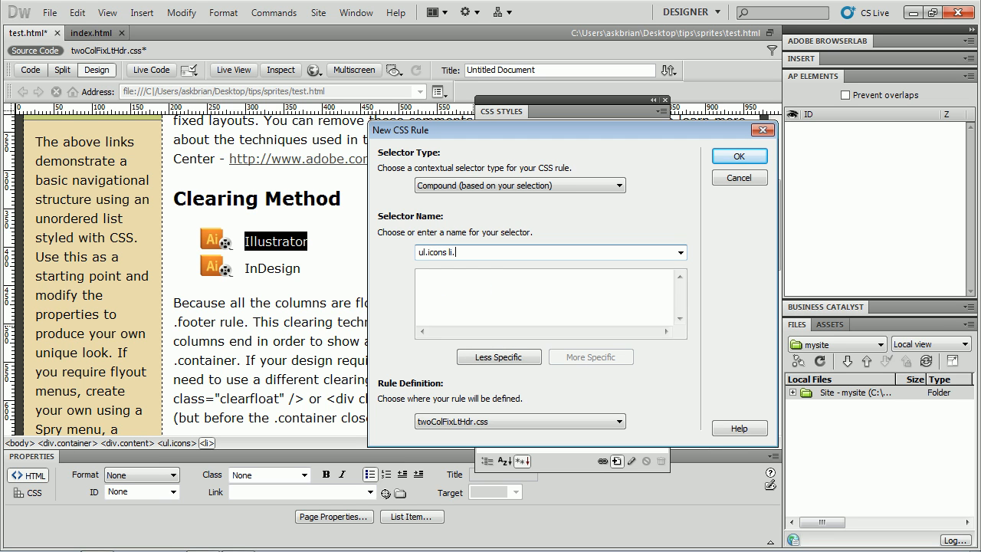
type("id")
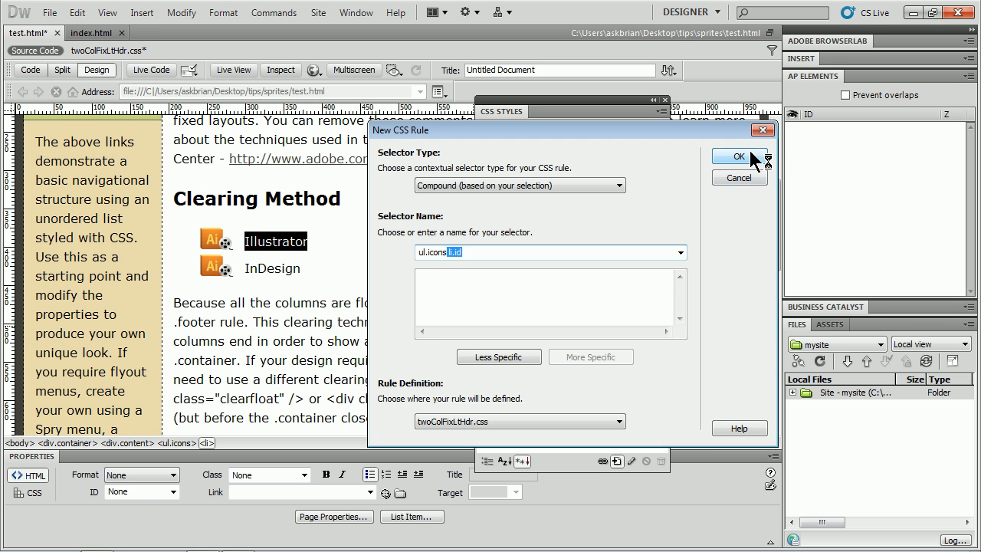
left_click(739, 156)
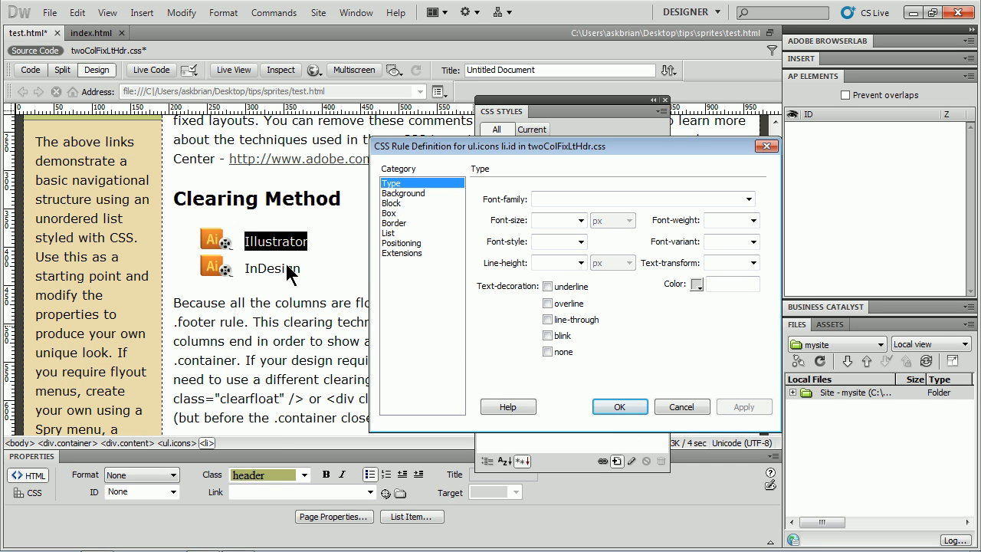
mouse_move(516, 398)
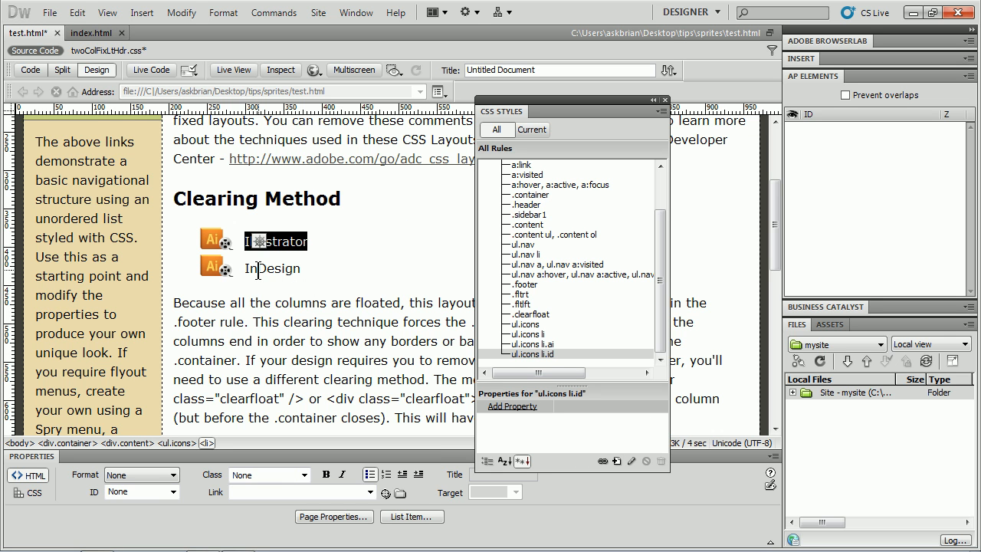
Step: Assign the id class to the InDesign <li> element and reopen the ul.icons li.id rule
left_click(273, 268)
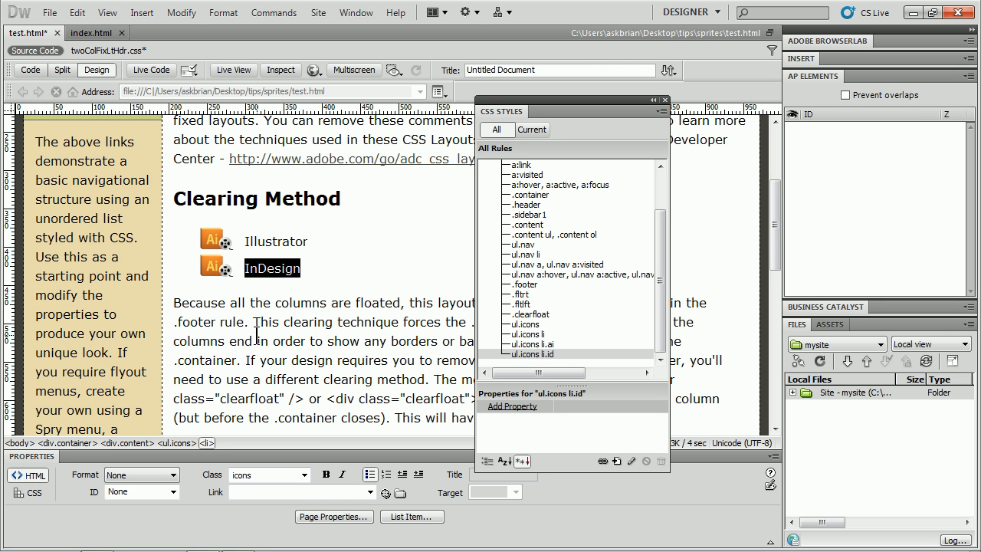
left_click(207, 443)
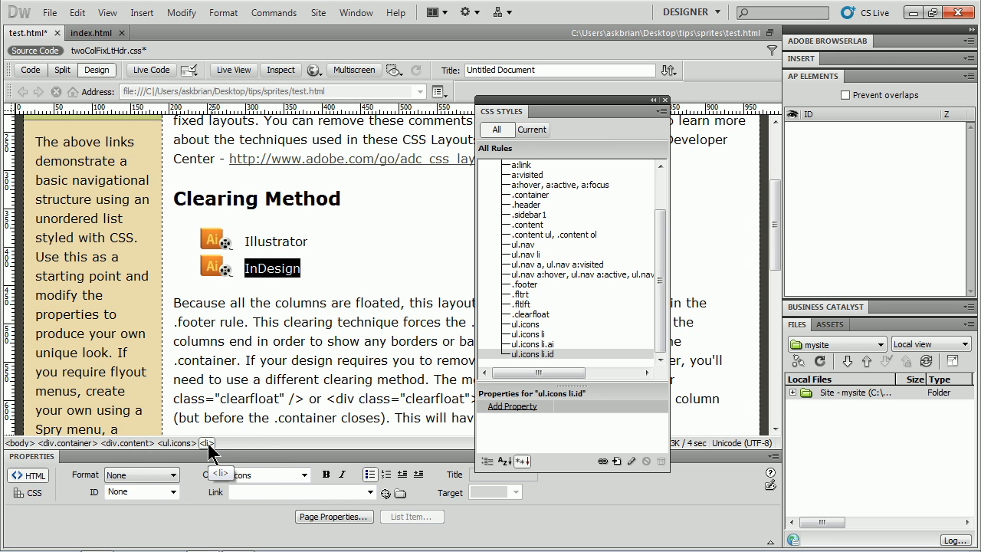
left_click(307, 475)
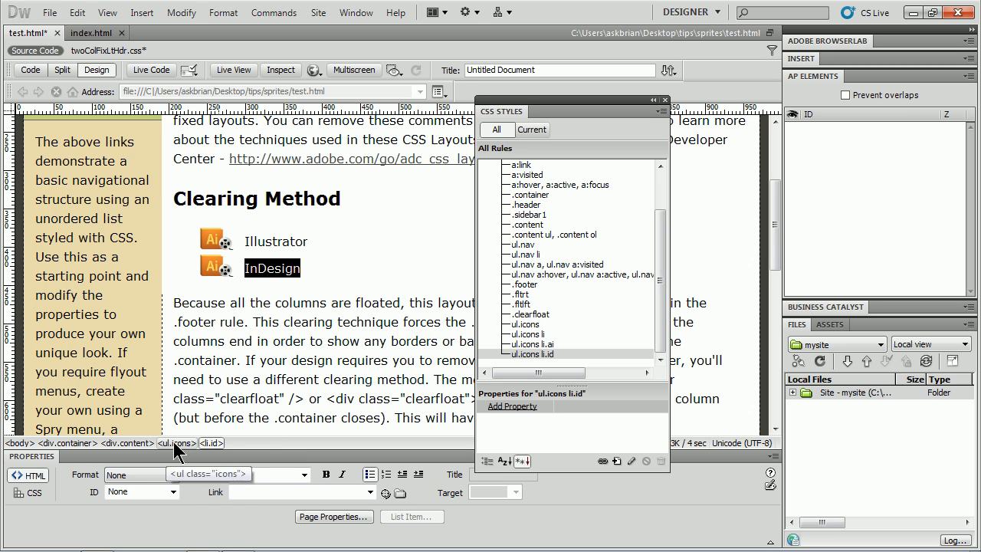
left_click(209, 443)
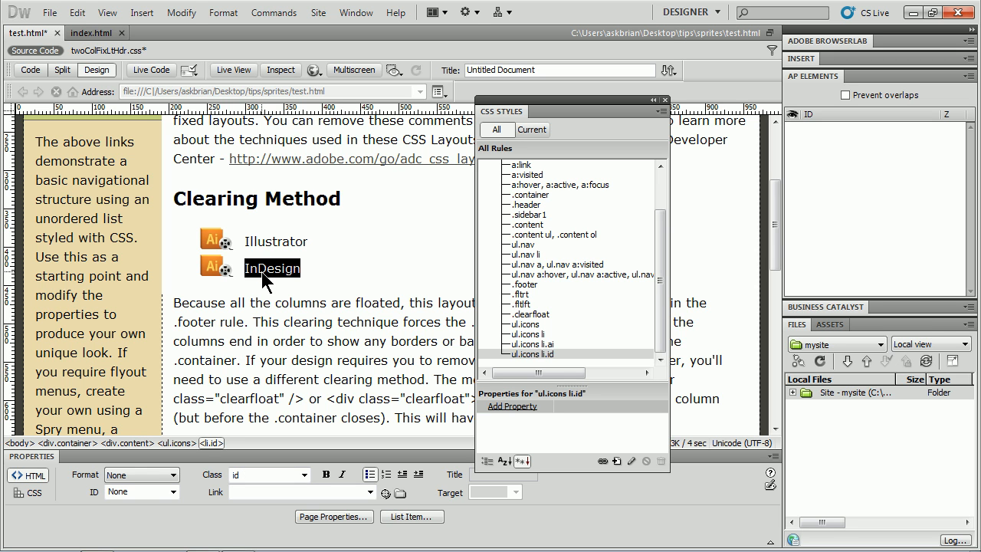
left_click(531, 354)
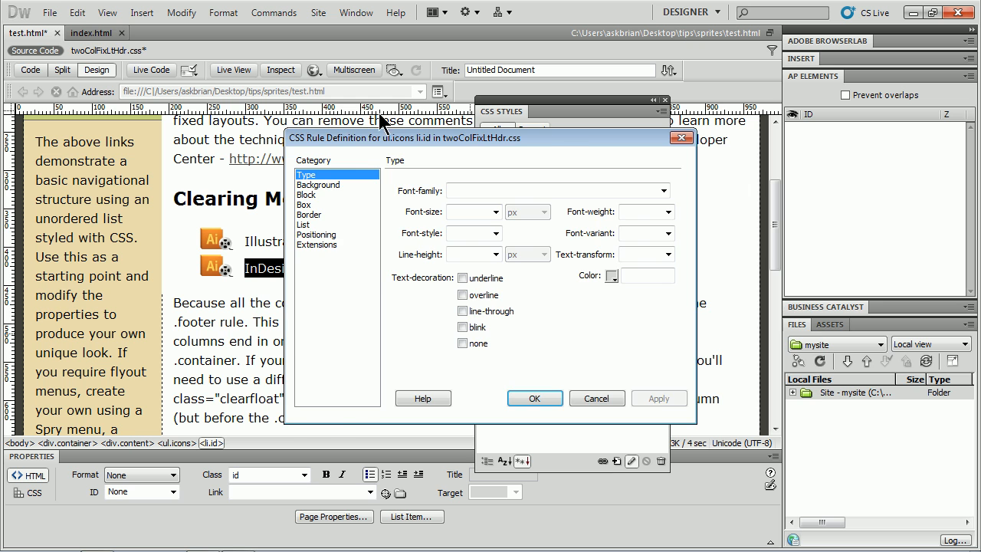
Step: Show the Background category of the ul.icons li.id rule definition
left_click(317, 184)
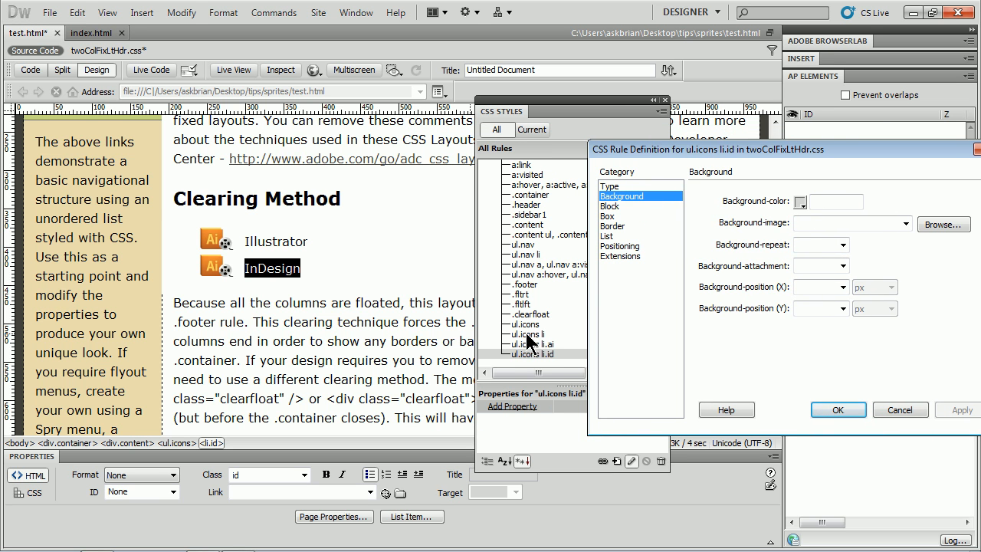
mouse_move(203, 273)
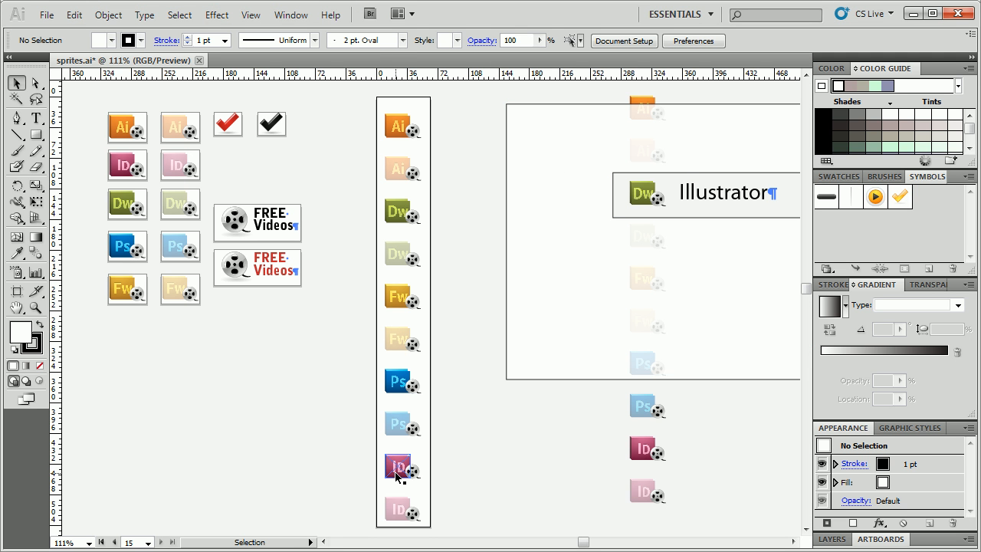
mouse_move(397, 467)
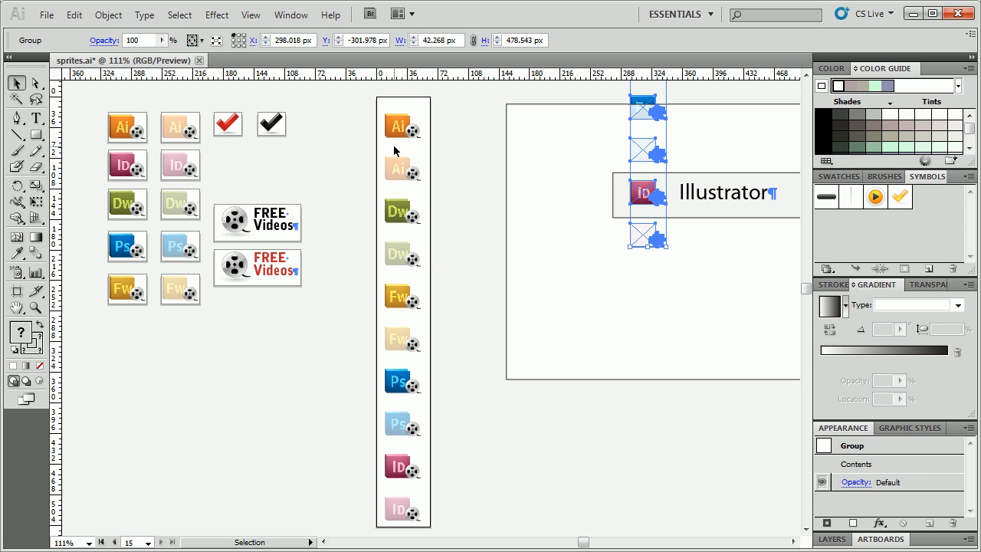
mouse_move(406, 387)
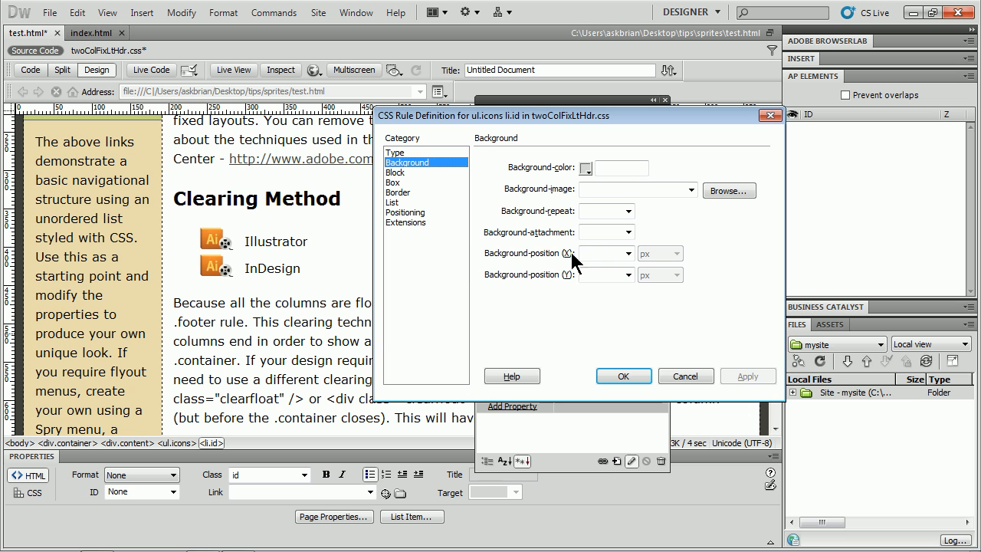
Step: Set Background-position (X) of ul.icons li.id to 0 px
type("0")
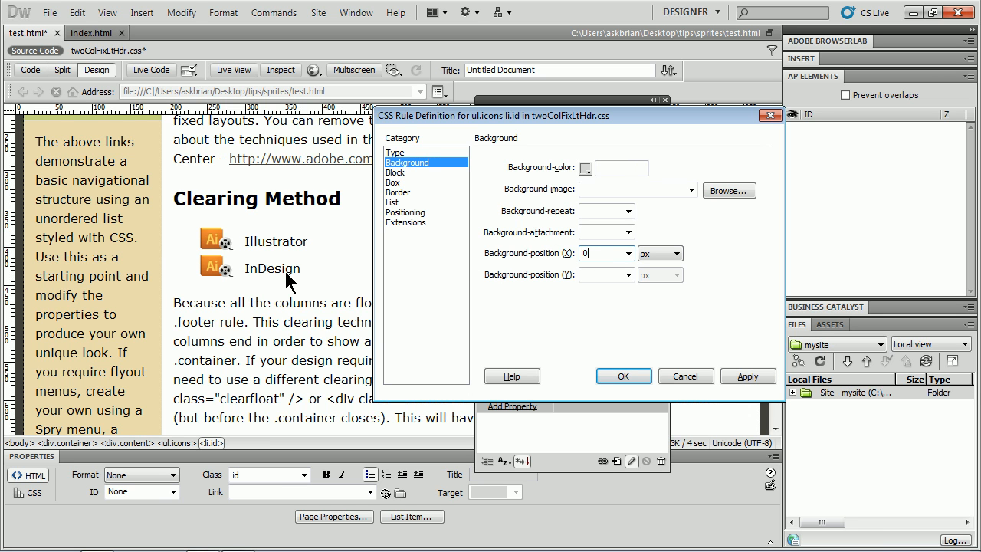
left_click(606, 274)
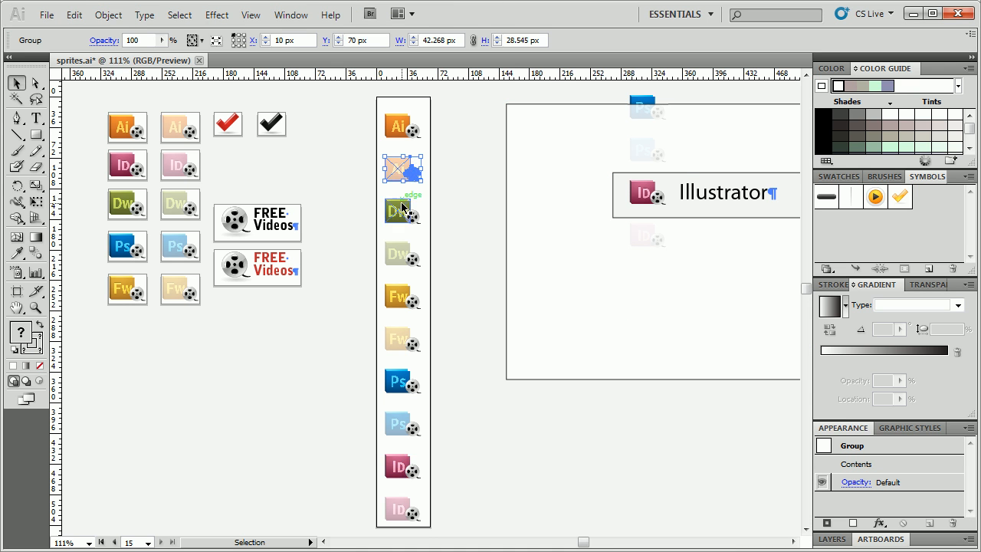
Step: Select the faded Illustrator and Fireworks icon groups to read their Y offsets
left_click(402, 297)
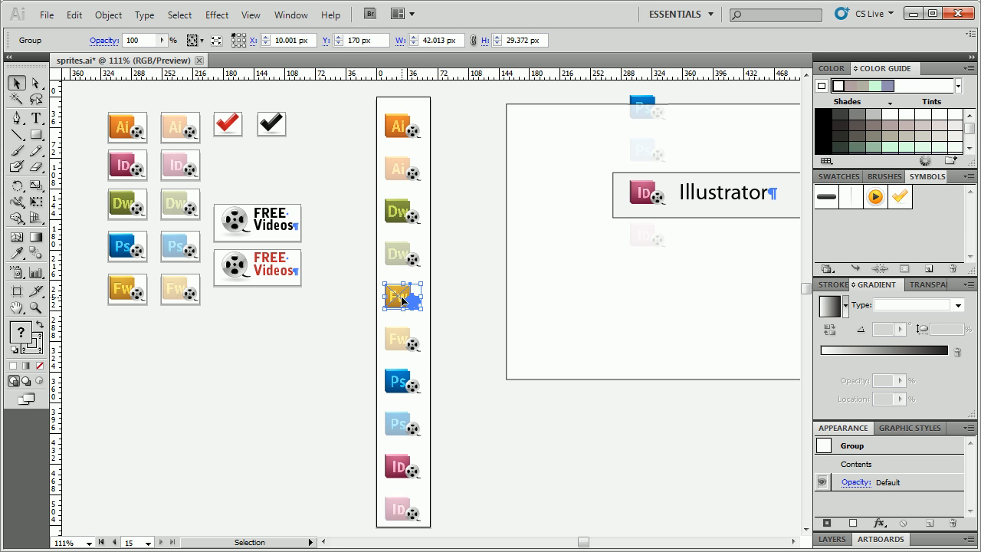
left_click_drag(402, 298, 402, 423)
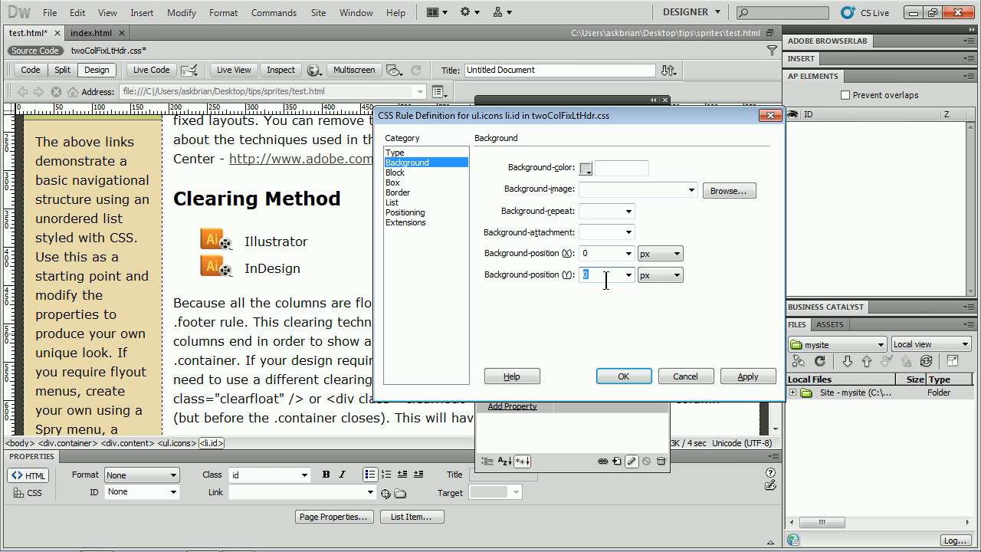
Step: Apply a vertical background offset of -400 px, then correct it to -420 px for the InDesign icon
type("-400")
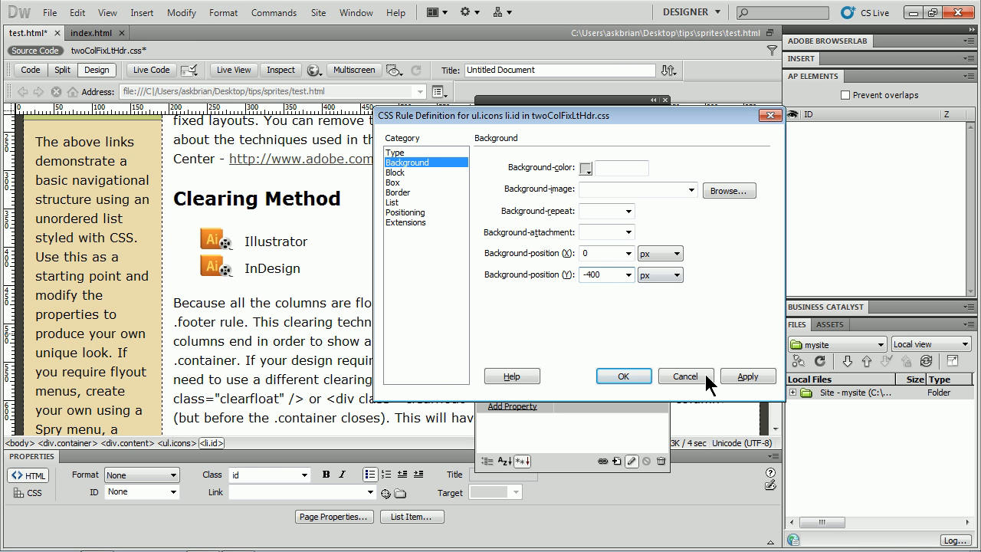
left_click(748, 376)
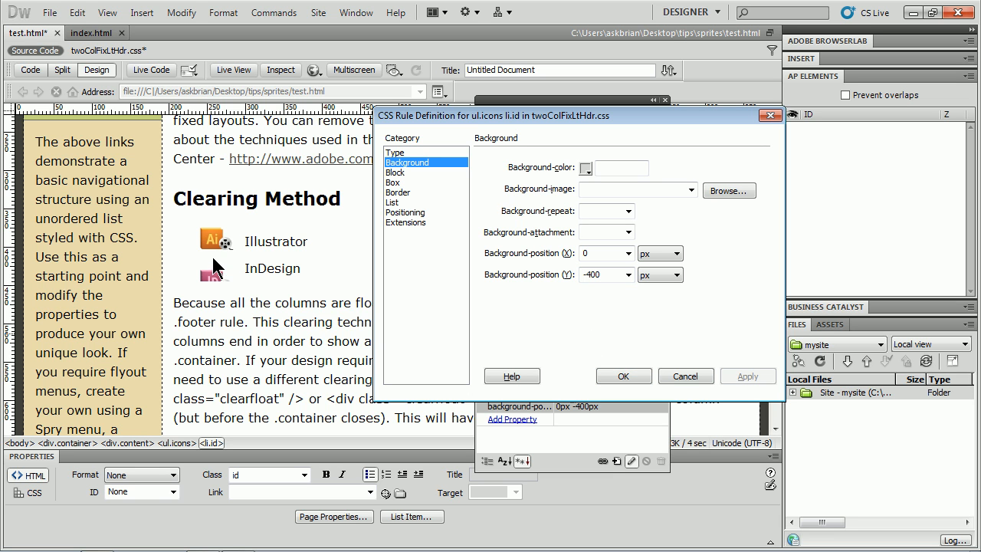
mouse_move(221, 238)
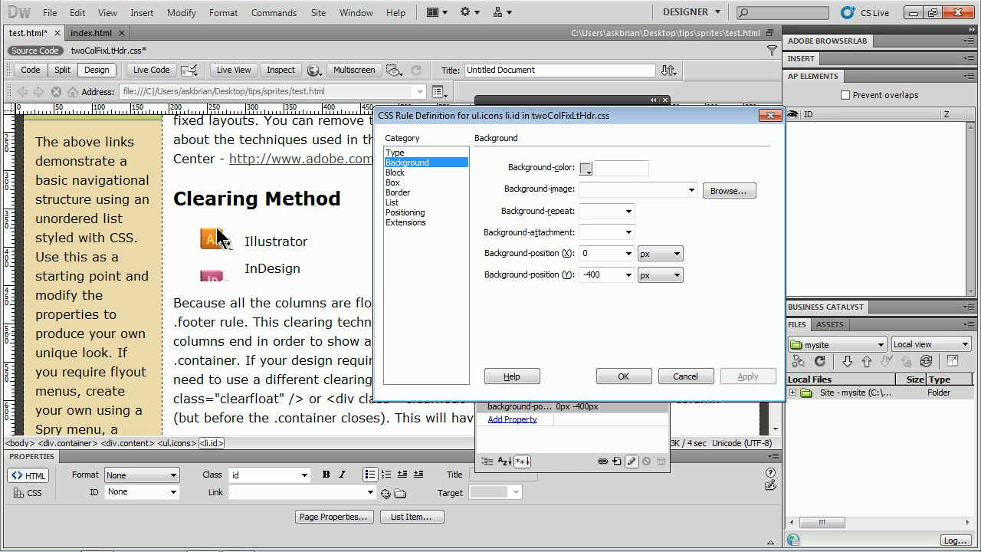
mouse_move(224, 276)
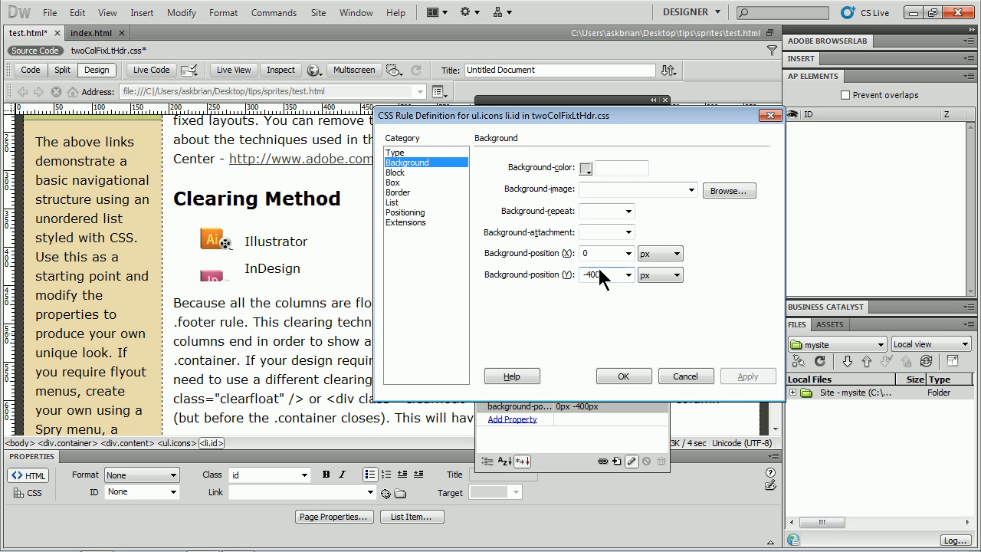
triple_click(601, 274)
type("-420")
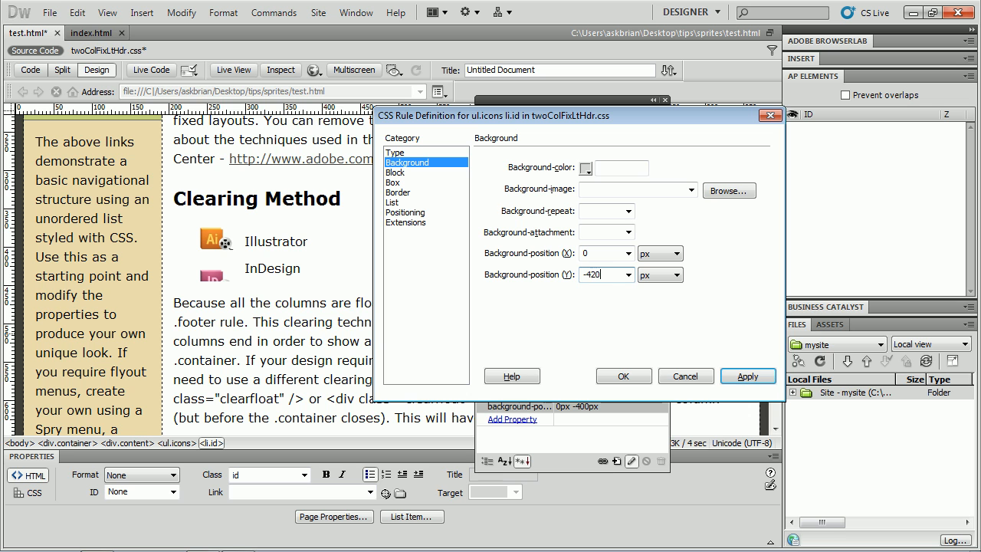
left_click(749, 375)
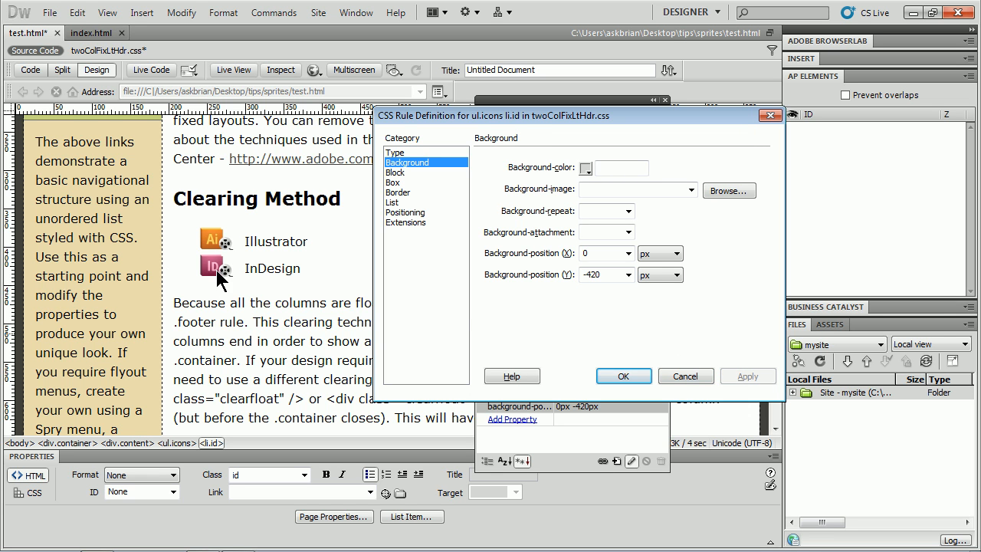
mouse_move(190, 162)
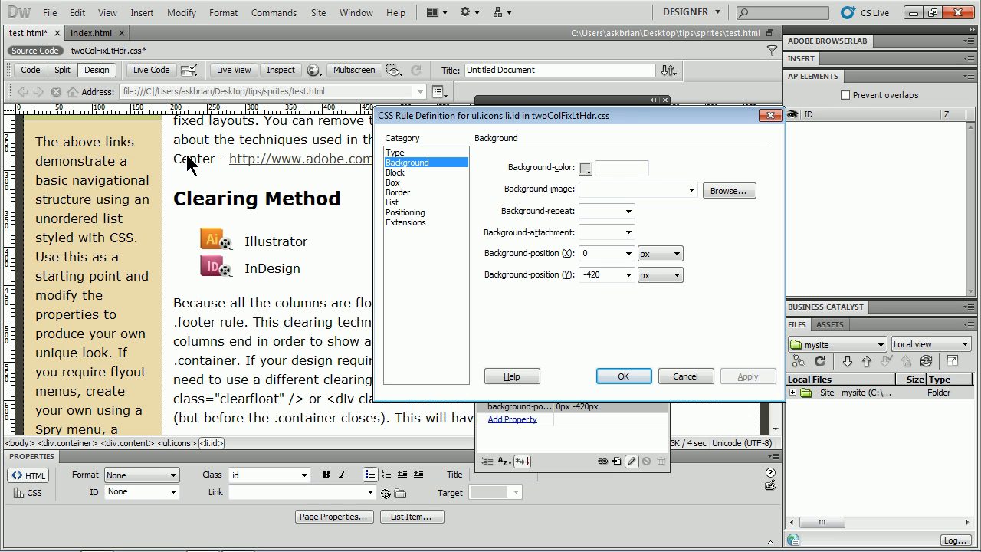
mouse_move(207, 282)
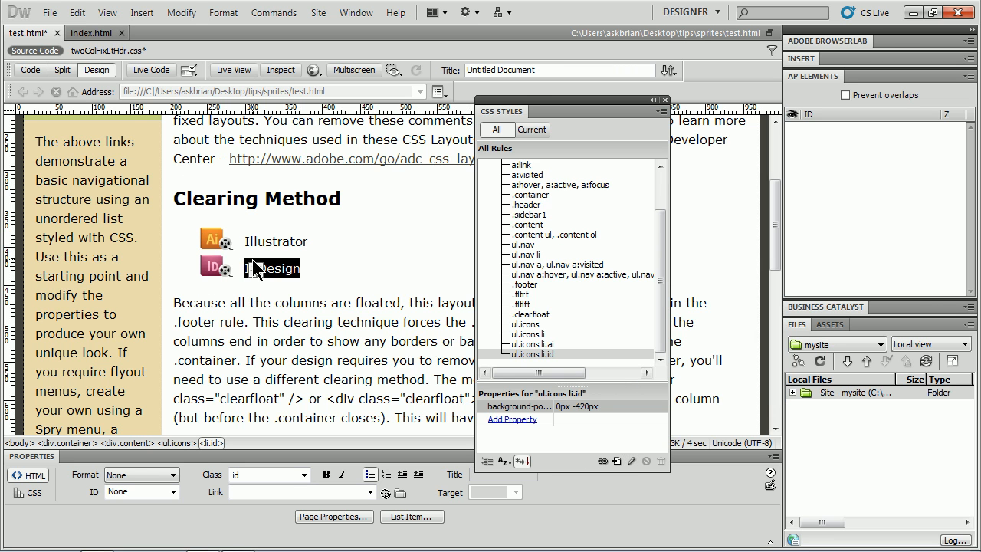
Step: Focus the InDesign list item and begin a new CSS rule
left_click(343, 282)
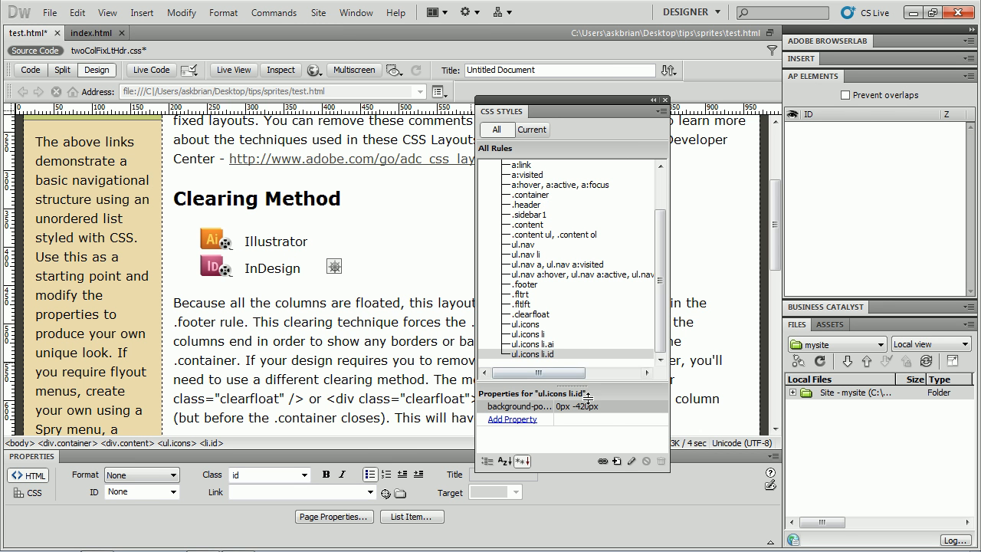
left_click(616, 460)
type("ul.icons ")
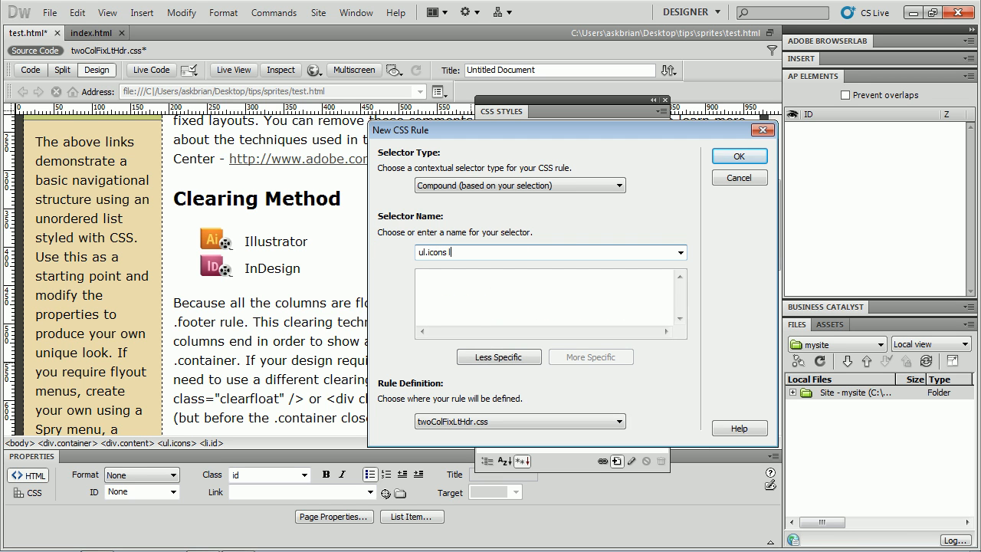
Step: Enter the selector name ul.icons li.id:hover for the new compound rule
type("li.id:hover")
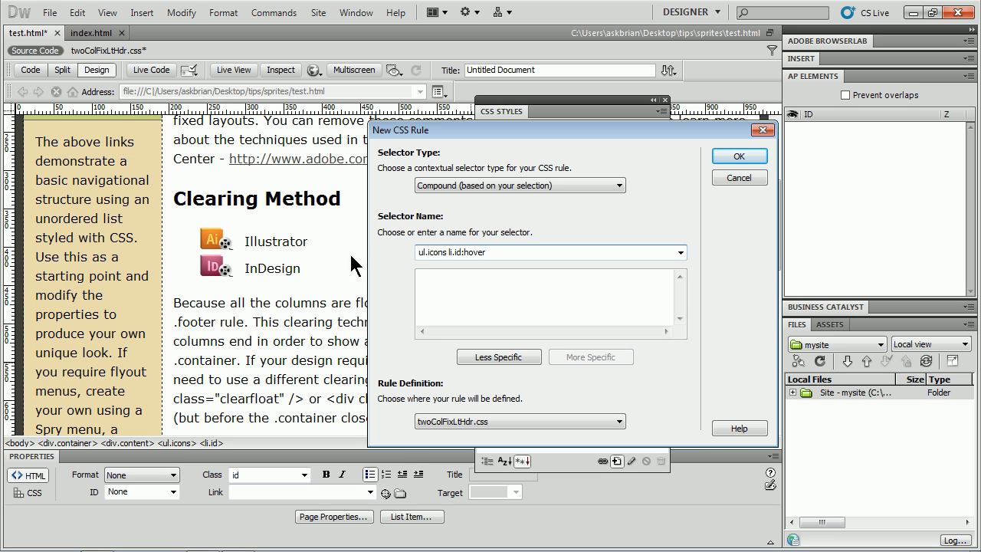
double_click(472, 252)
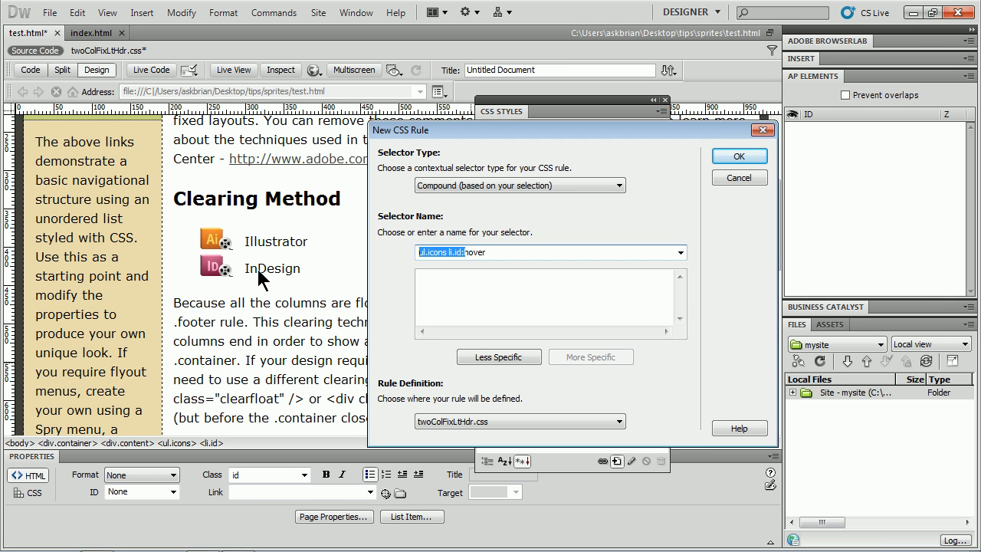
mouse_move(625, 192)
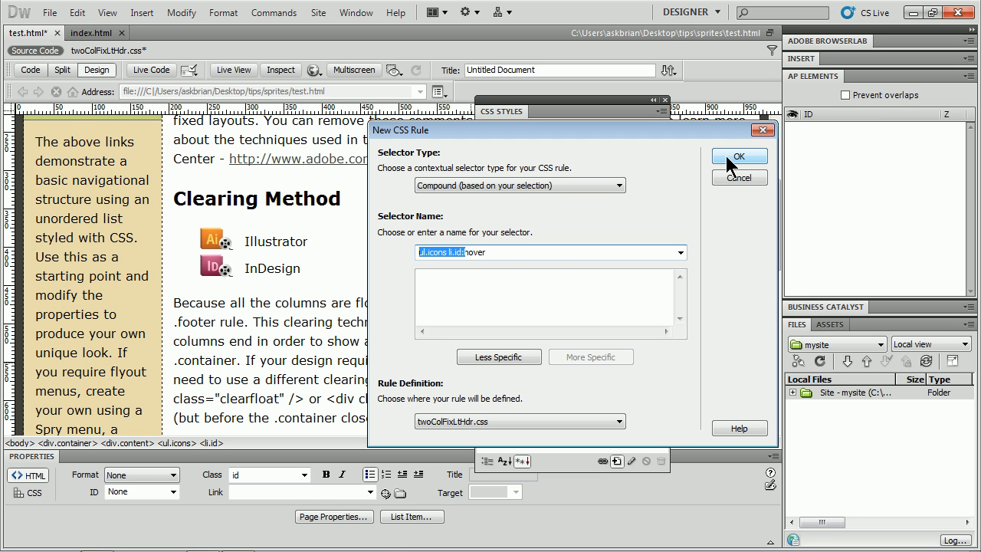
mouse_move(733, 166)
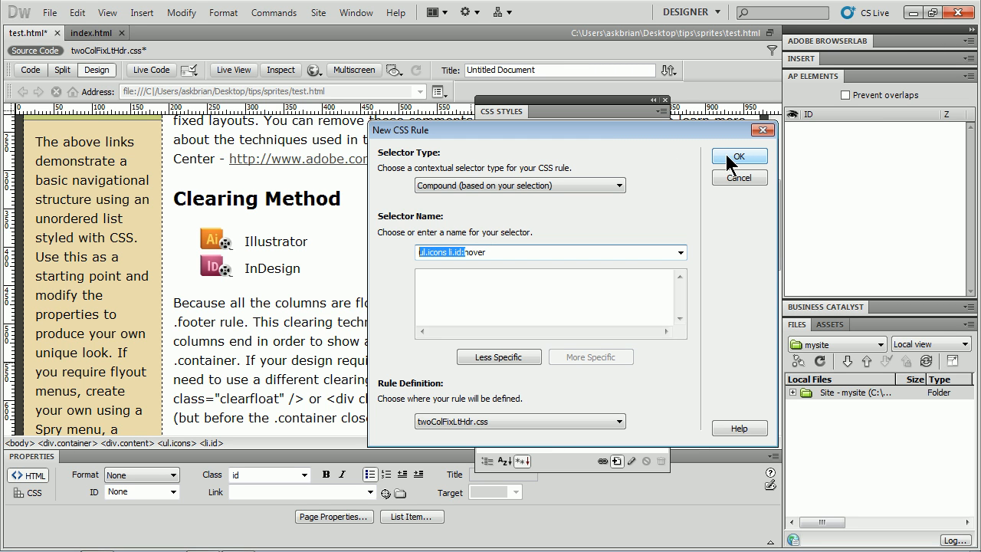
Step: Give the ul.icons li.id:hover rule a background position of 0 px, -470 px and save it
left_click(739, 157)
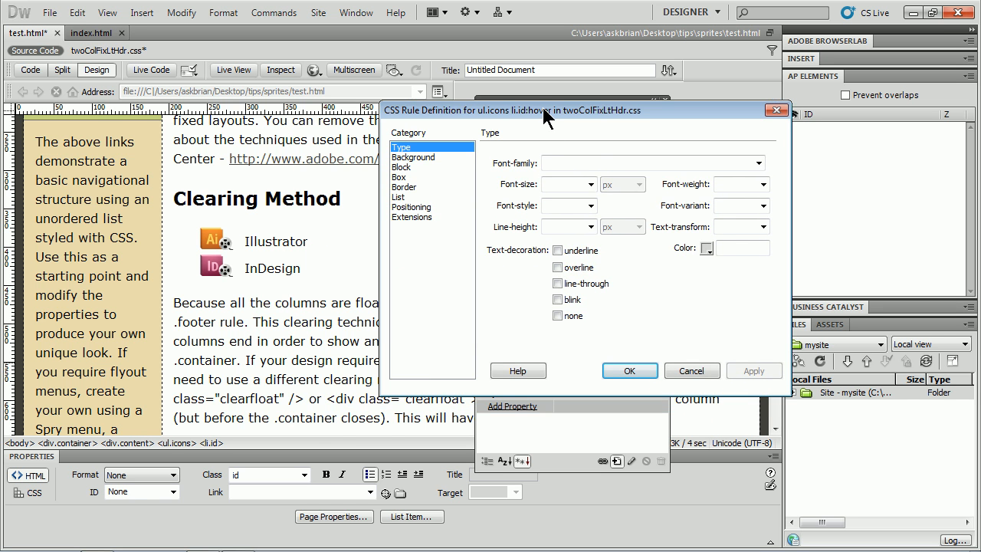
left_click(414, 157)
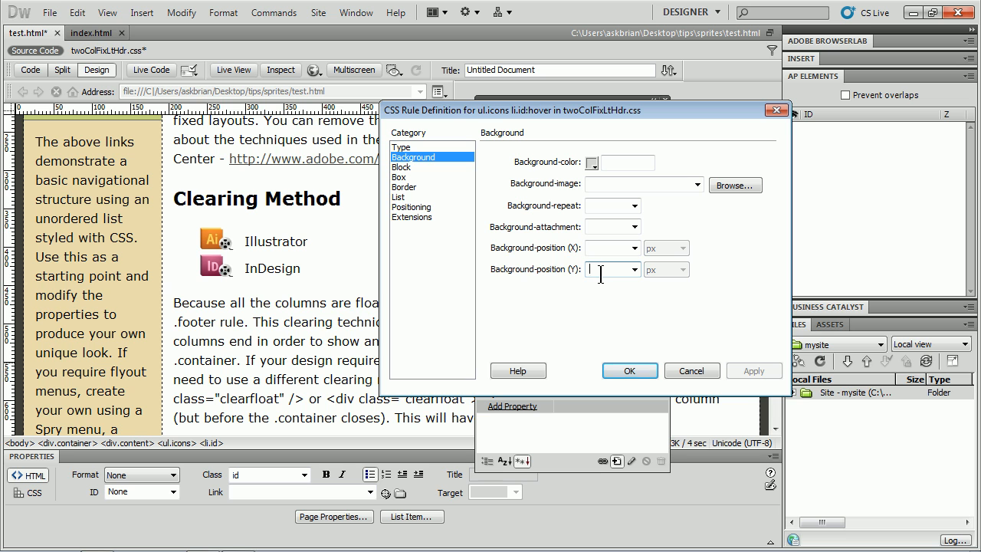
type("-420")
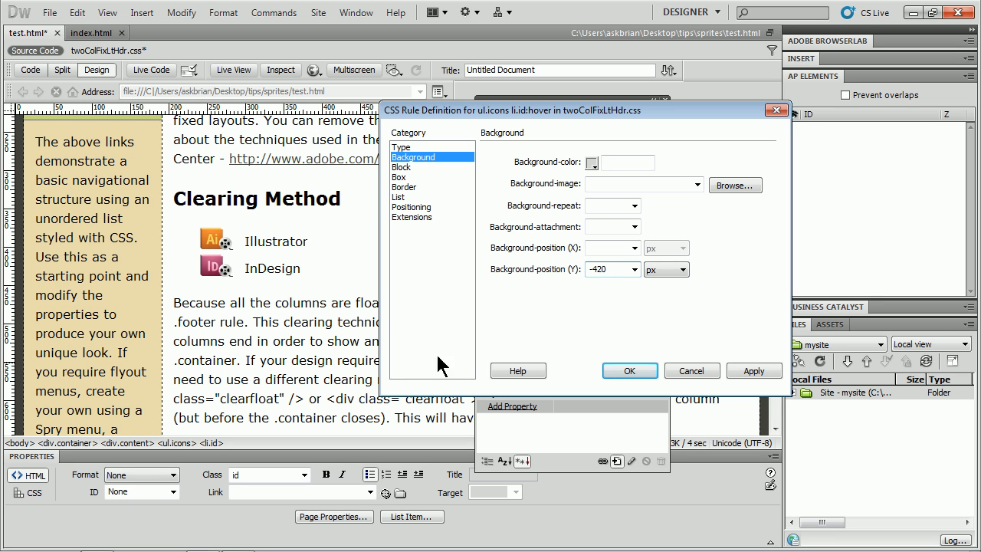
mouse_move(222, 211)
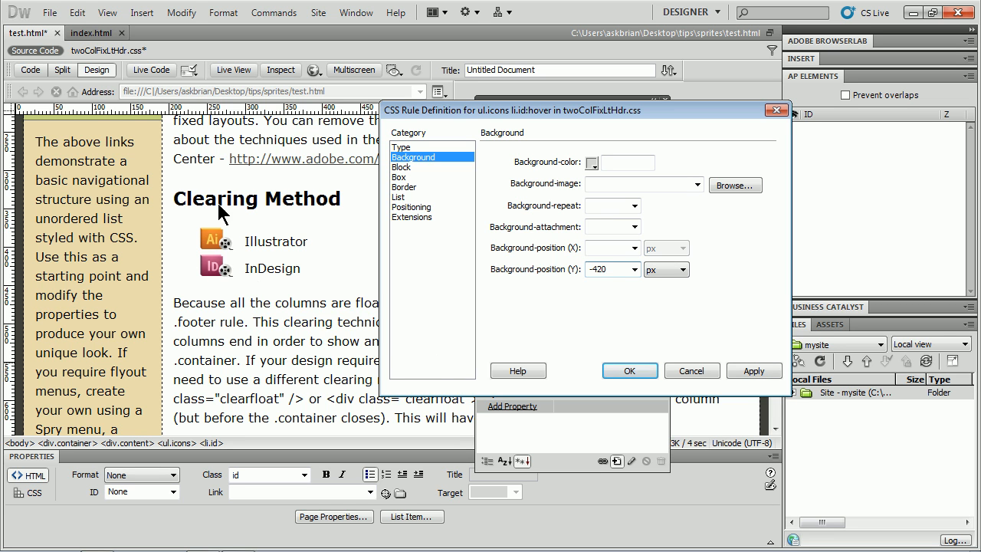
left_click(610, 270)
type("-470")
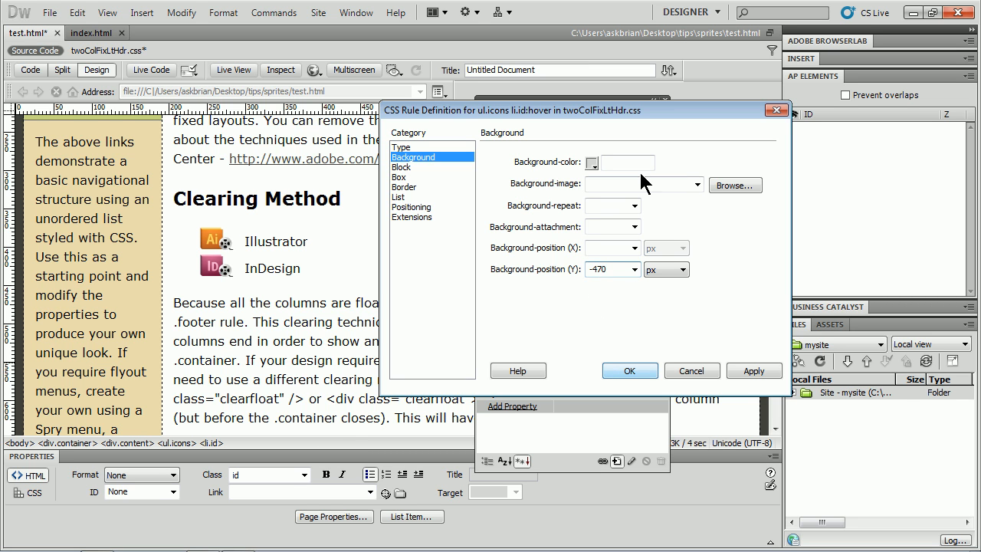
left_click(610, 248)
type("0")
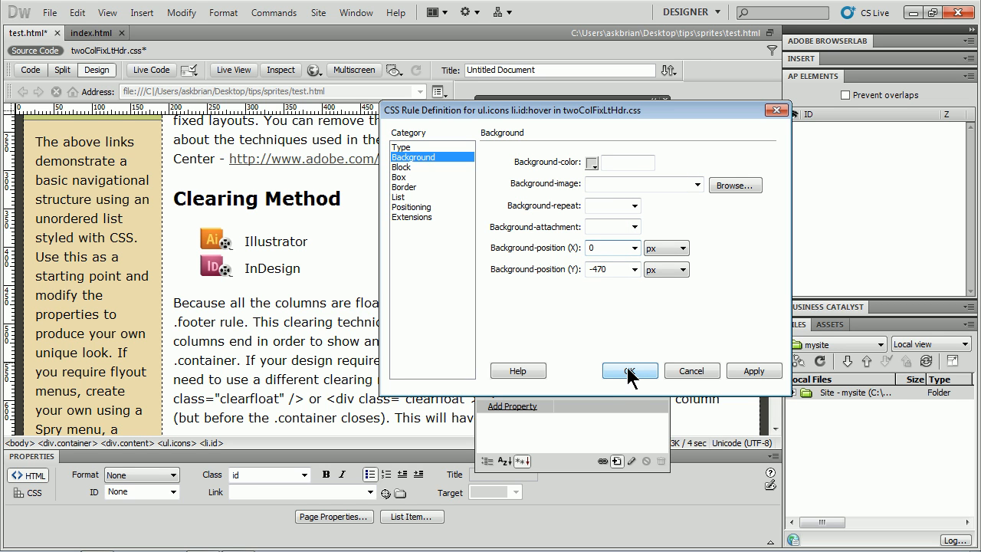
left_click(629, 369)
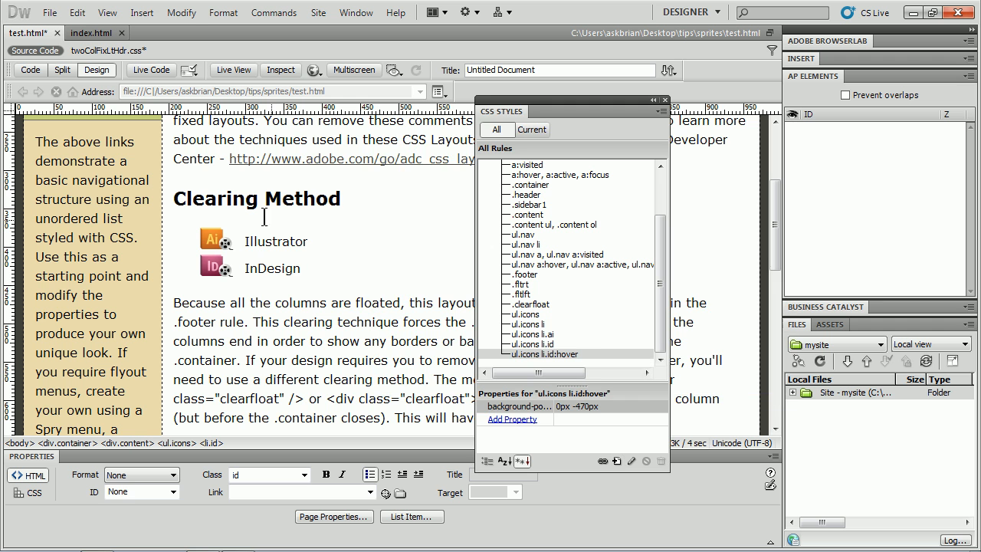
Step: Preview the test page in Firefox, saving the modified files first
left_click(313, 70)
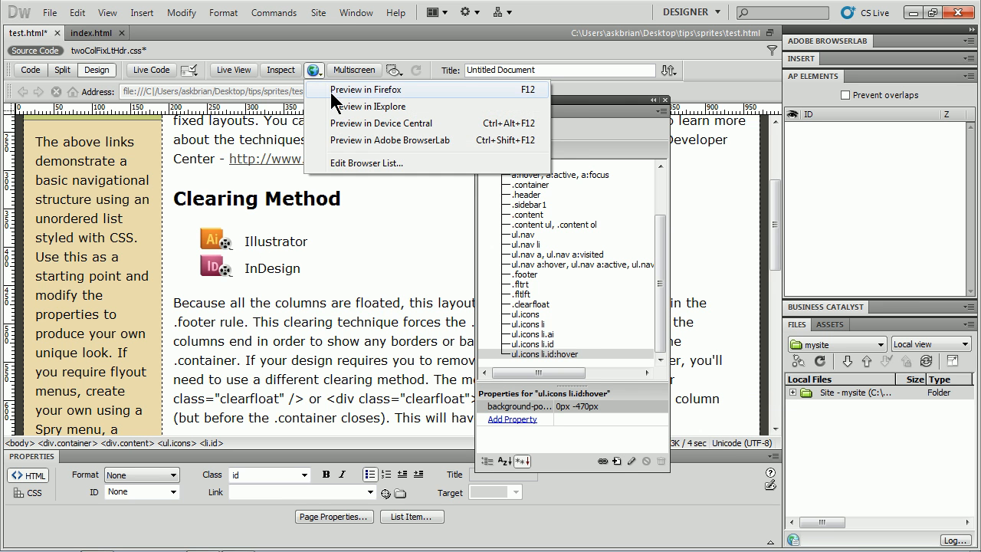
left_click(367, 89)
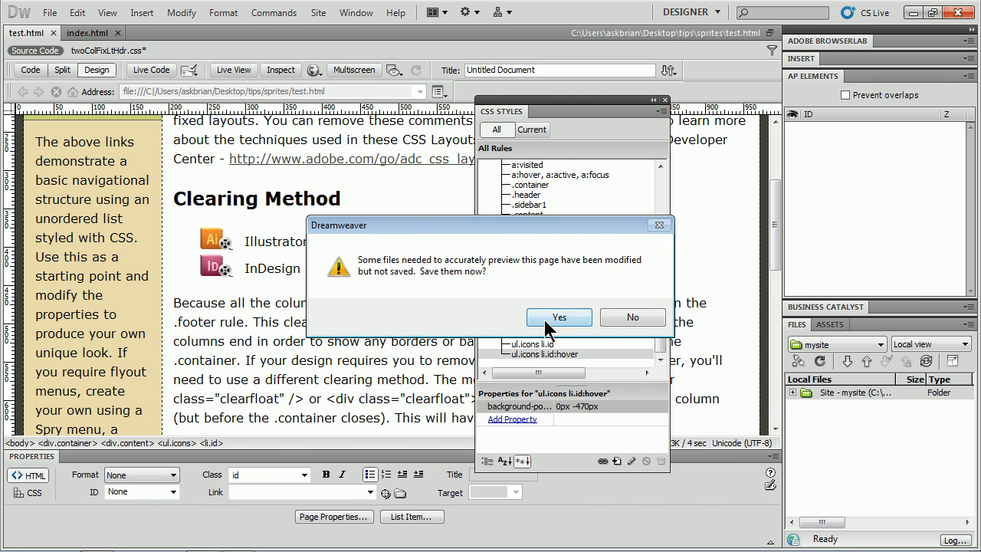
left_click(558, 317)
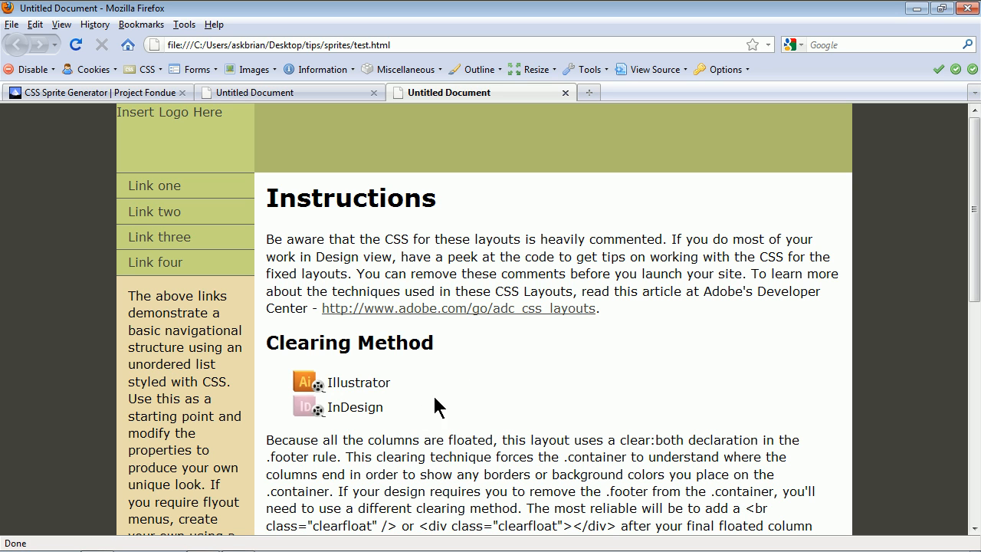
mouse_move(352, 412)
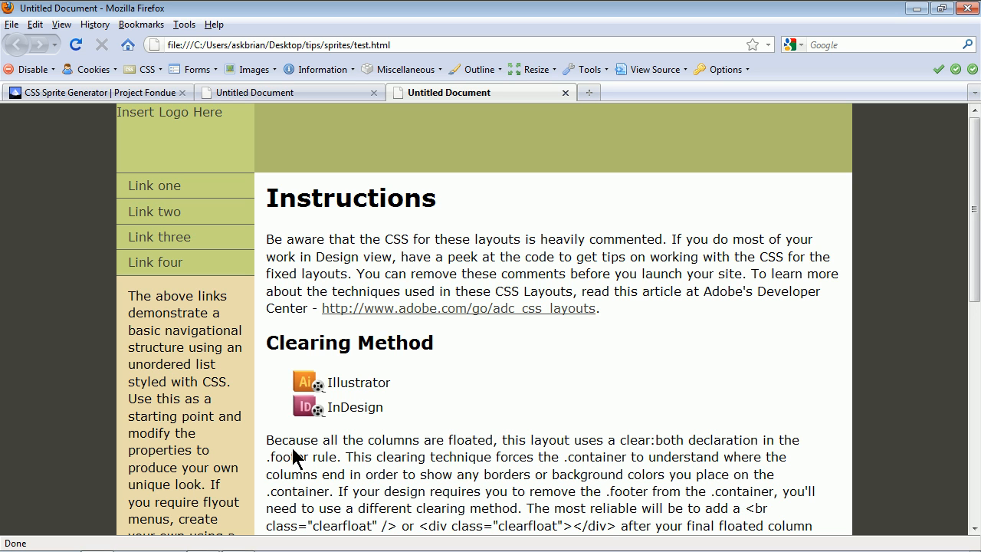
mouse_move(356, 407)
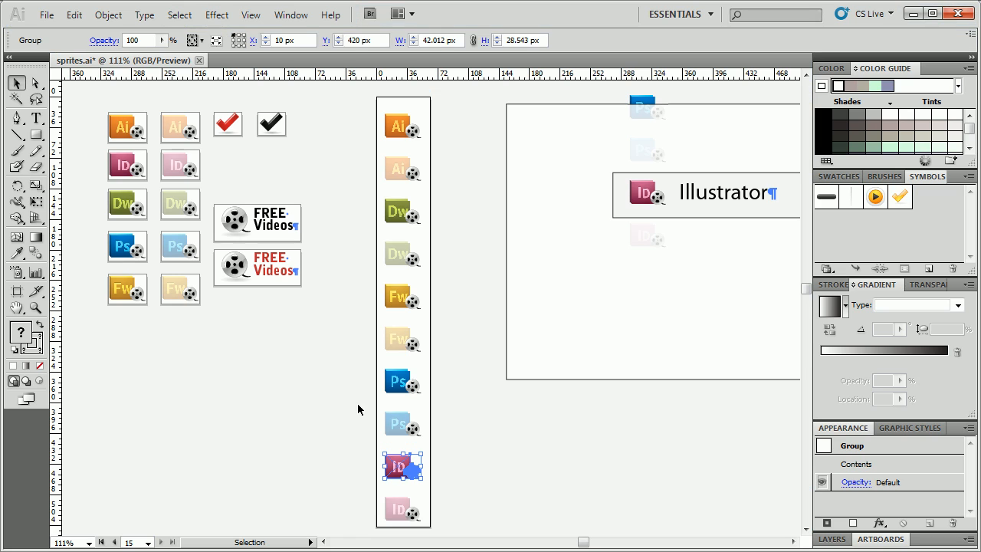
mouse_move(410, 476)
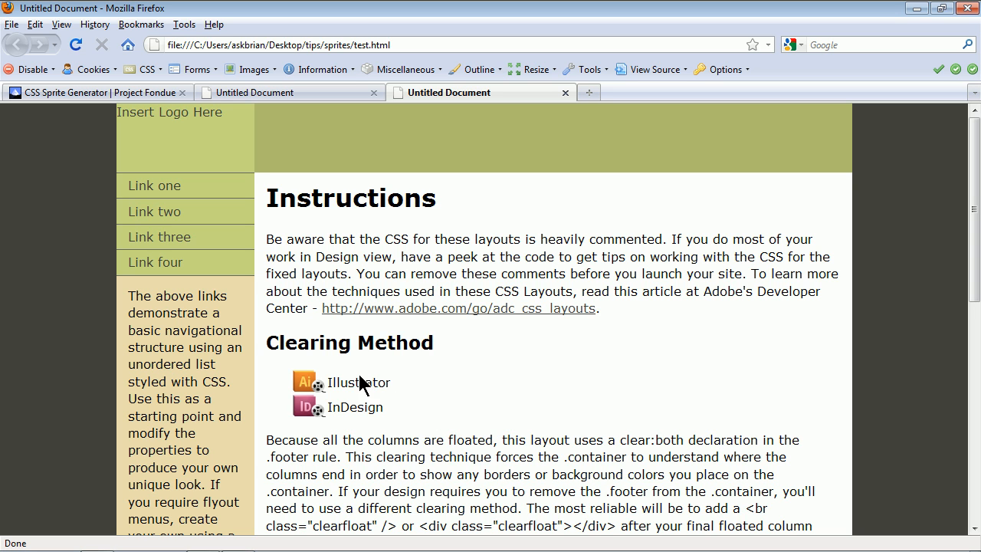
mouse_move(354, 382)
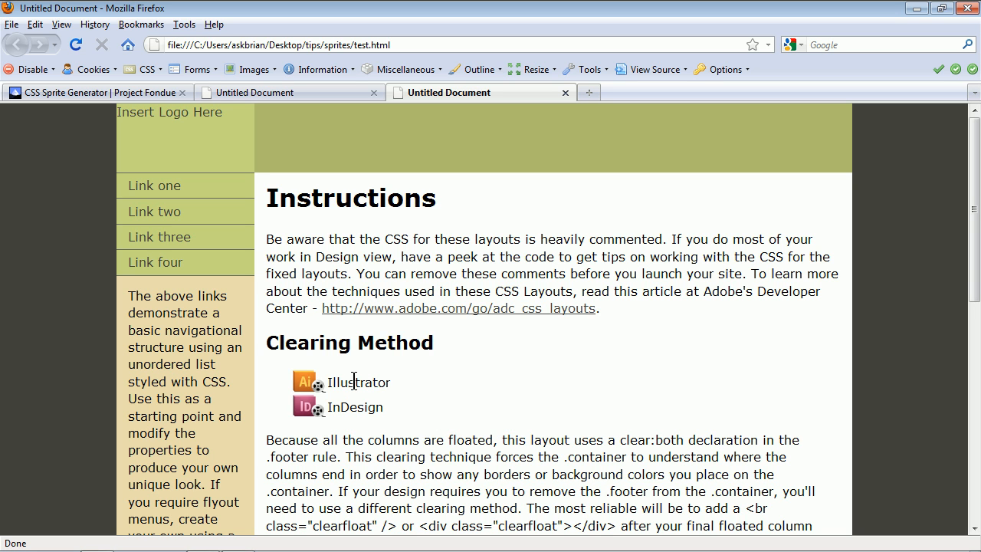
mouse_move(356, 408)
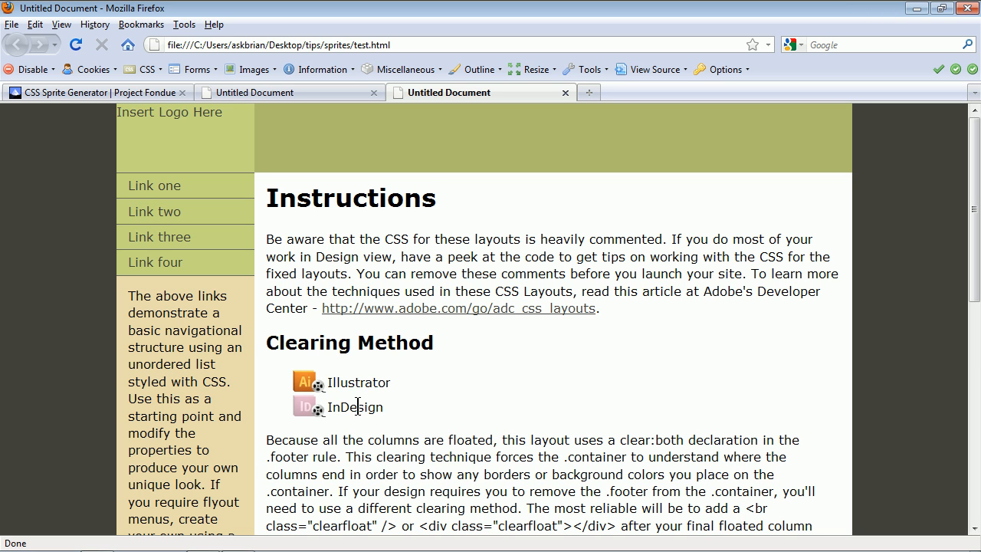
mouse_move(345, 427)
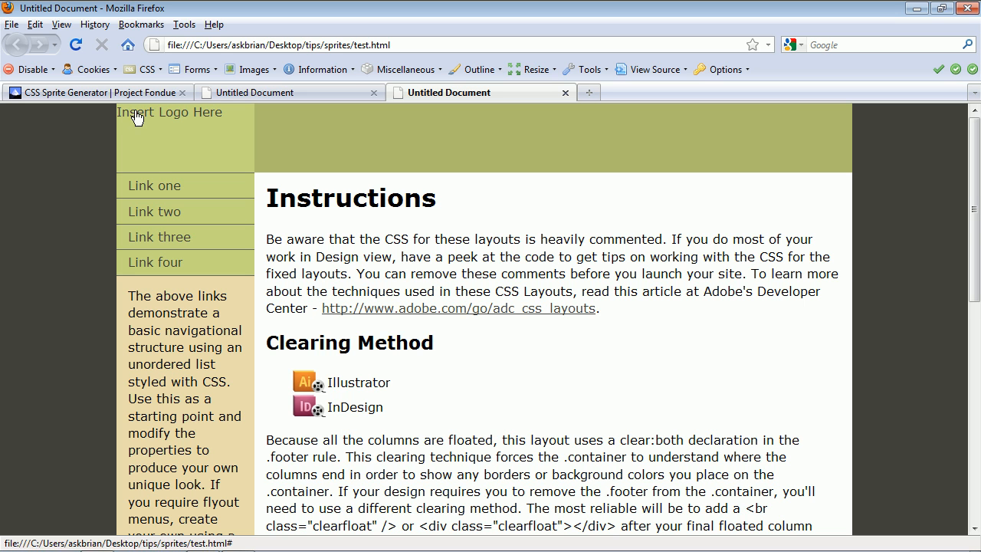
Step: Switch Firefox to the CSS Sprite Generator page showing its ZIP upload form
left_click(92, 92)
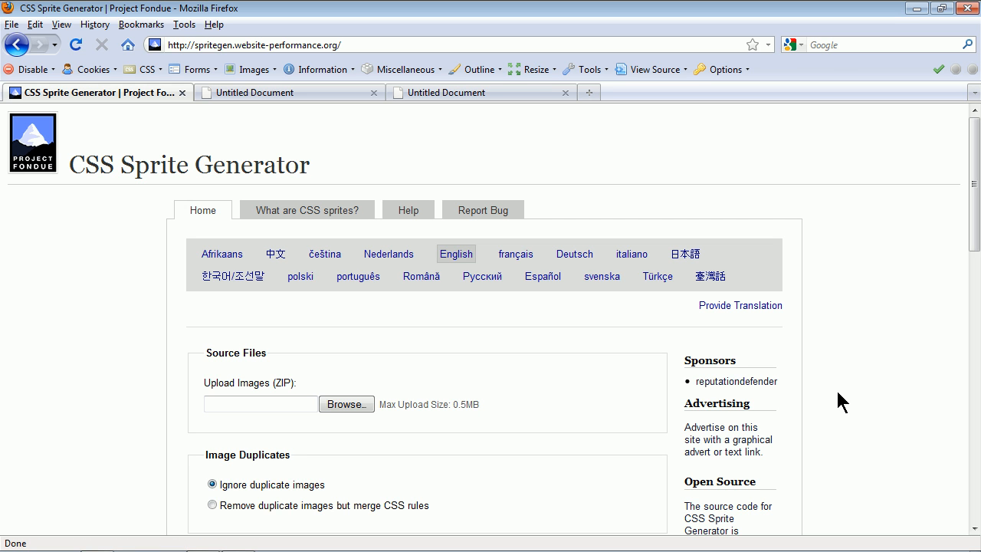
mouse_move(586, 181)
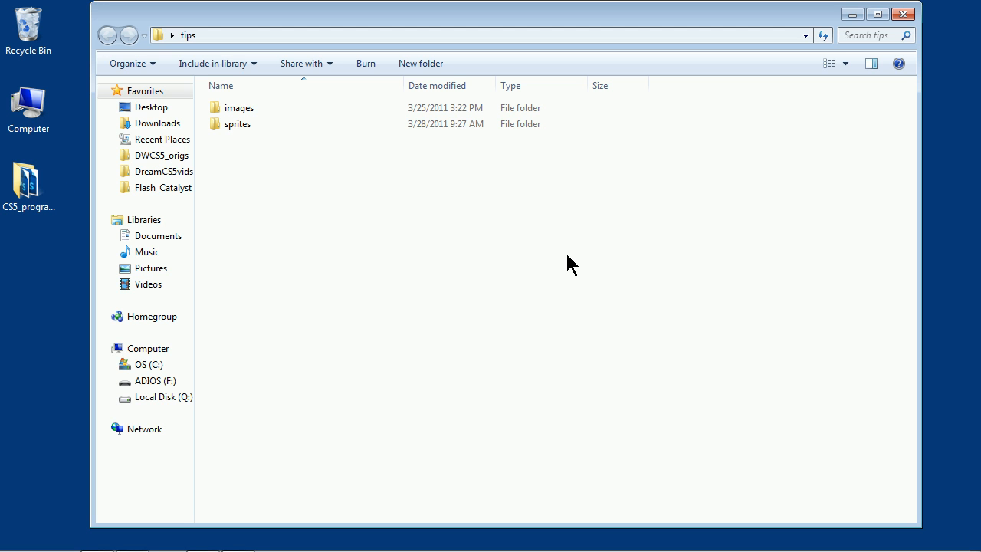
Step: Send all icon files in the images folder to a compressed (zipped) folder
double_click(240, 108)
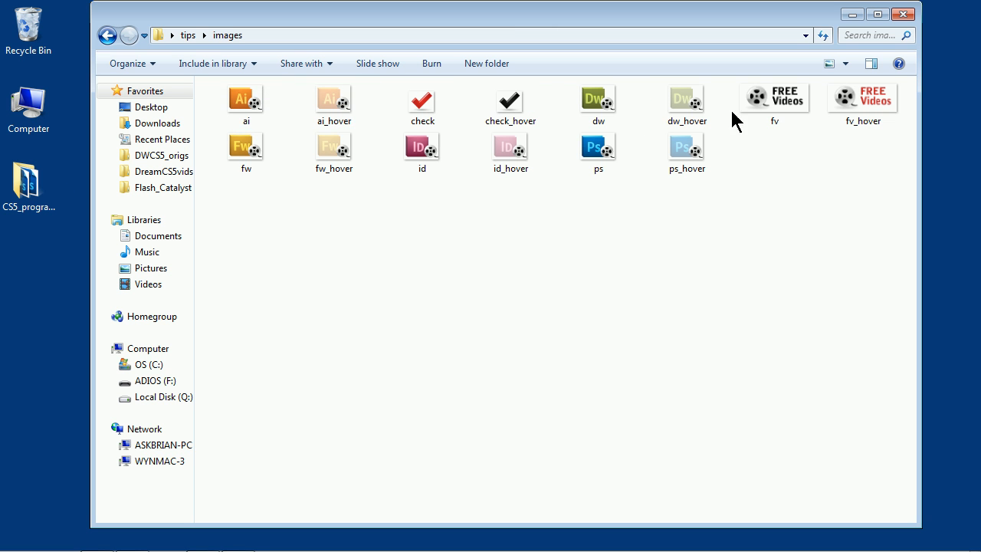
mouse_move(837, 209)
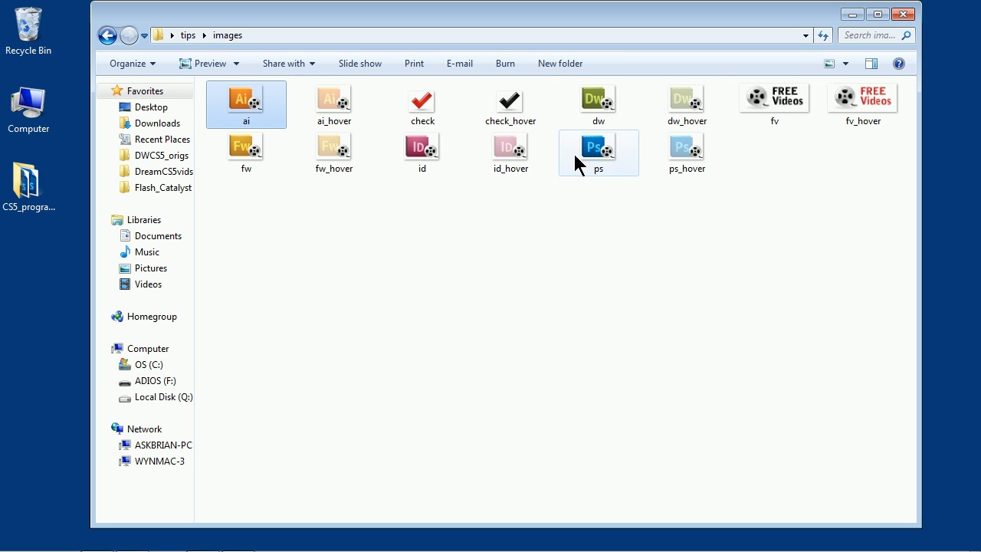
right_click(687, 153)
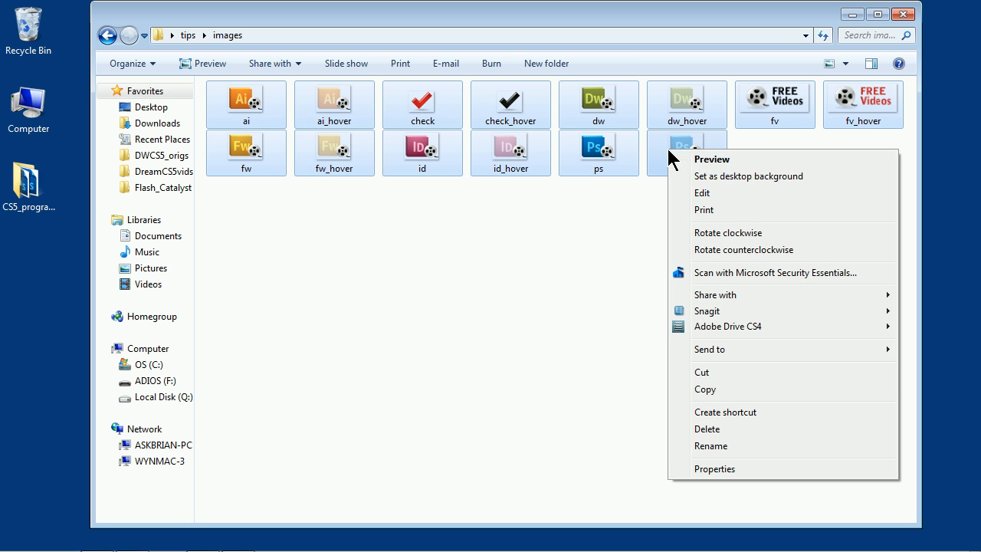
mouse_move(739, 298)
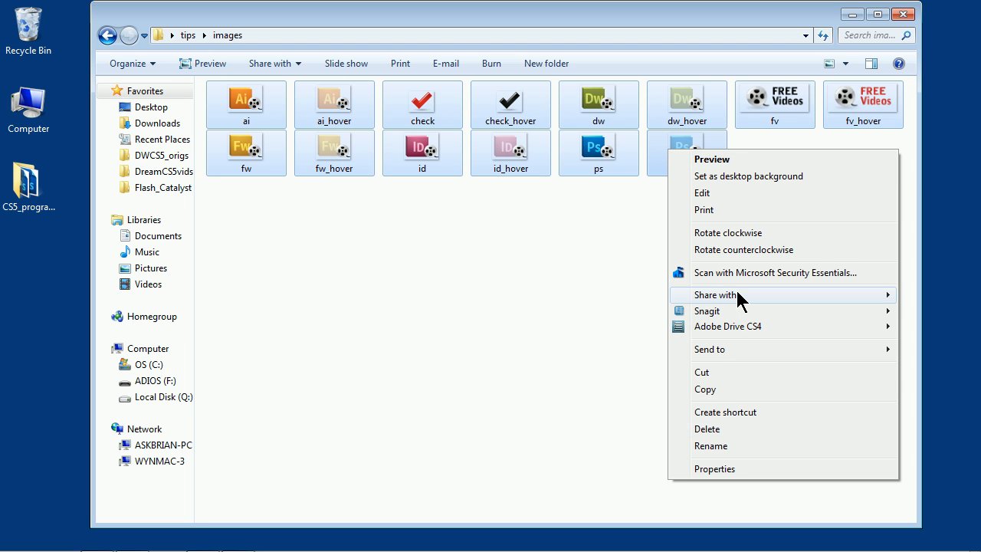
mouse_move(733, 469)
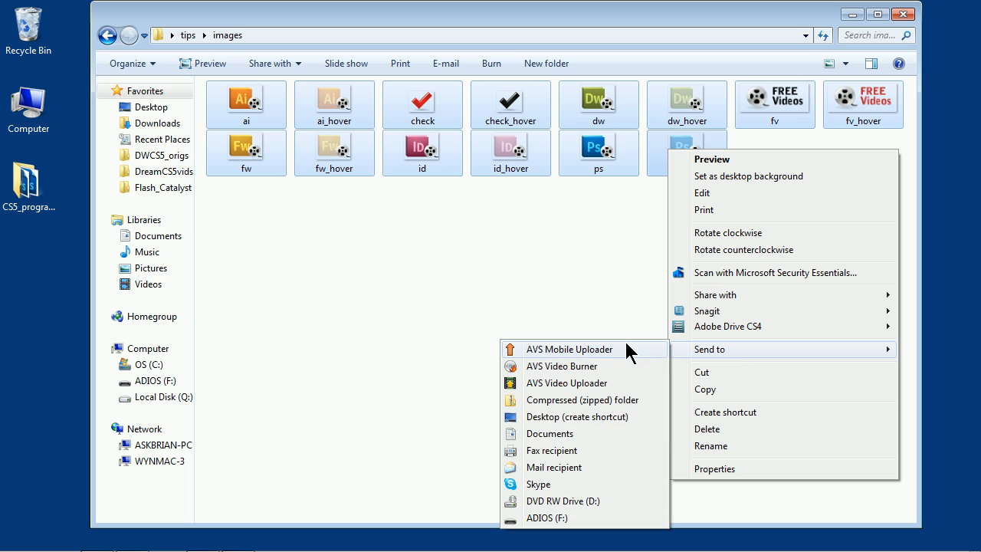
mouse_move(583, 398)
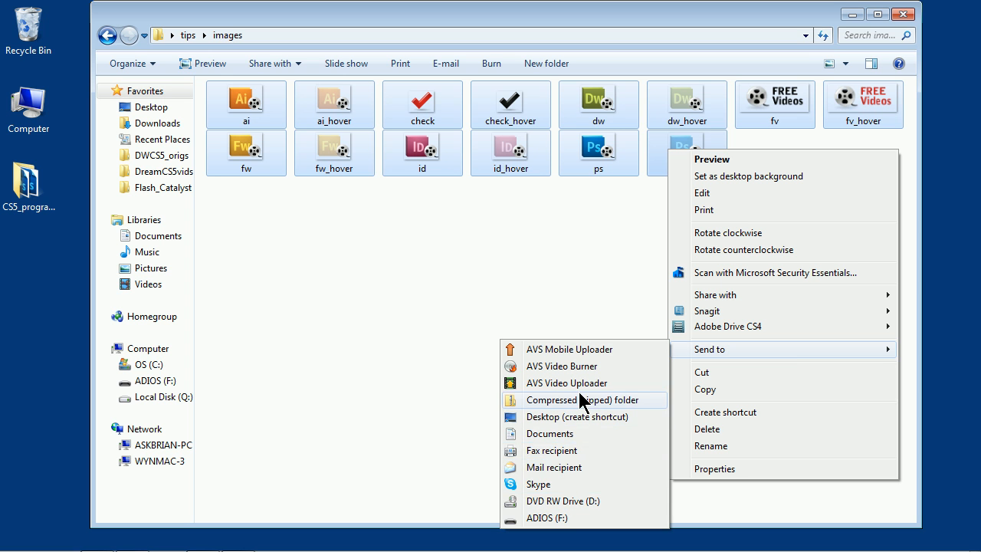
left_click(583, 399)
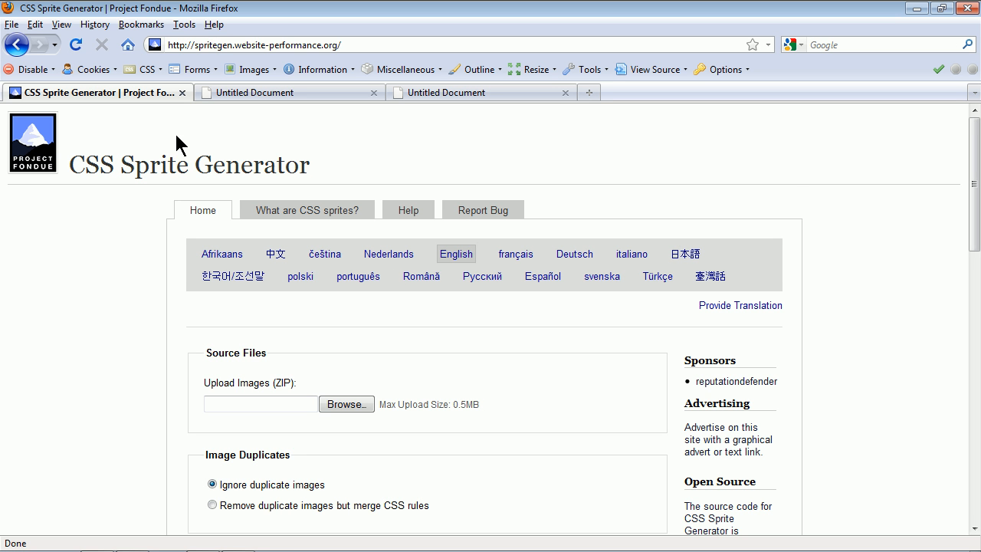
mouse_move(345, 183)
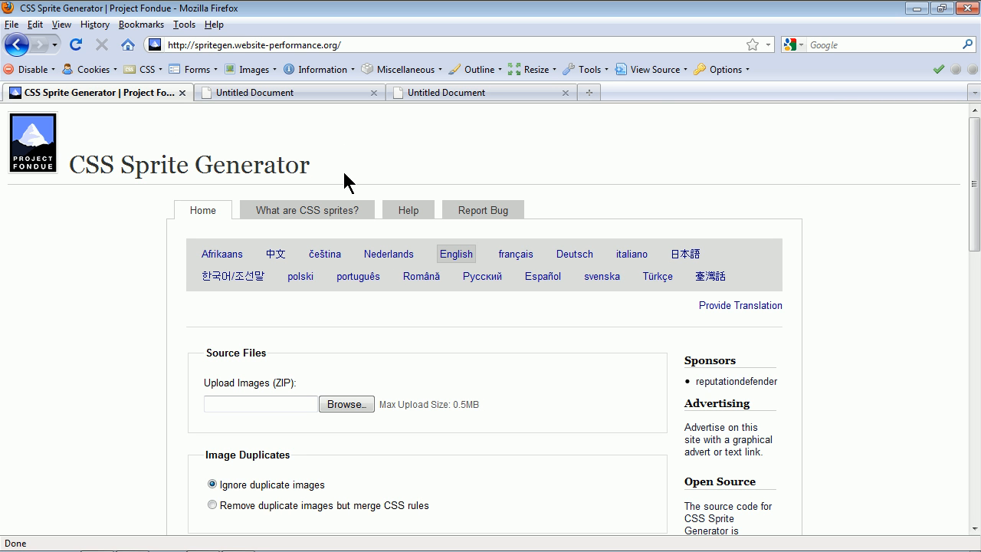
mouse_move(294, 401)
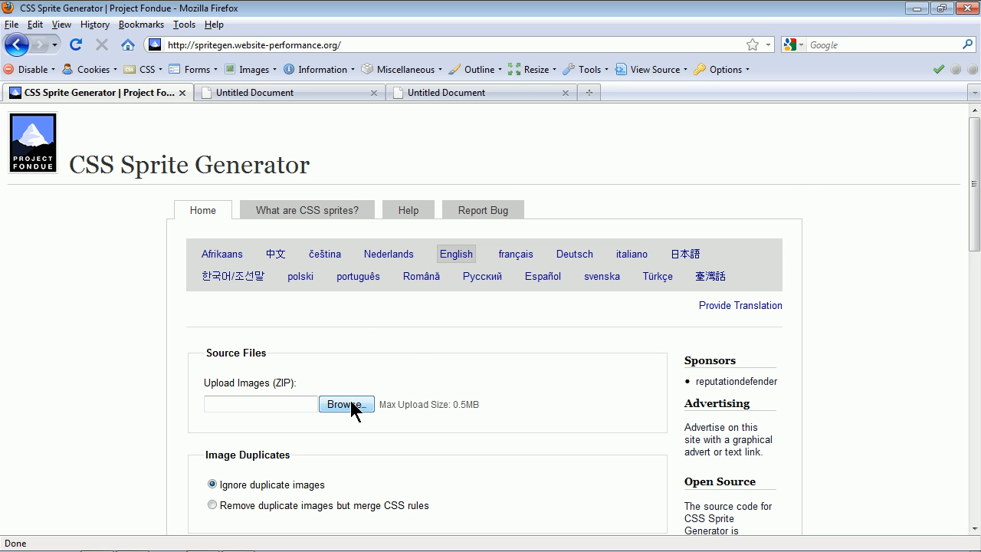
Step: Attach the zipped icons file from the images folder to the upload form, keeping class prefix 'sprite-'
left_click(347, 404)
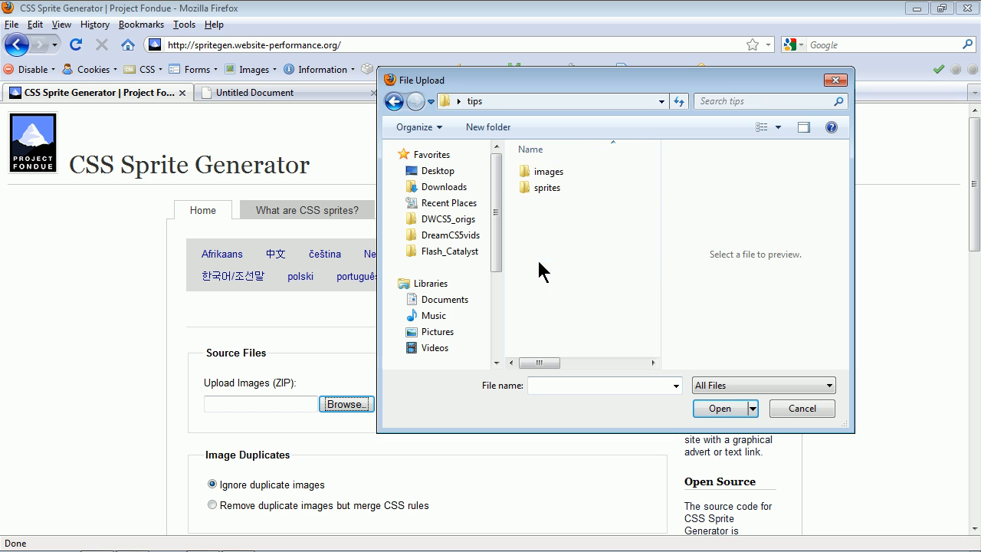
double_click(549, 172)
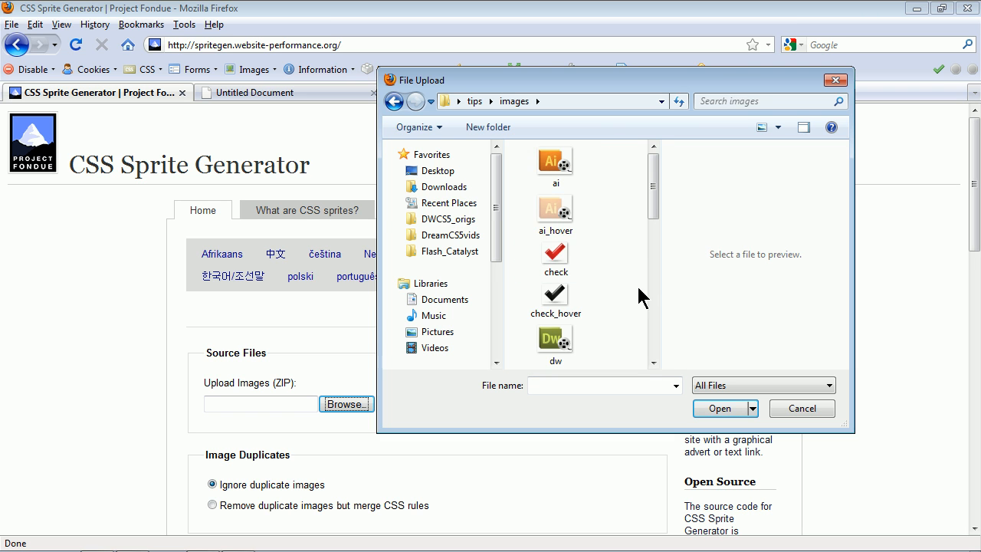
left_click(719, 407)
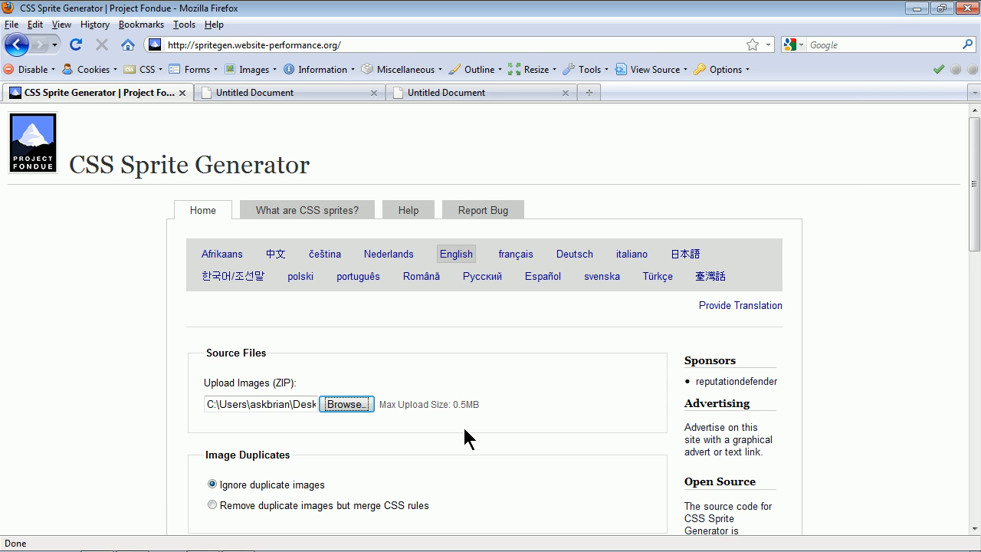
scroll("down", 3)
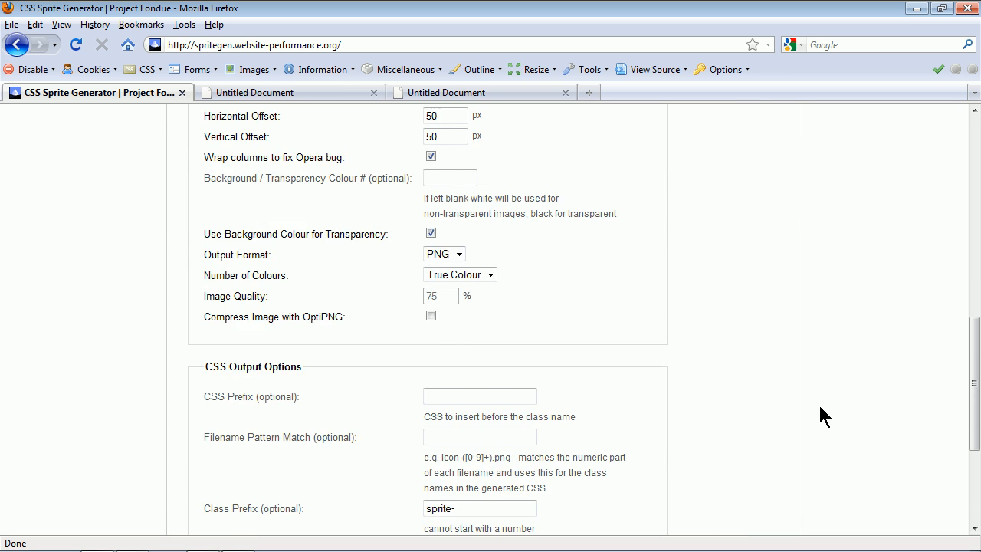
scroll("down", 3)
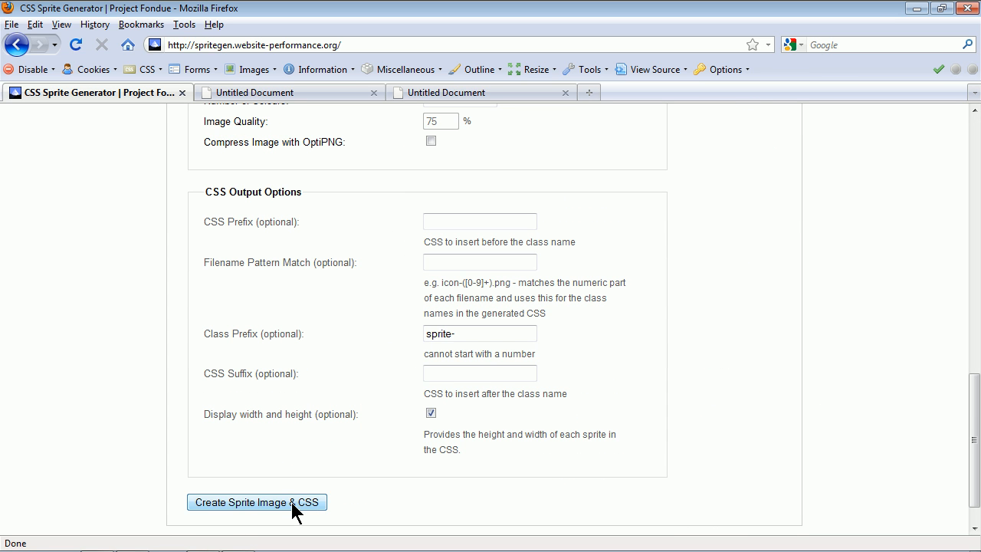
Step: Create the sprite image and CSS, then highlight the ai_hover rule and the sprite file name
left_click(256, 503)
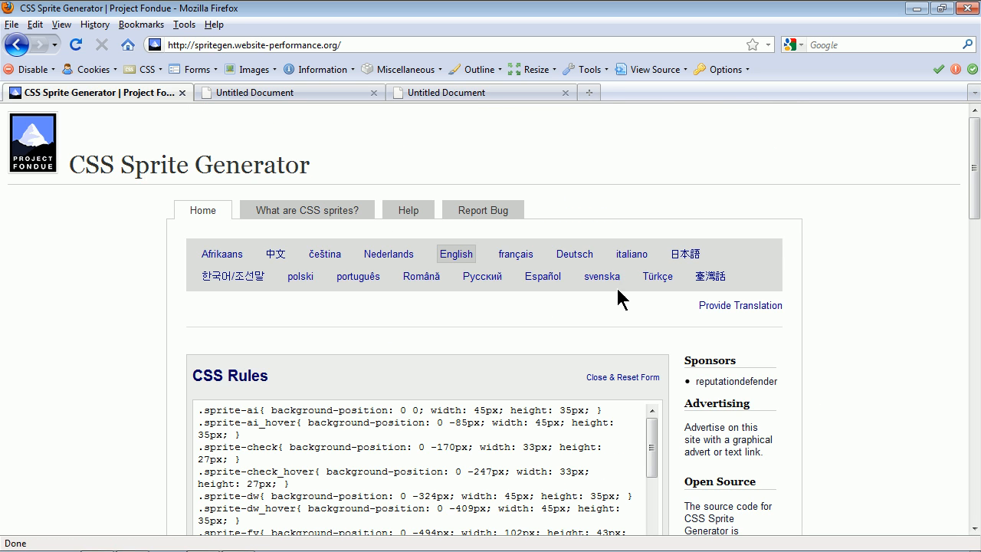
scroll("down", 3)
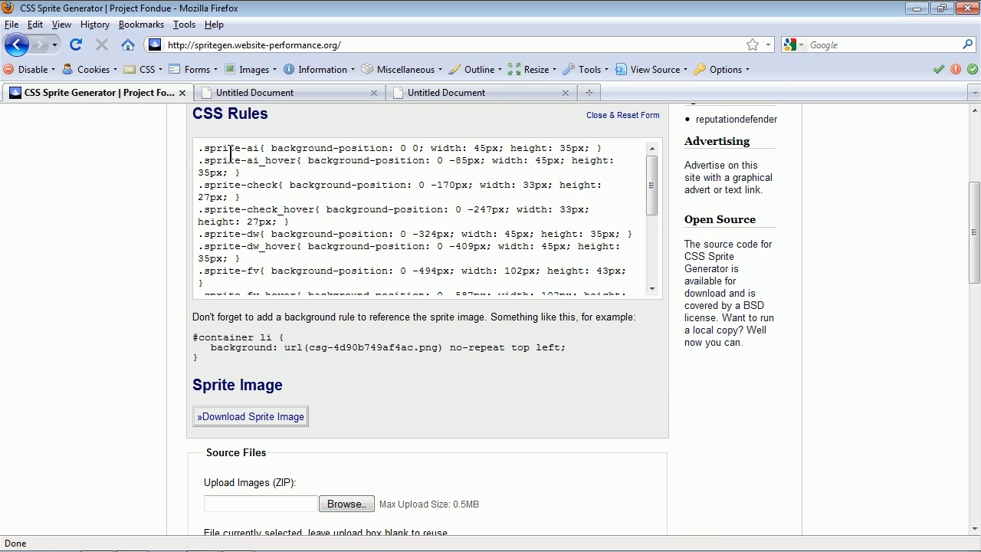
left_click_drag(207, 147, 303, 233)
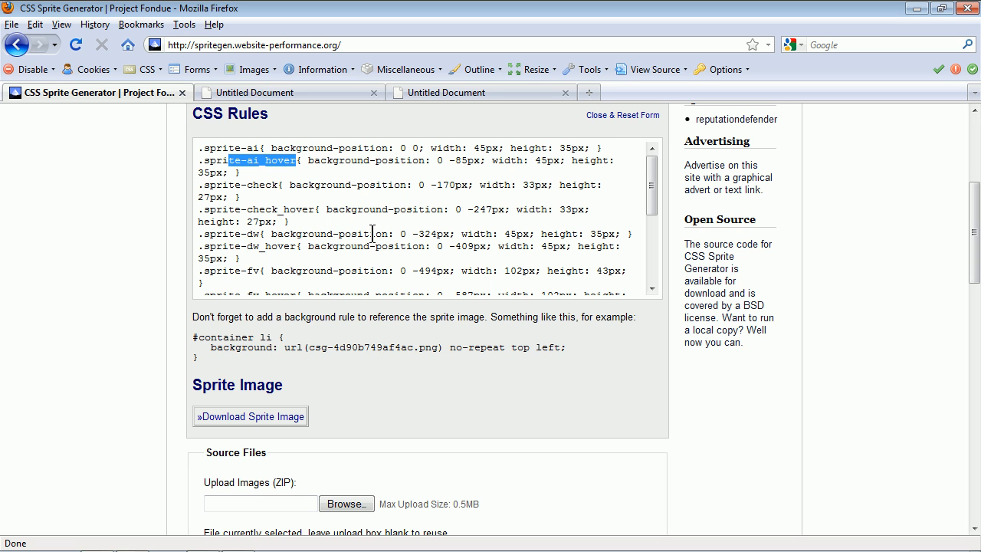
mouse_move(304, 199)
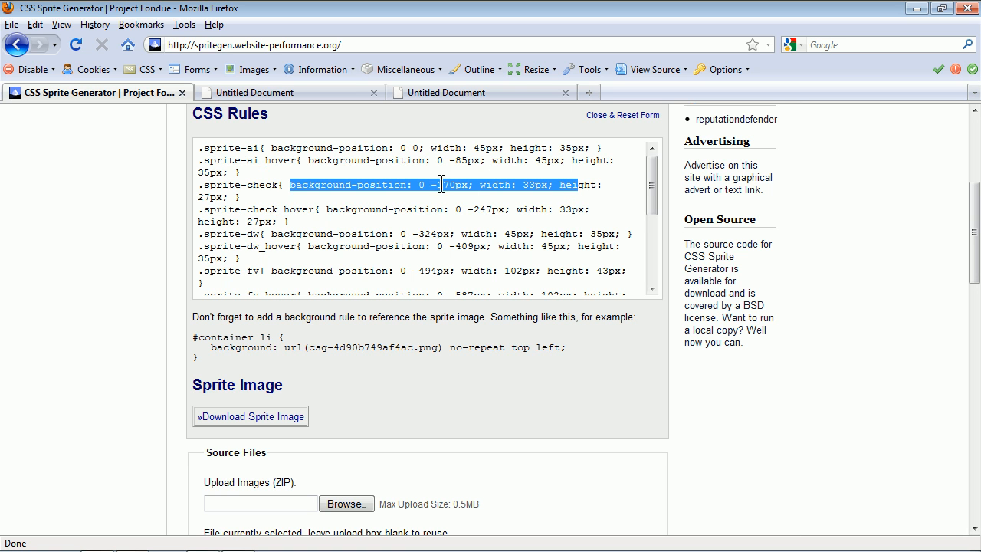
scroll("down", 3)
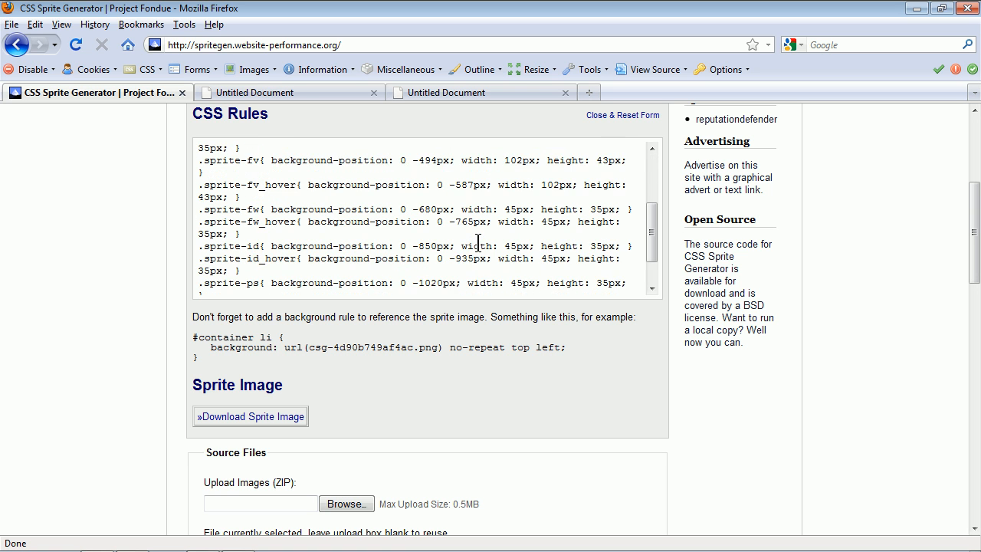
scroll("down", 3)
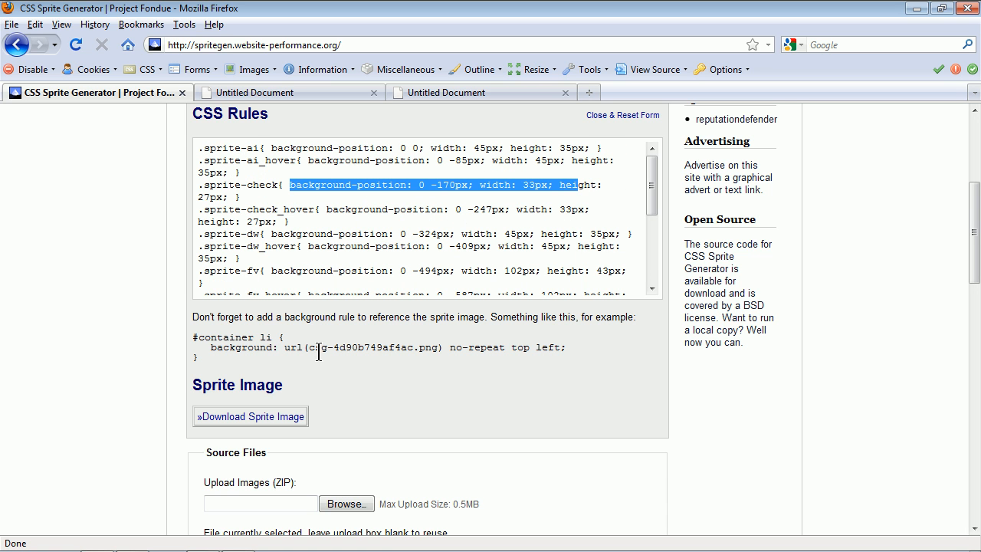
double_click(371, 346)
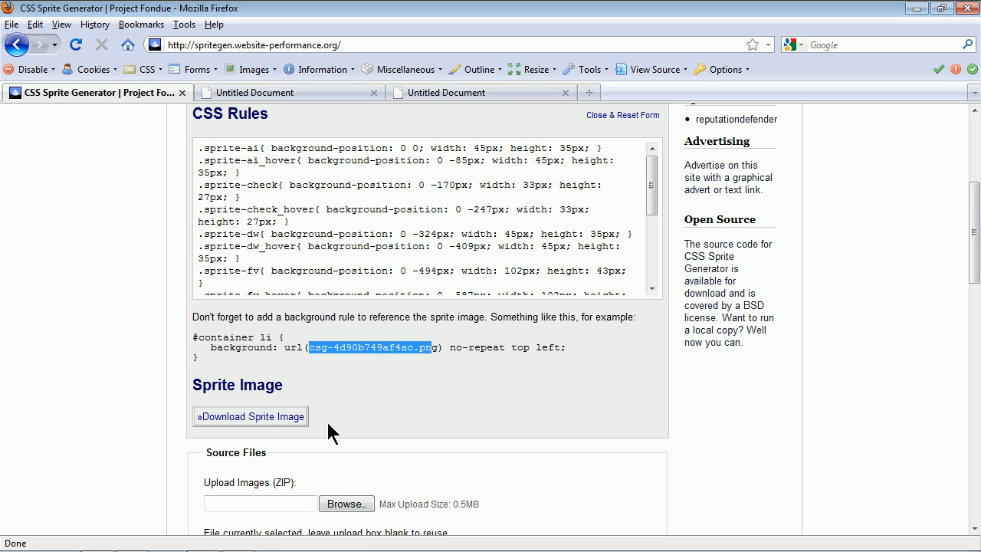
Step: Download sprite csg-4d90b749af4ac.png and view its vertical icon strip in Windows Photo Viewer
left_click(250, 417)
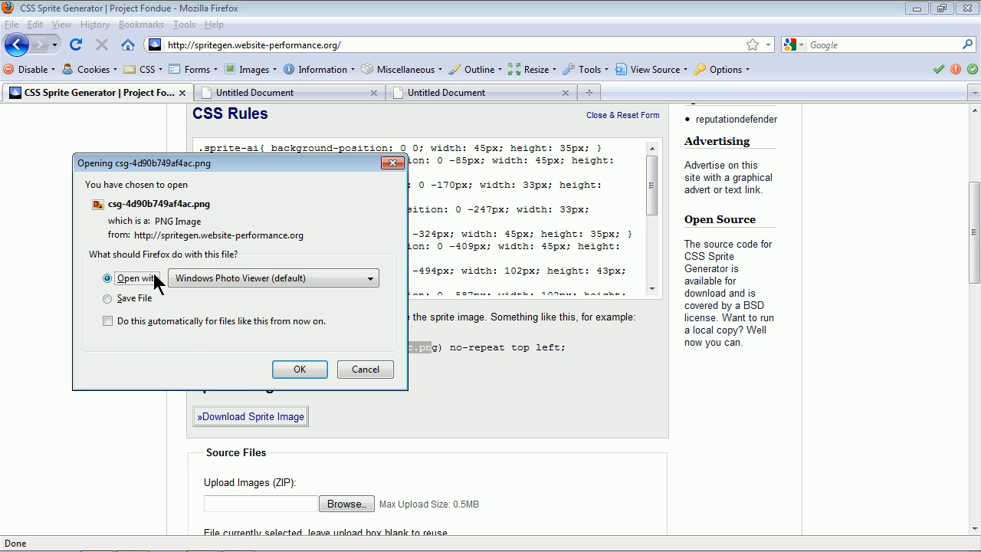
left_click(299, 368)
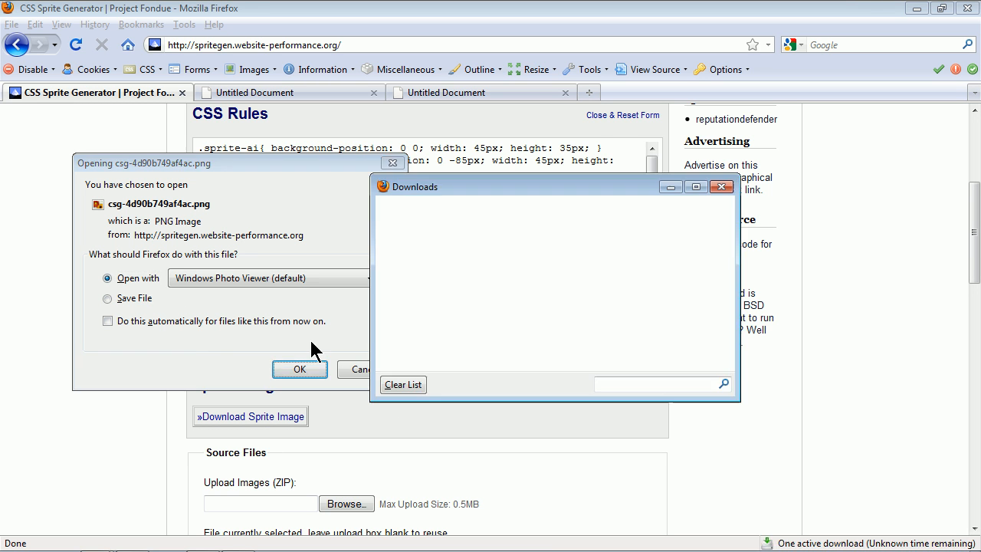
left_click(300, 368)
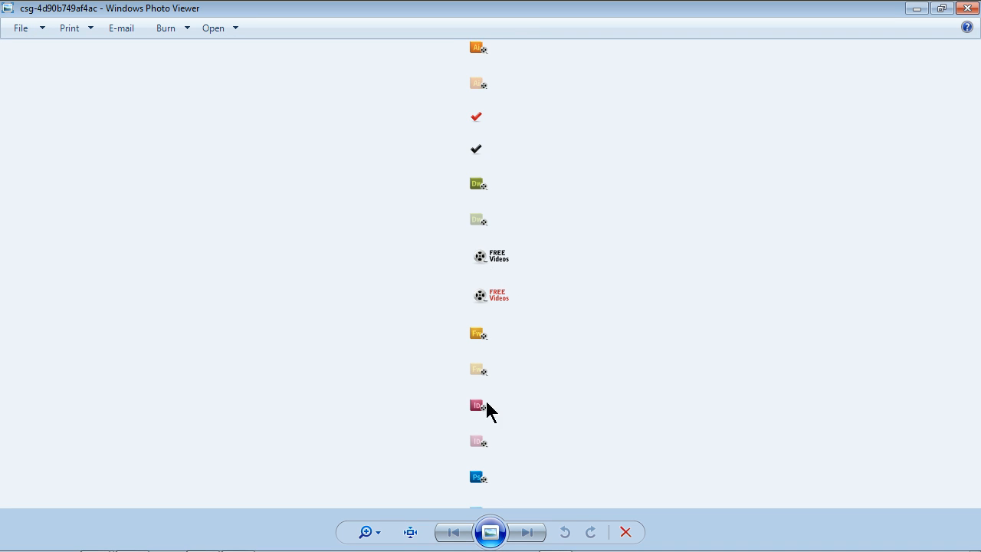
mouse_move(491, 356)
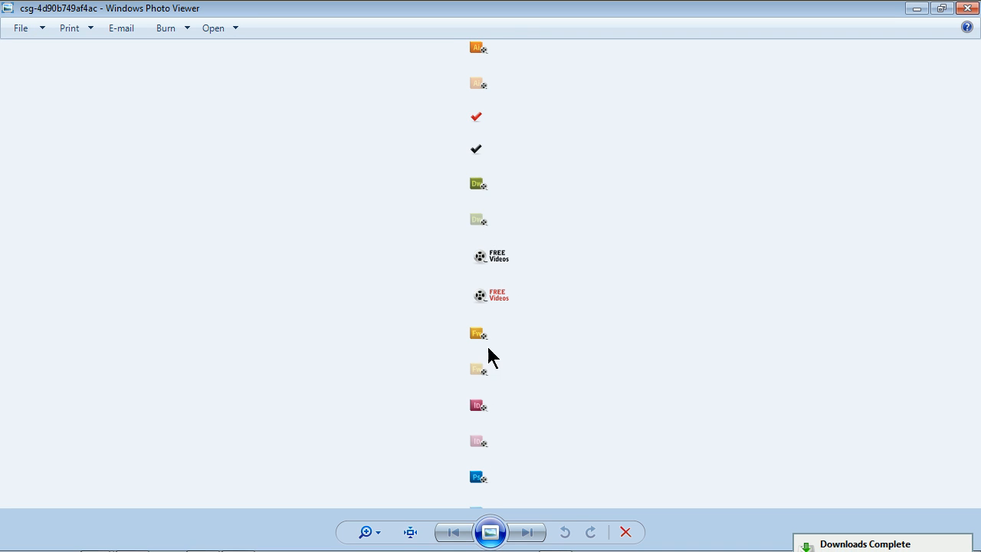
mouse_move(491, 69)
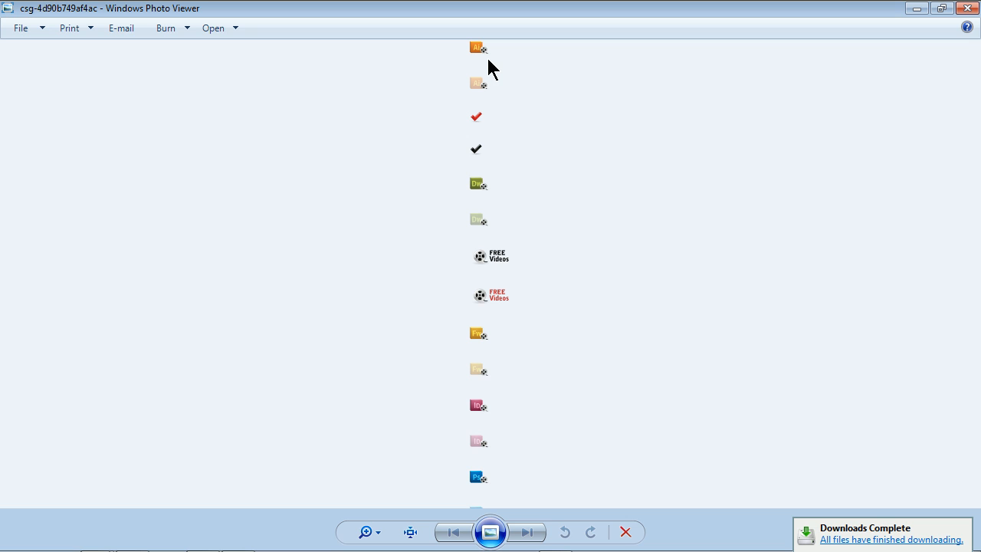
mouse_move(651, 46)
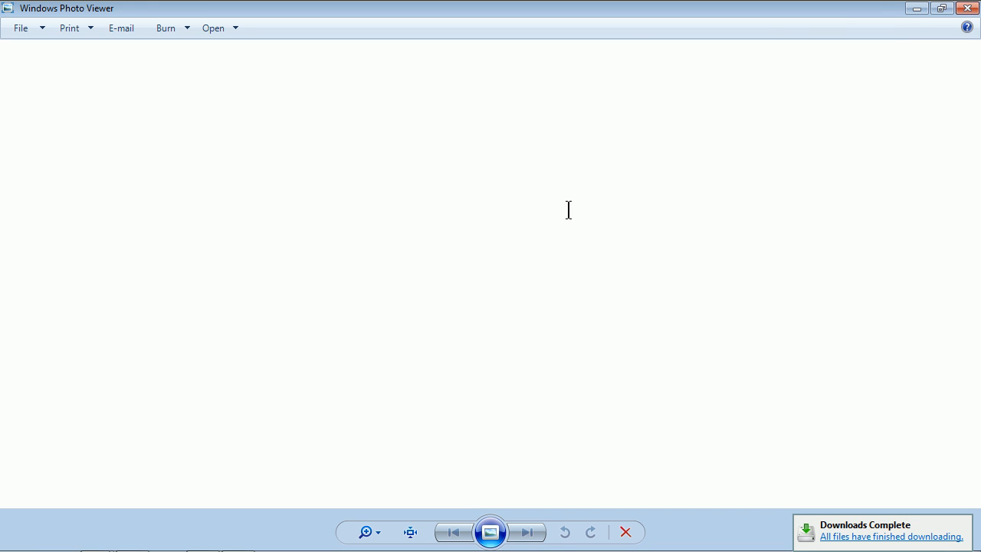
mouse_move(448, 236)
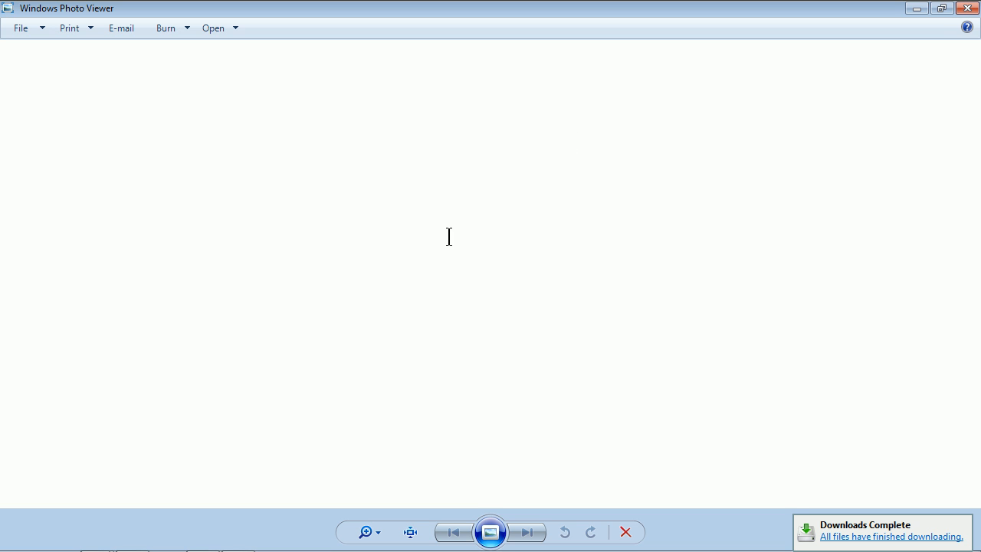